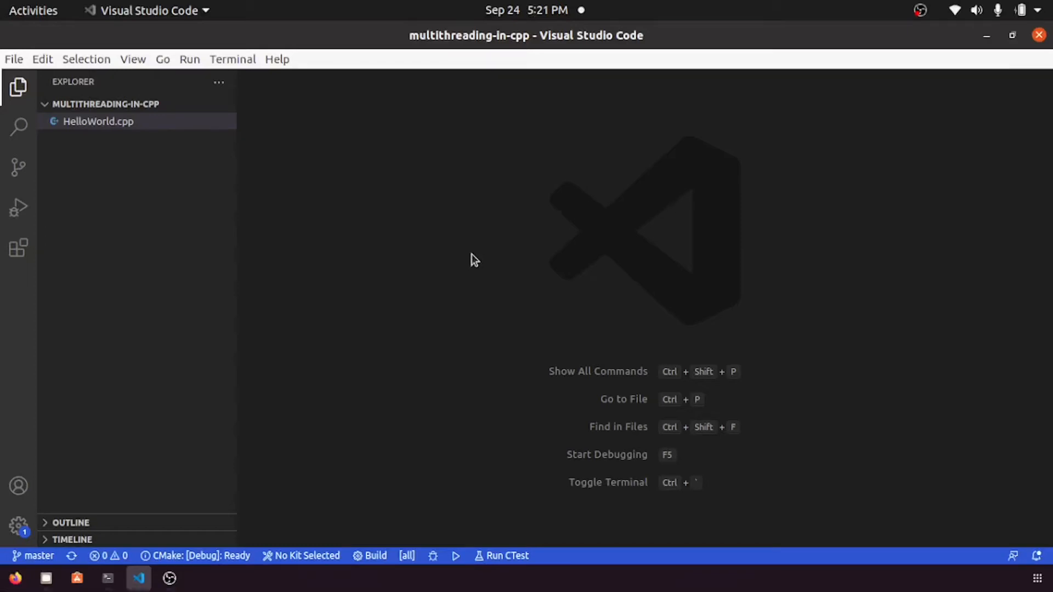
pyautogui.moveTo(207, 226)
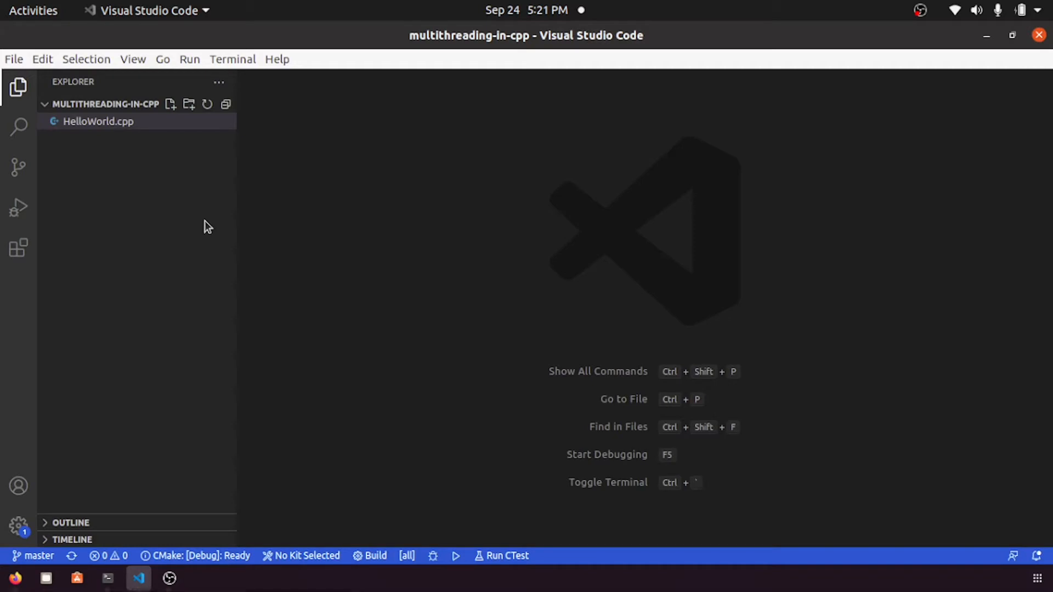
# Create a new file named 01_program.cpp from the Explorer's New File icon
pyautogui.click(170, 105)
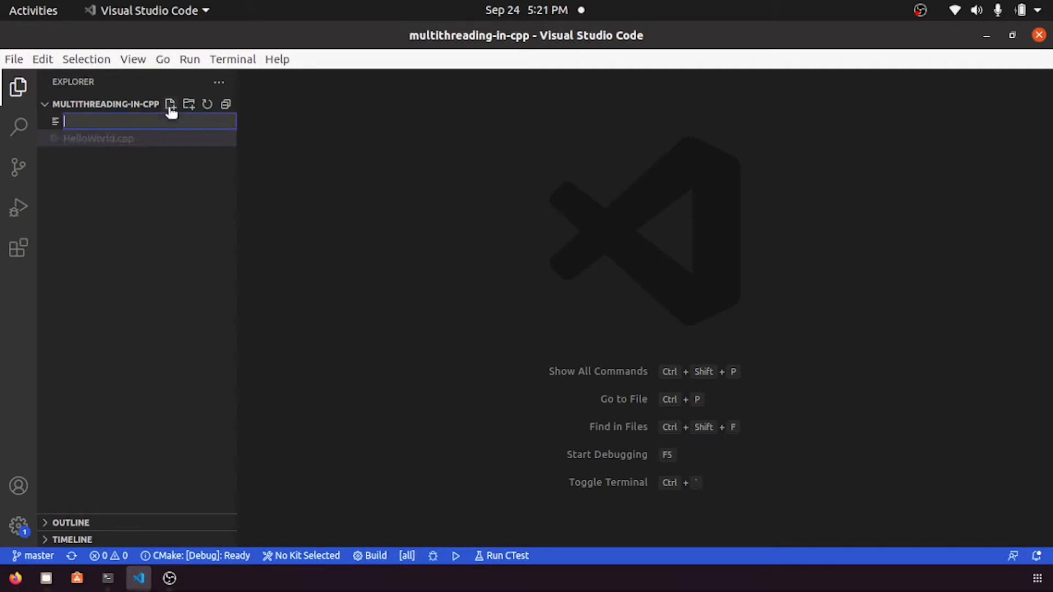
pyautogui.moveTo(173, 227)
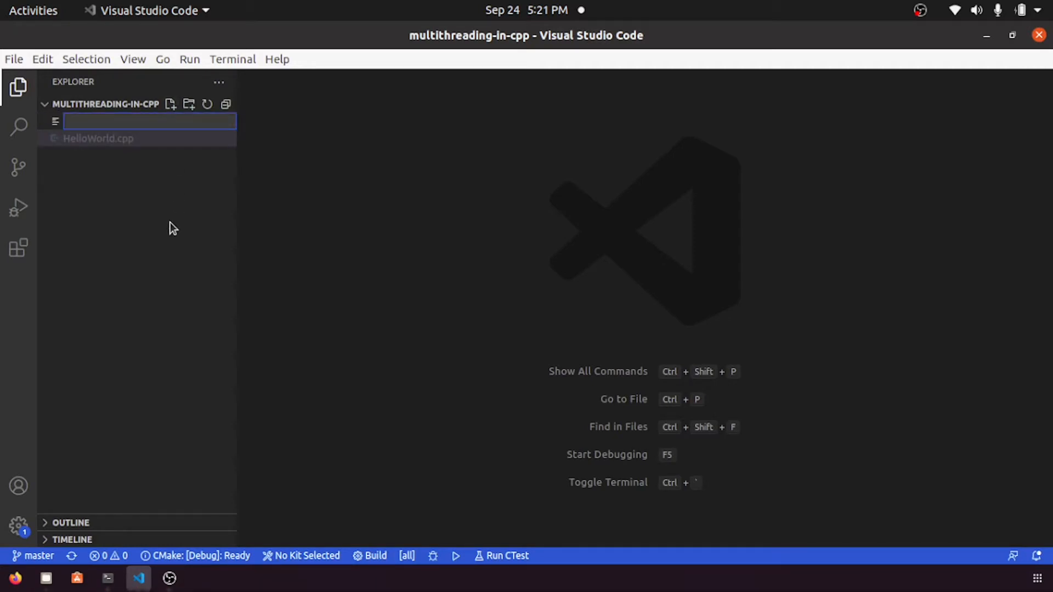
pyautogui.write('01_')
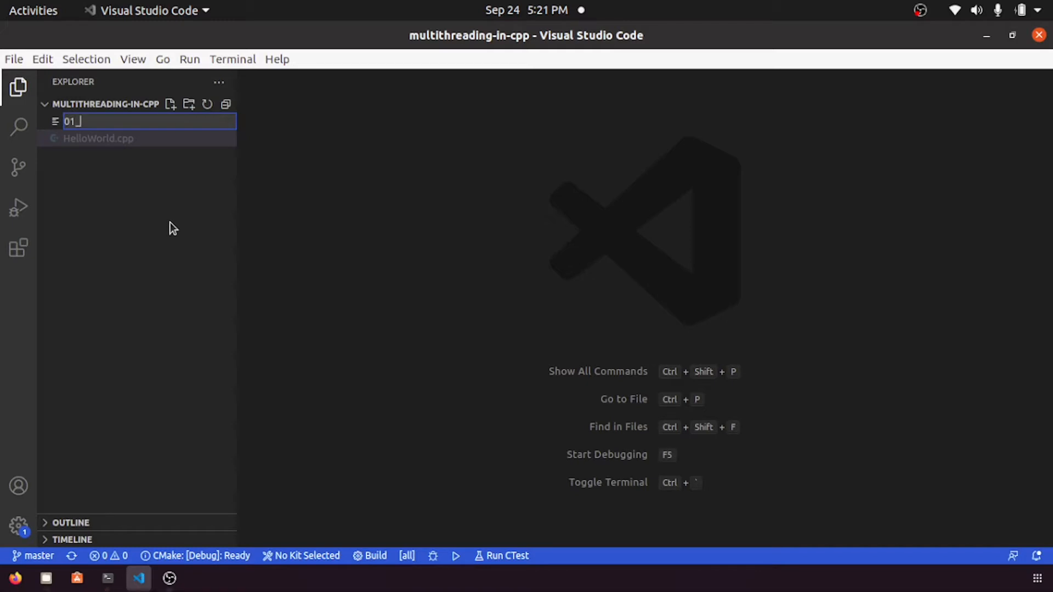
pyautogui.write('thread')
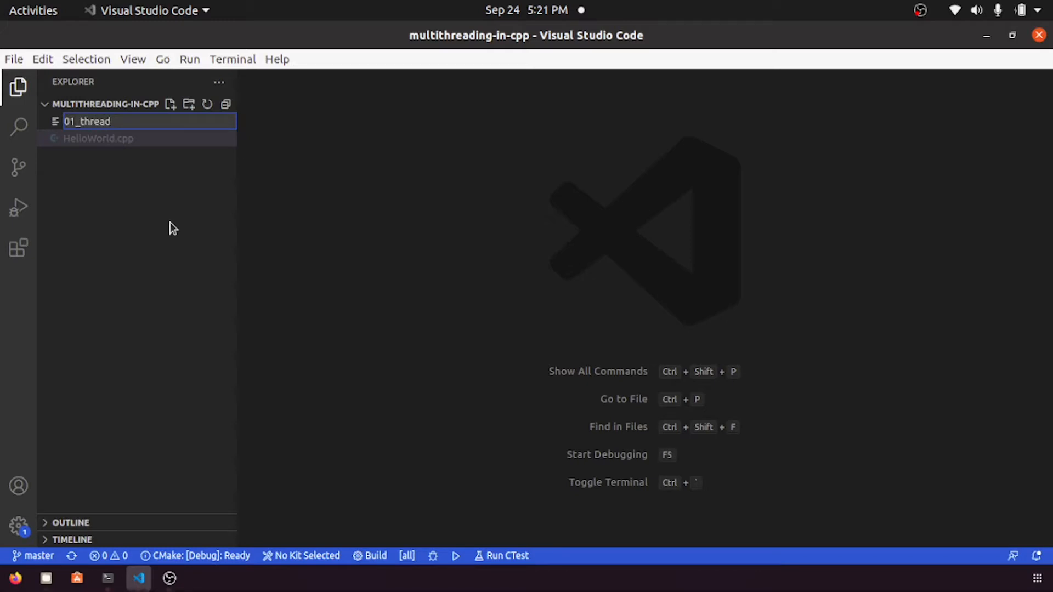
pyautogui.write('01_pro')
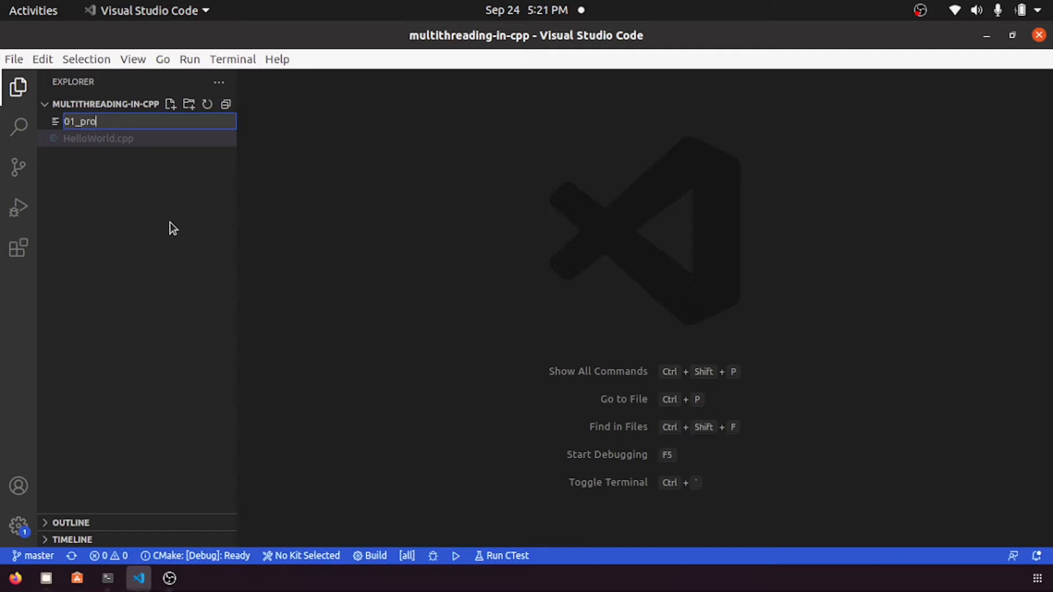
pyautogui.write('gram.cpp')
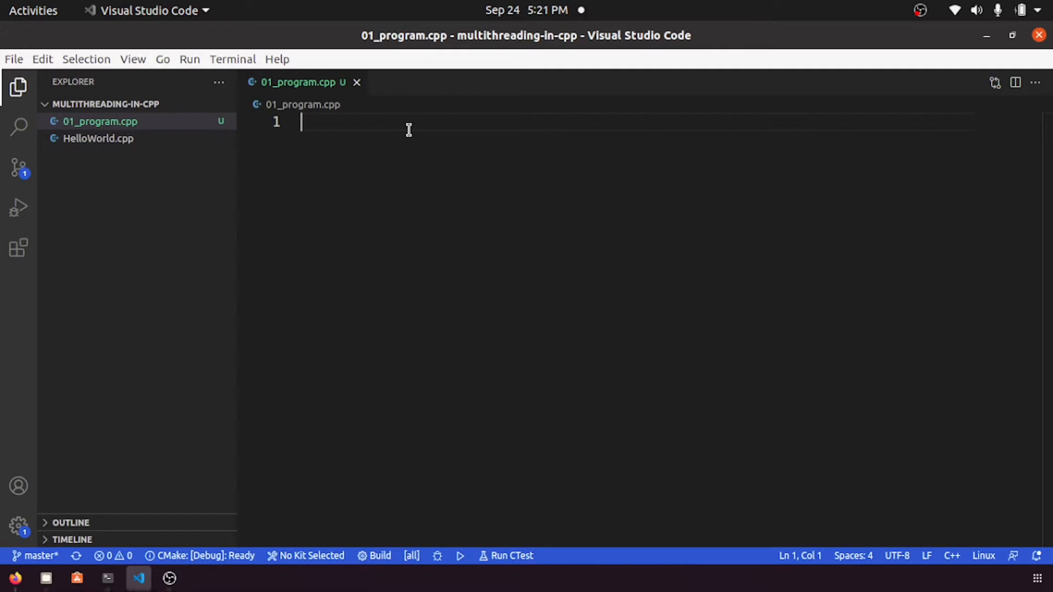
# Add #include <thread>, #include <iostream> and using namespace std;, then save
pyautogui.write('#')
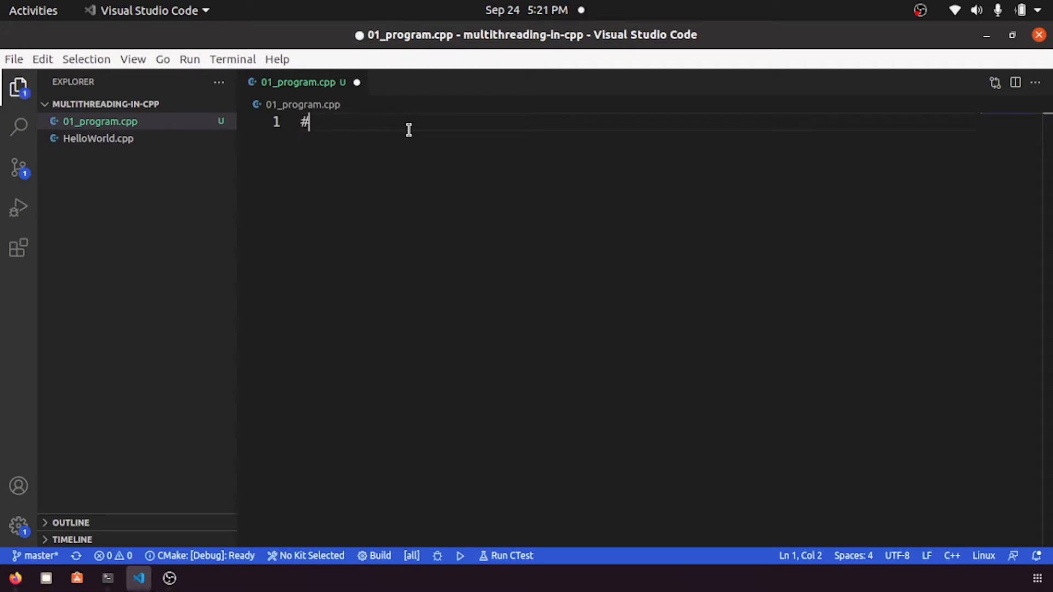
pyautogui.write('include <')
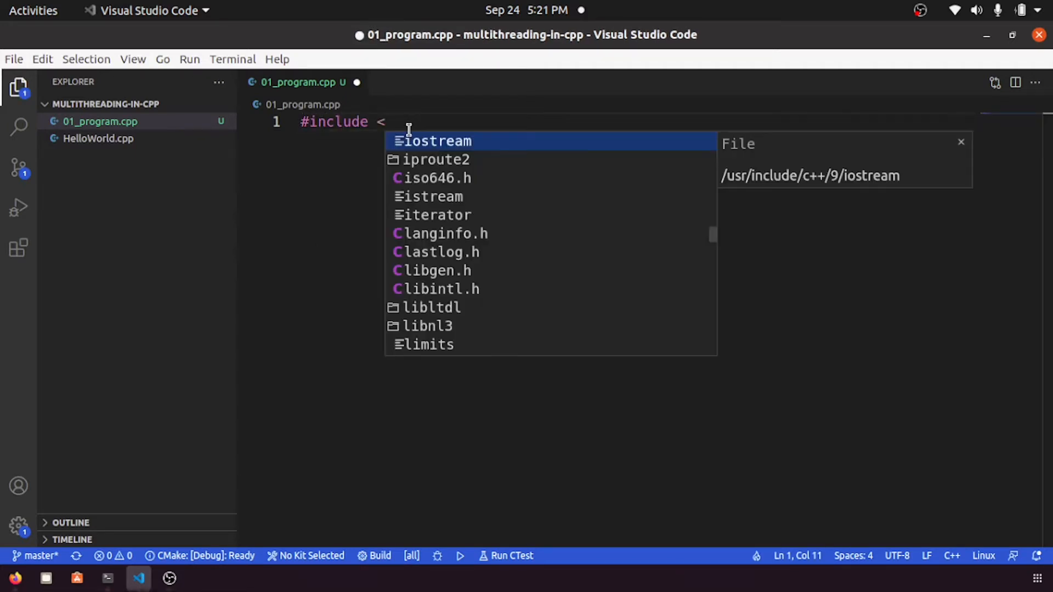
pyautogui.write('thread>')
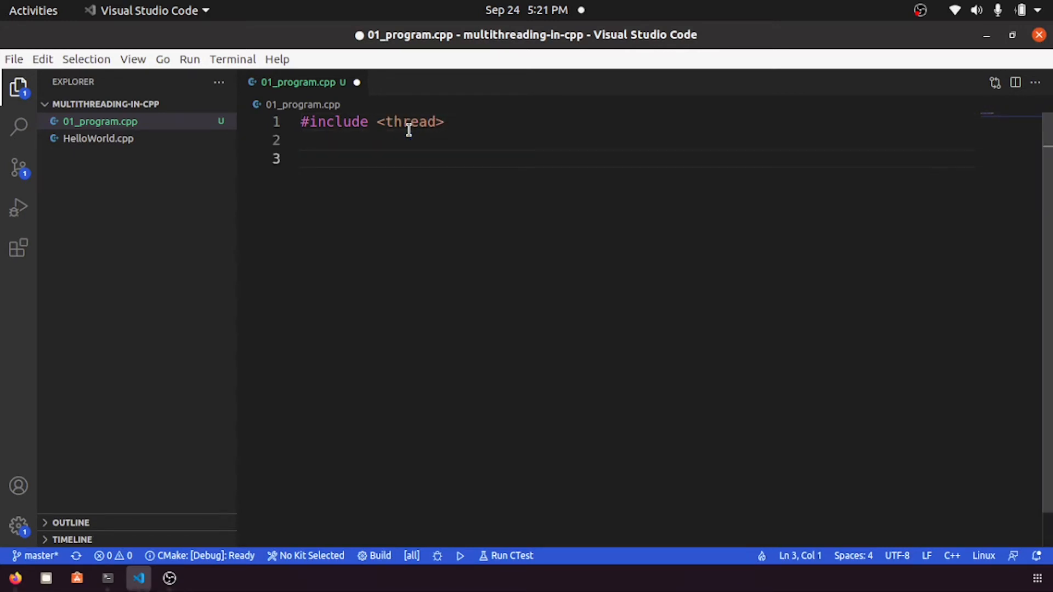
pyautogui.write('#in')
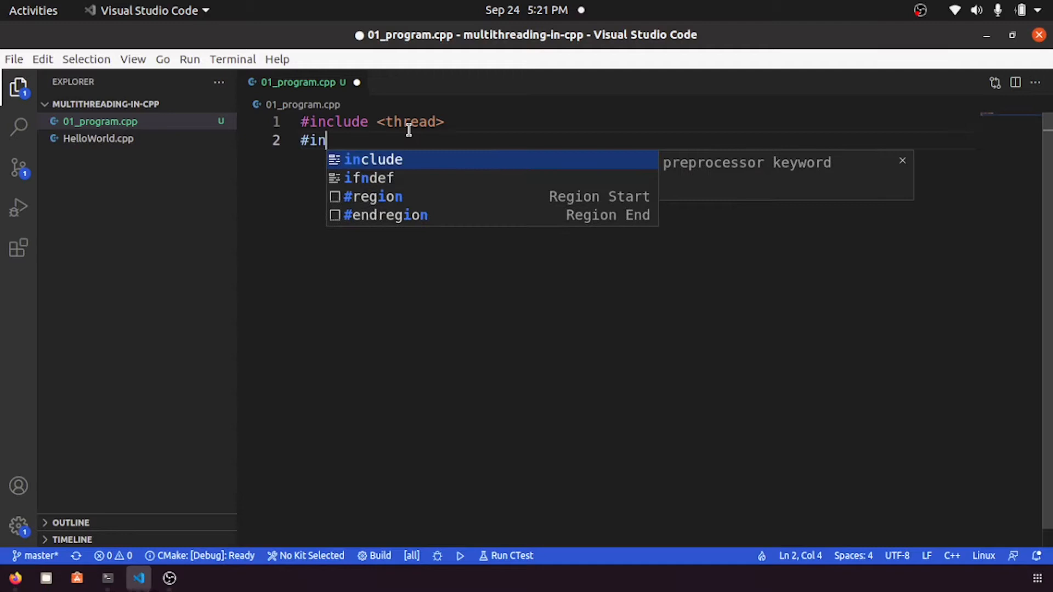
pyautogui.write('clude <o')
pyautogui.write('using')
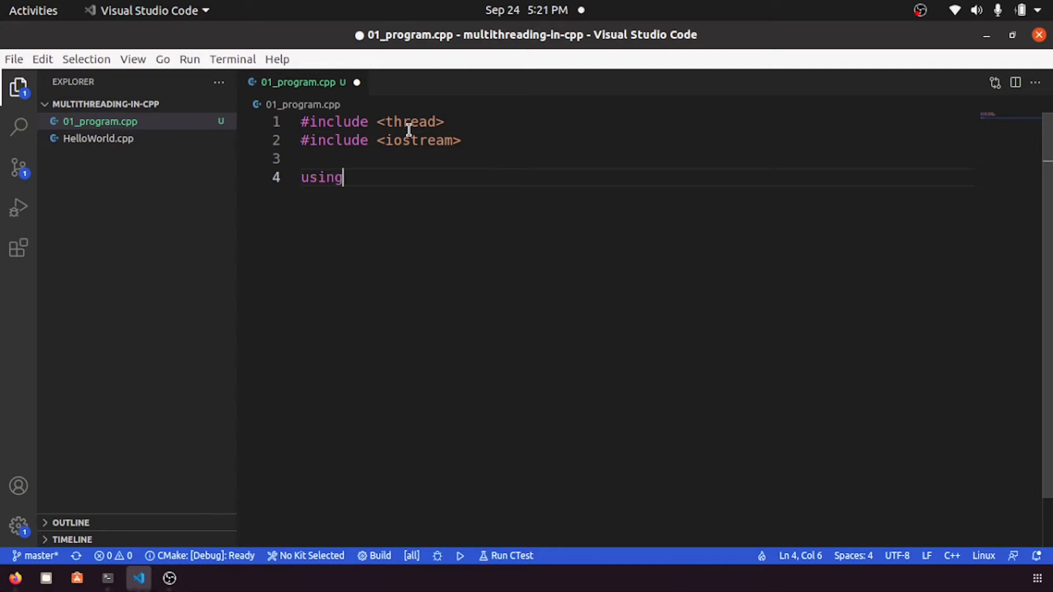
pyautogui.write('namespace tsd')
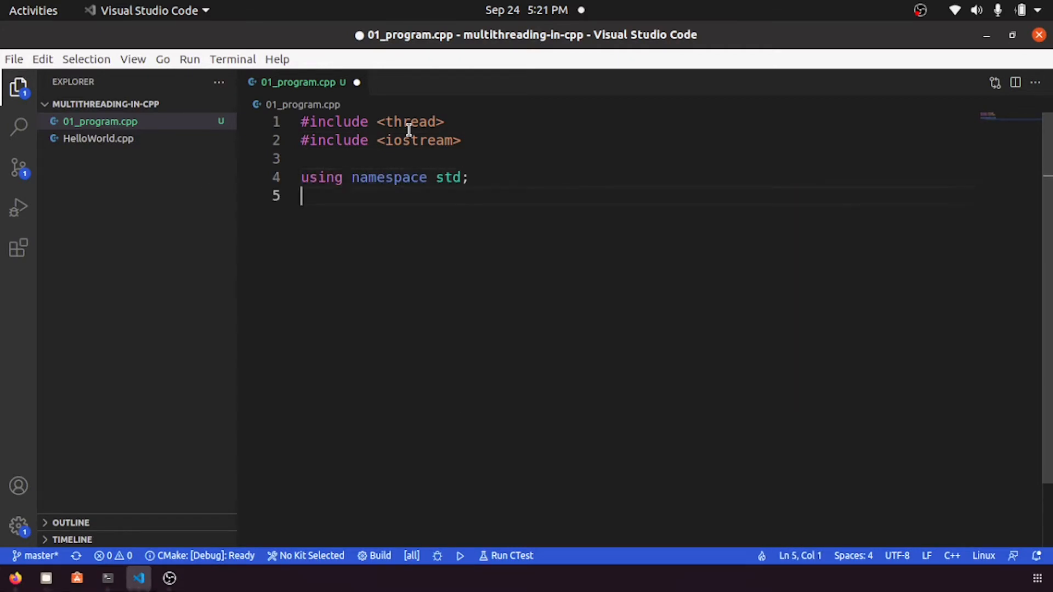
pyautogui.press('Enter')
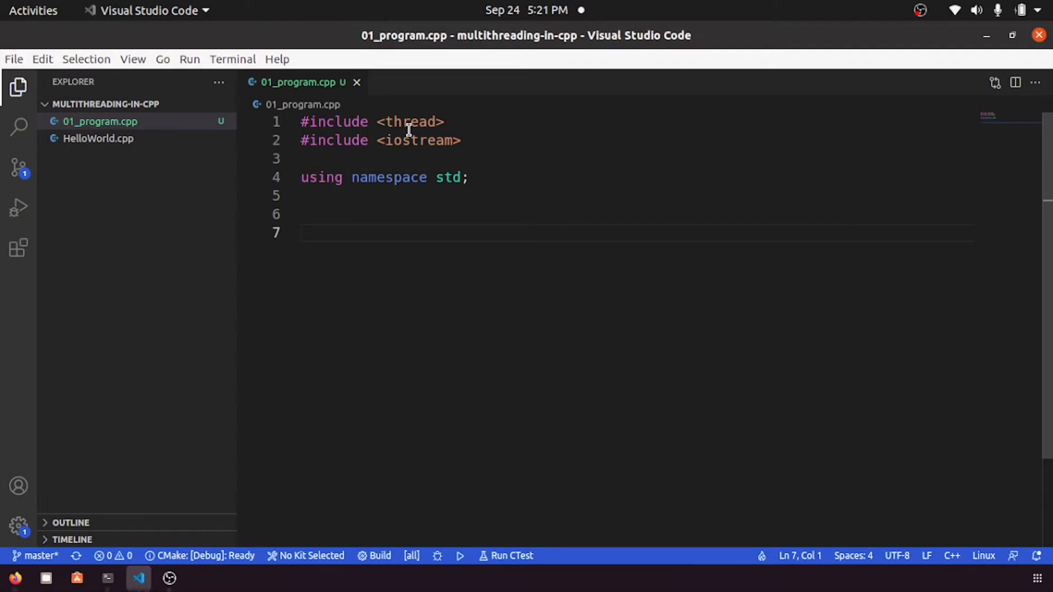
# Declare void printLoop() containing a for loop from i = 0 to 100
pyautogui.write('void')
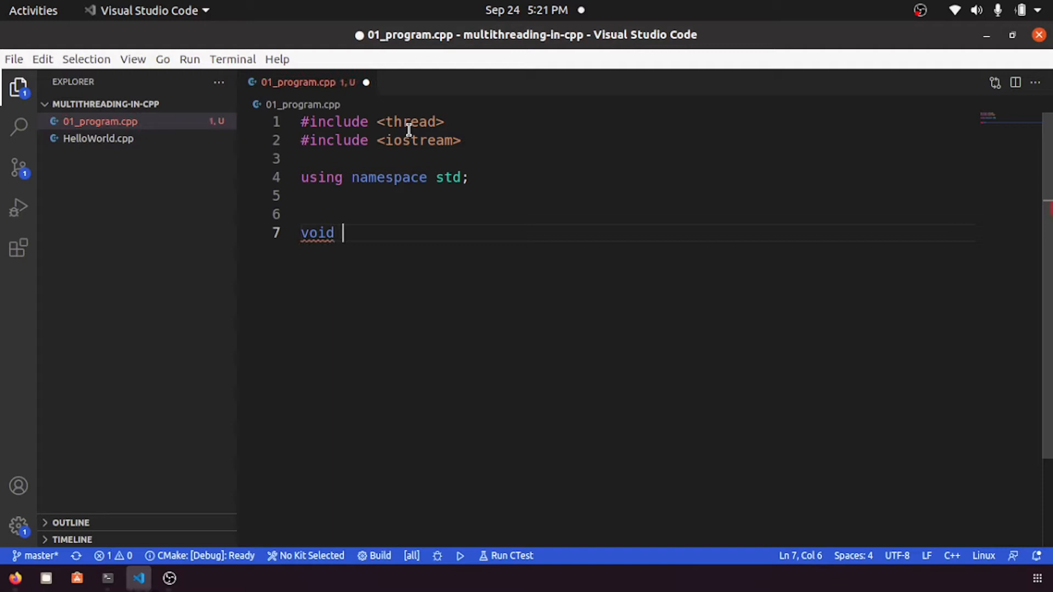
pyautogui.write('printLoop(')
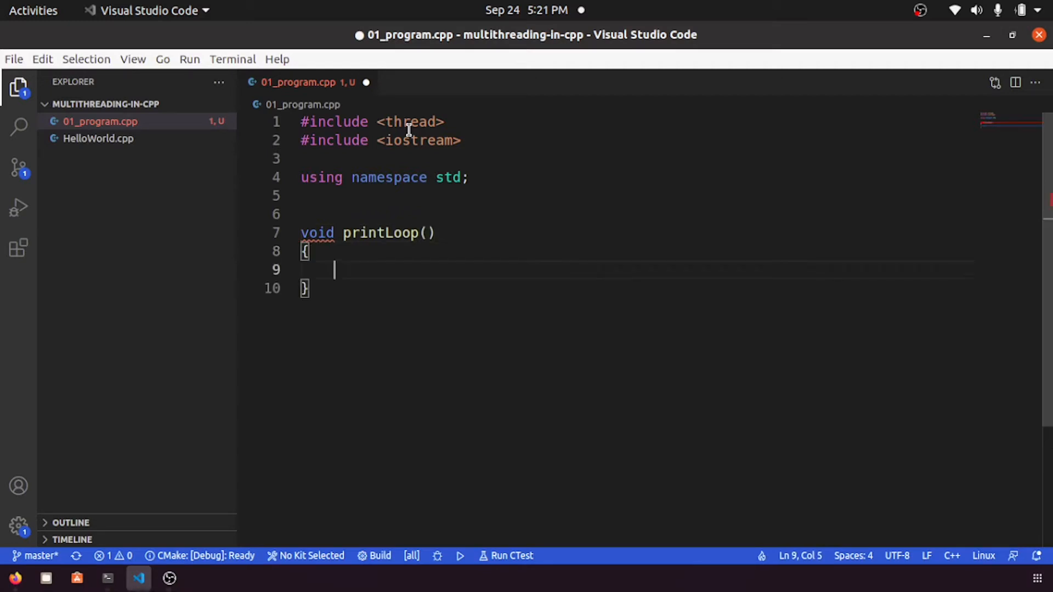
pyautogui.write('for (')
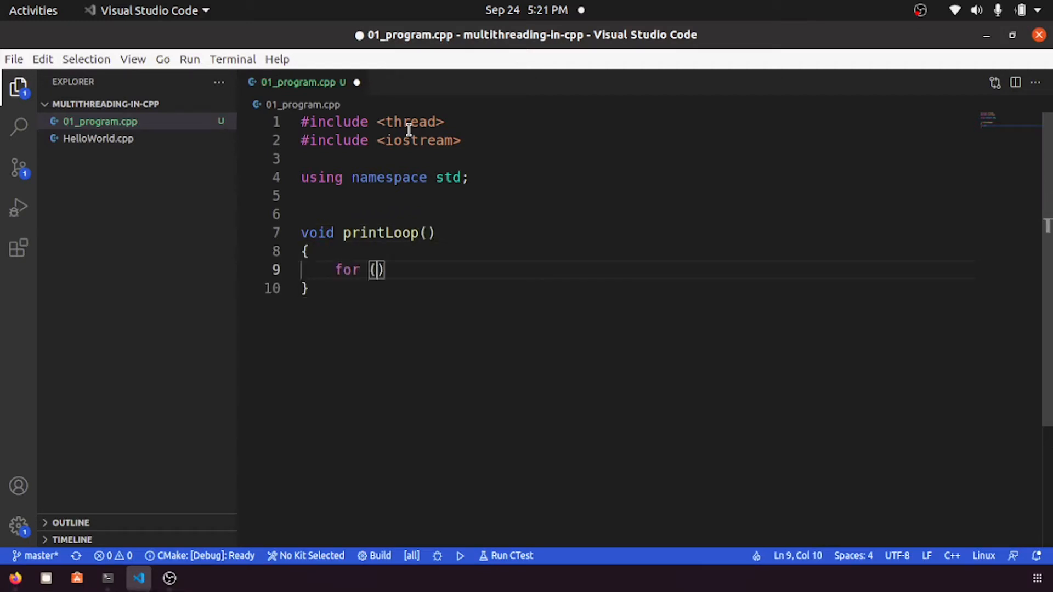
pyautogui.write('int i')
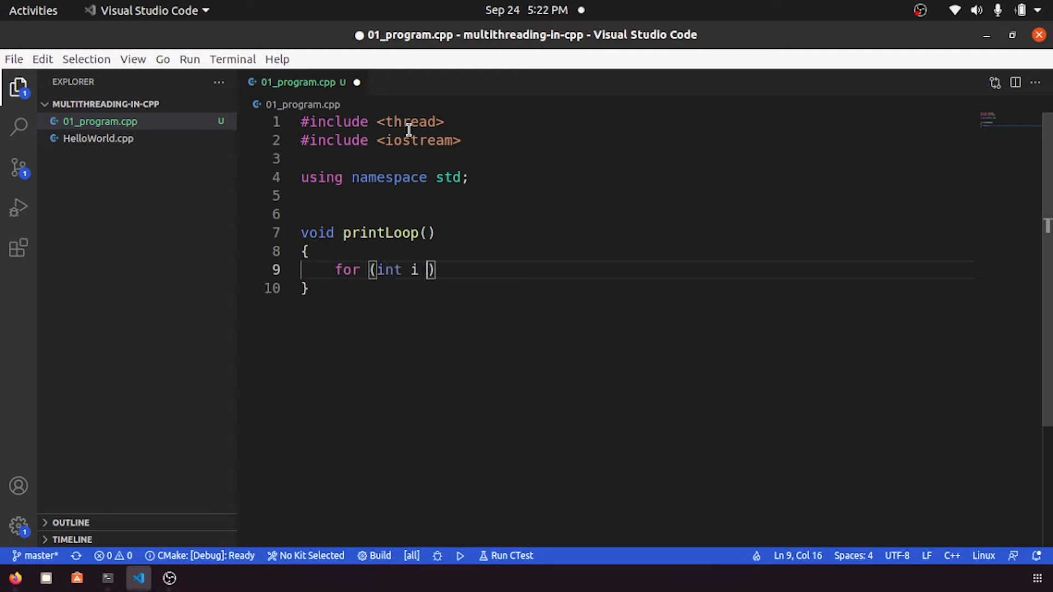
pyautogui.write('= 0; i <')
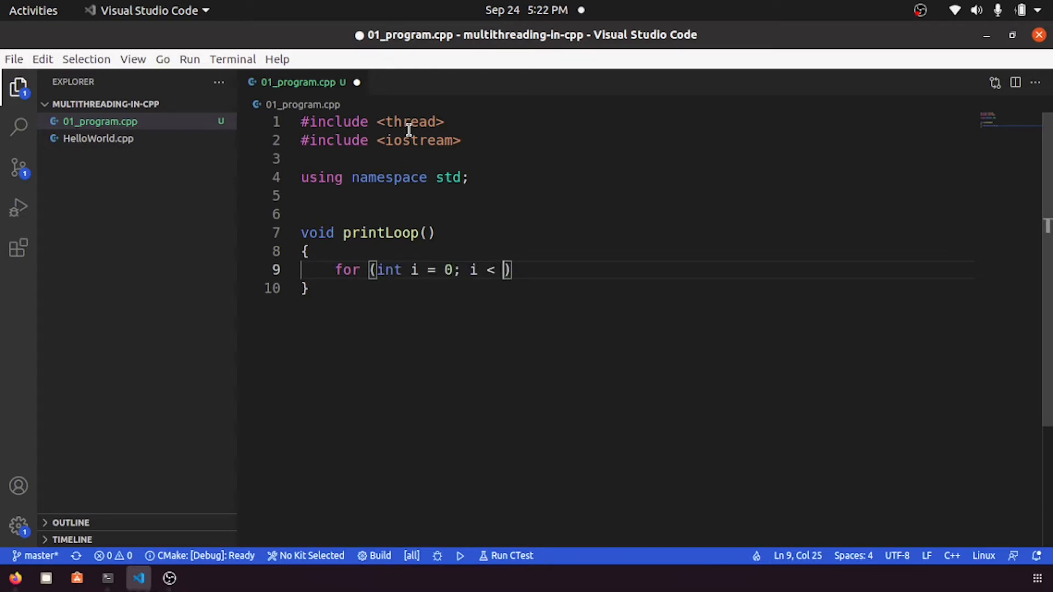
pyautogui.write('100;i')
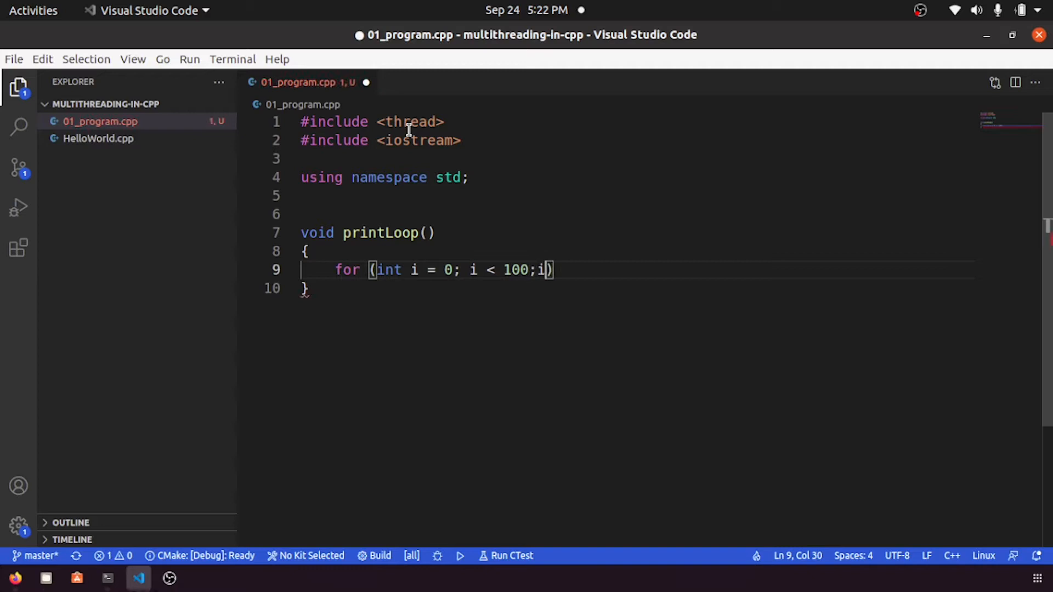
pyautogui.write('++')
pyautogui.write('{')
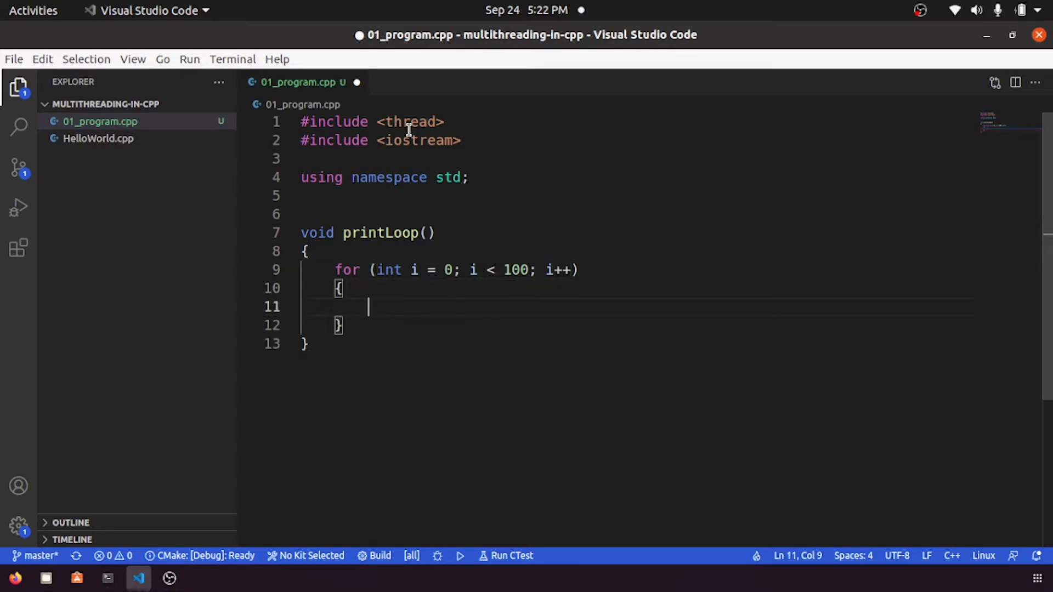
# Inside the loop, print "Loop " followed by i and endl
pyautogui.write('cout << ""')
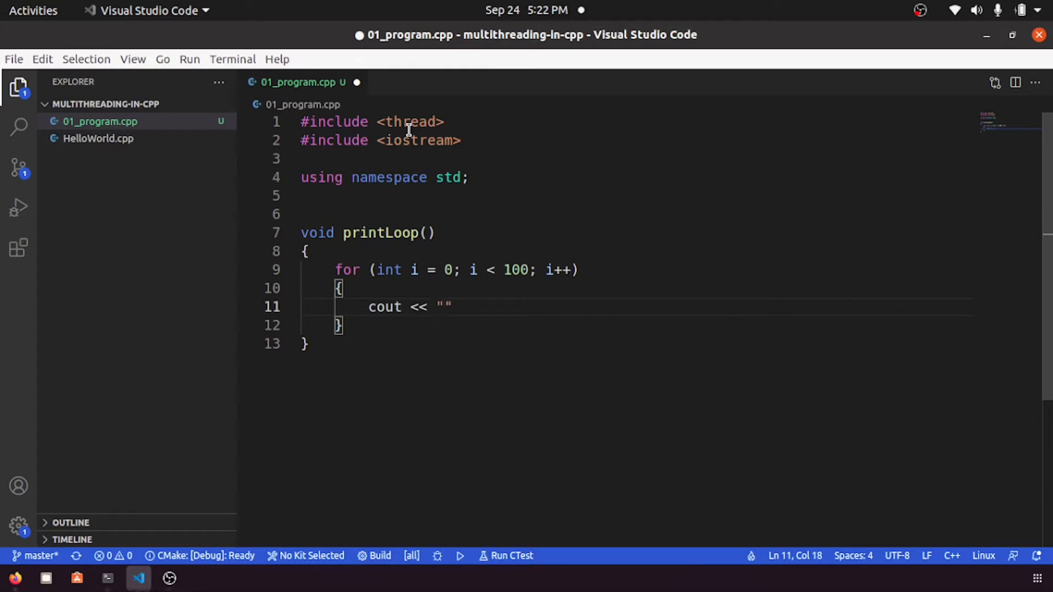
pyautogui.write('Loop')
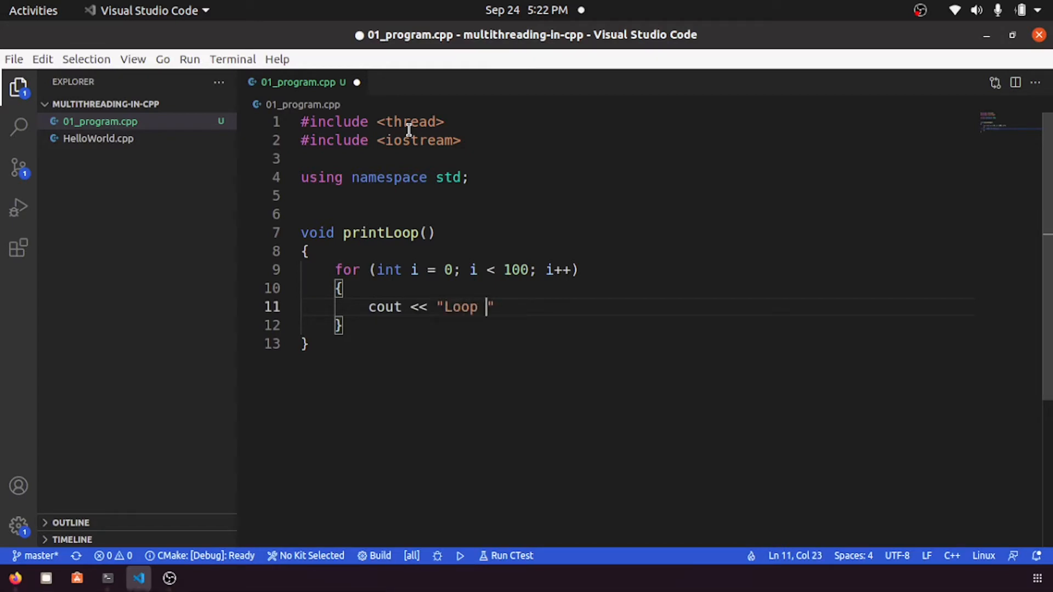
pyautogui.write('<< i')
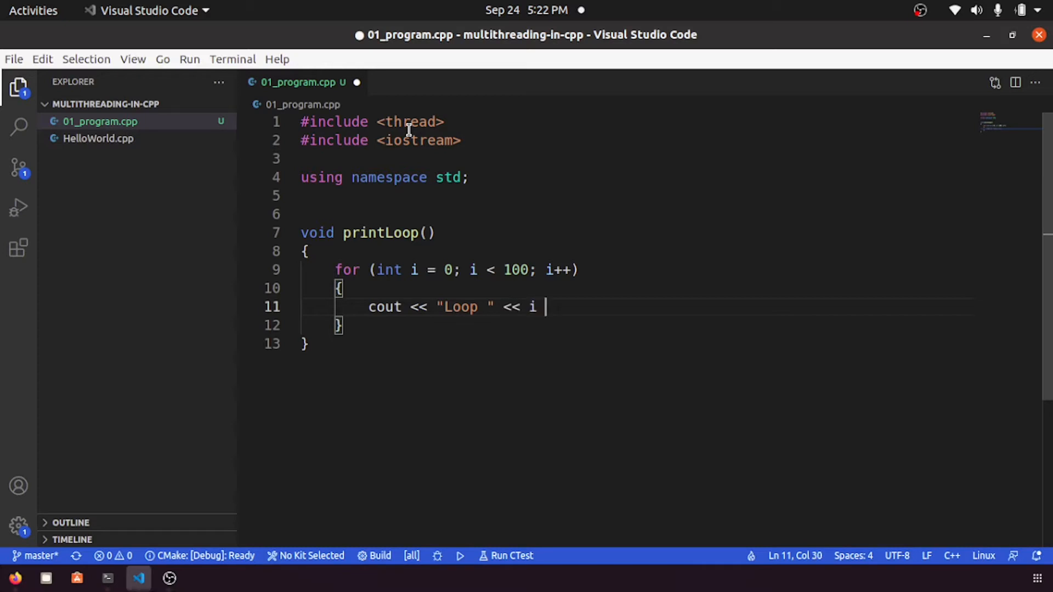
pyautogui.write('<< <<')
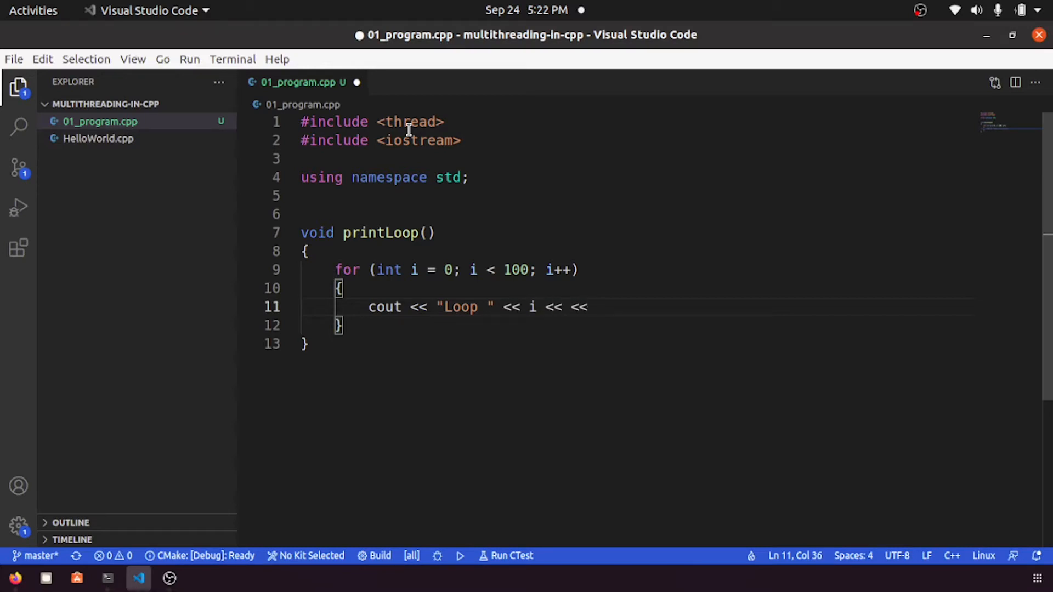
pyautogui.write('endl;')
pyautogui.write('int mai')
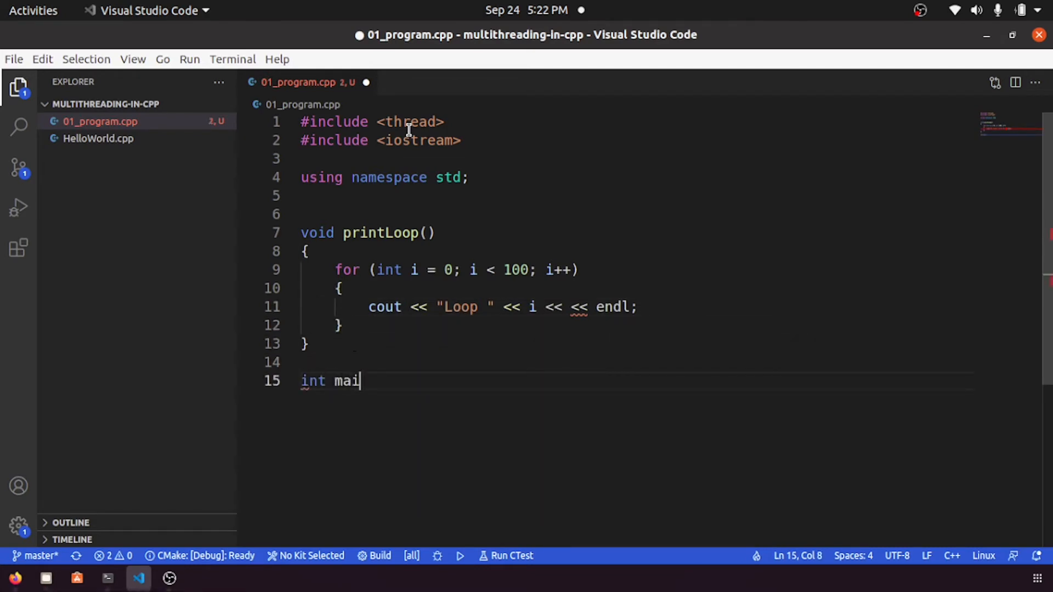
# Finish int main() with a printLoop() call and return 0
pyautogui.write('n()')
pyautogui.write('{')
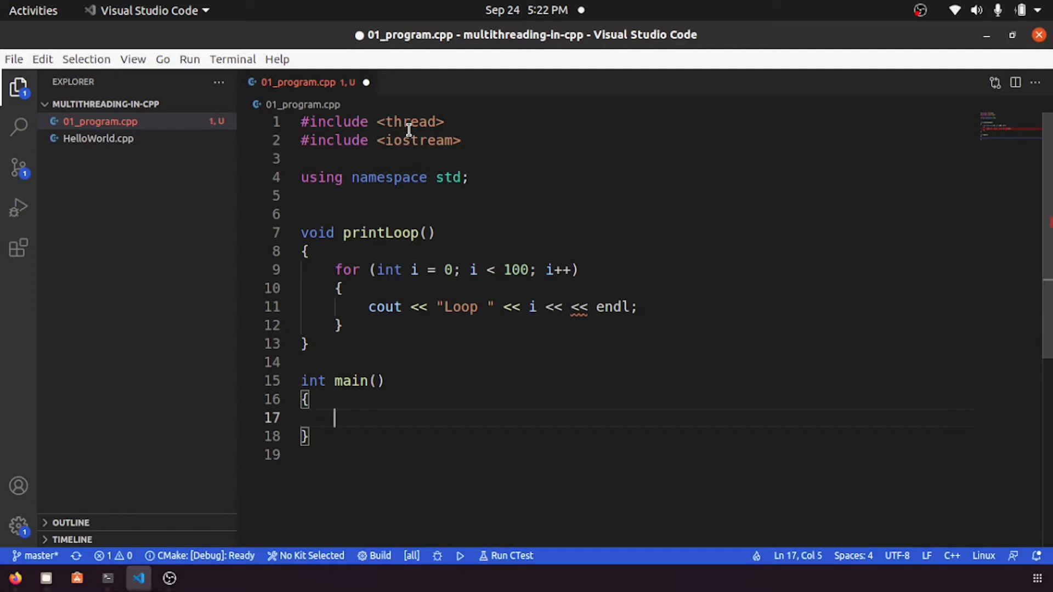
pyautogui.write('printLoop();')
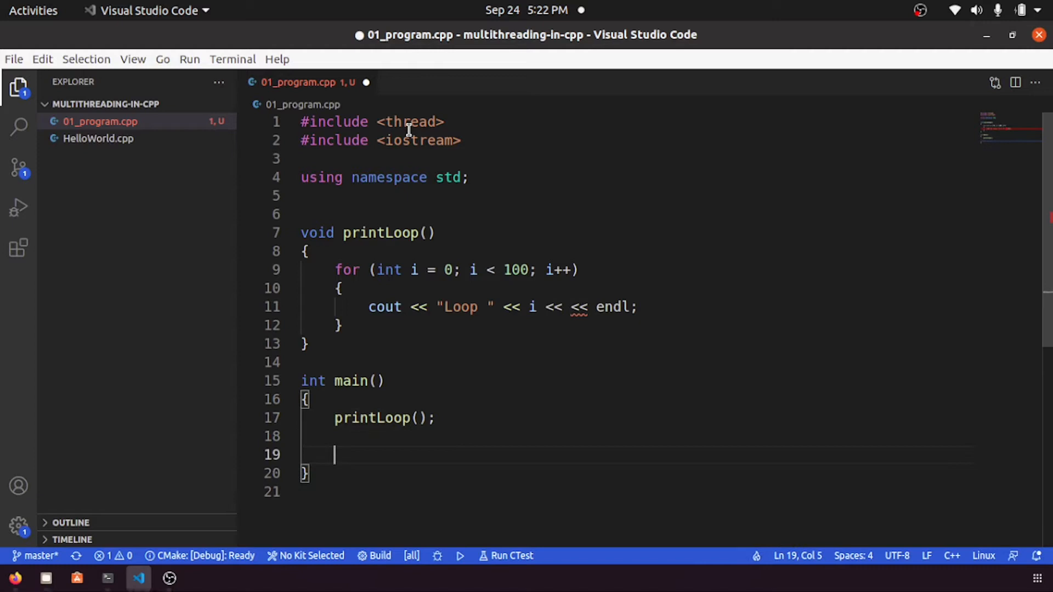
pyautogui.write('retu')
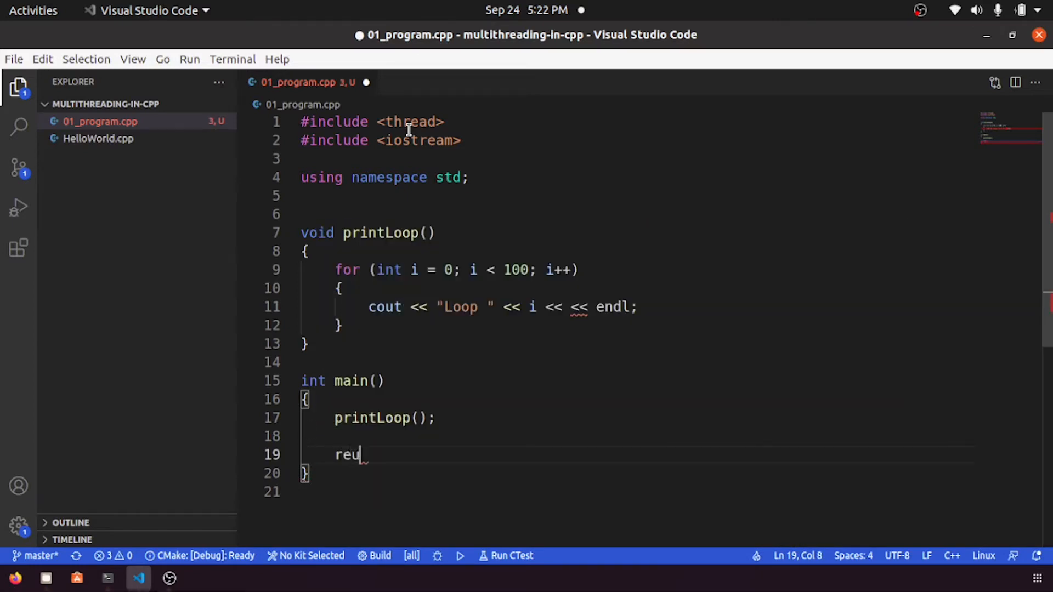
pyautogui.write('return 0;')
pyautogui.write('c')
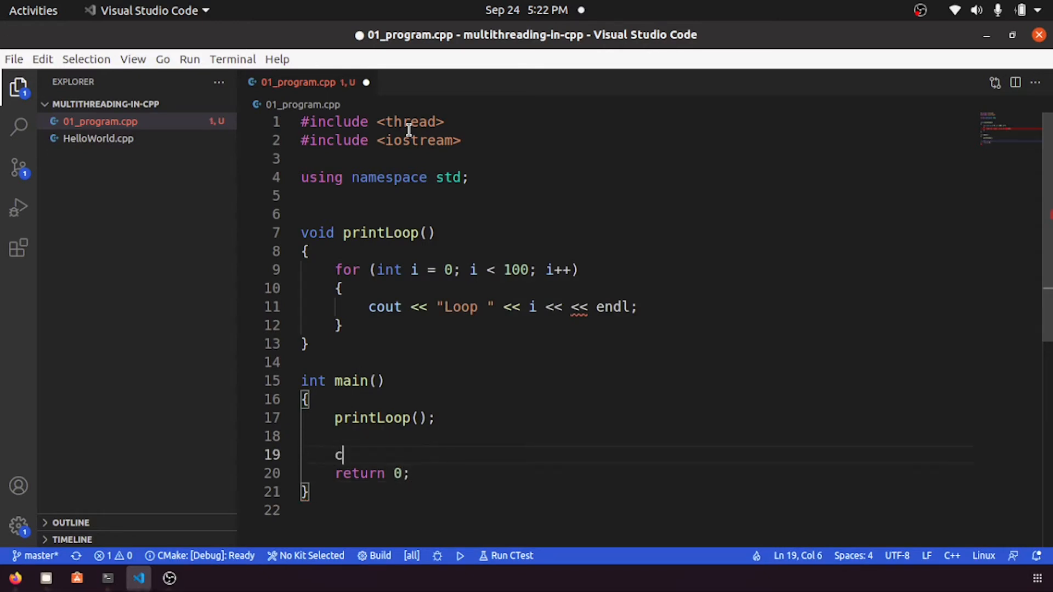
# Add a cout line printing "Inside main" with endl, and save the file
pyautogui.write('out << ""')
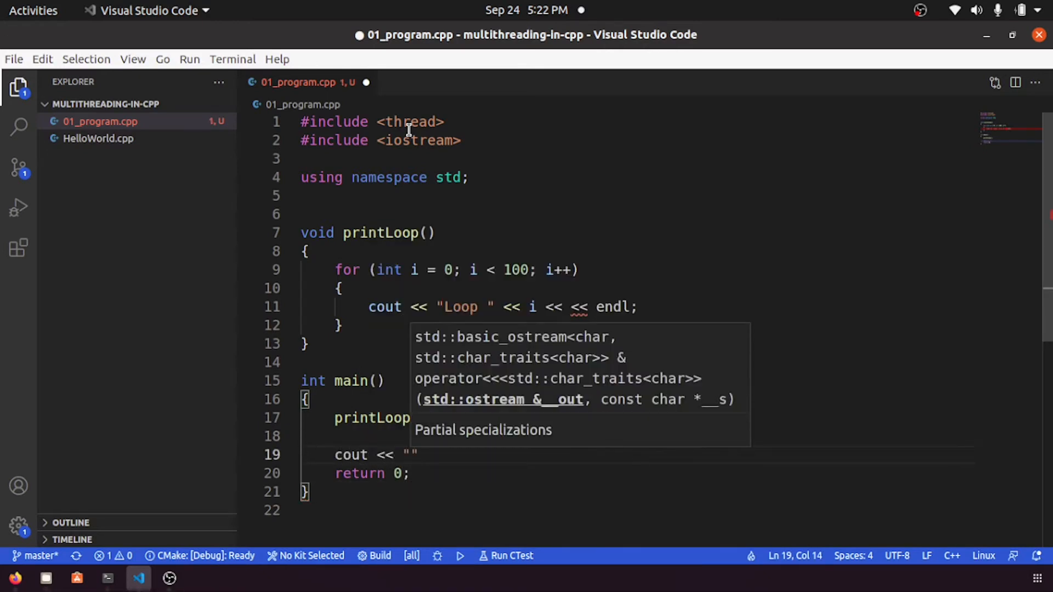
pyautogui.write('In')
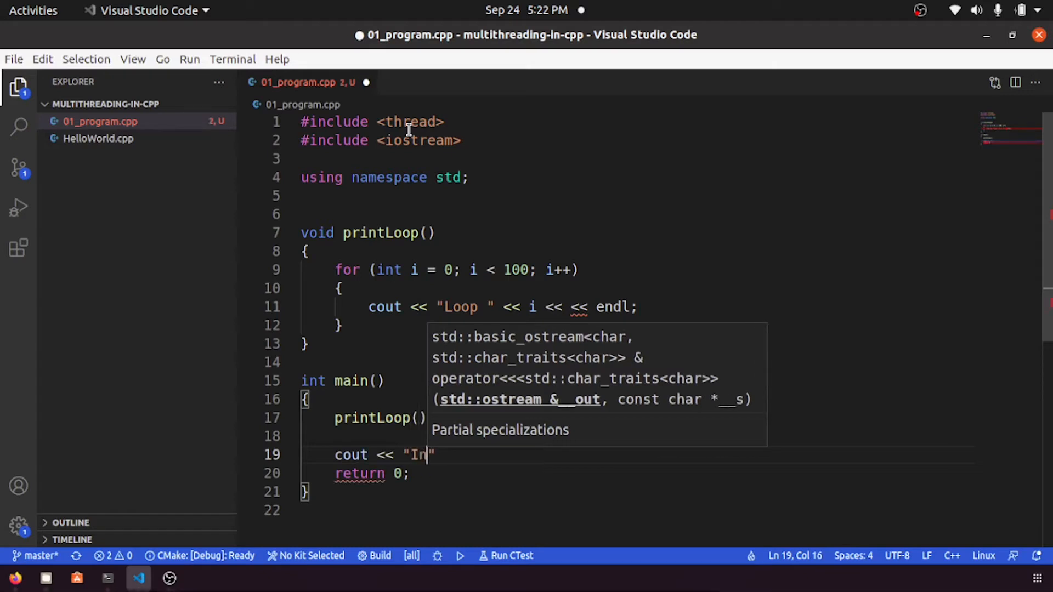
pyautogui.write('side main')
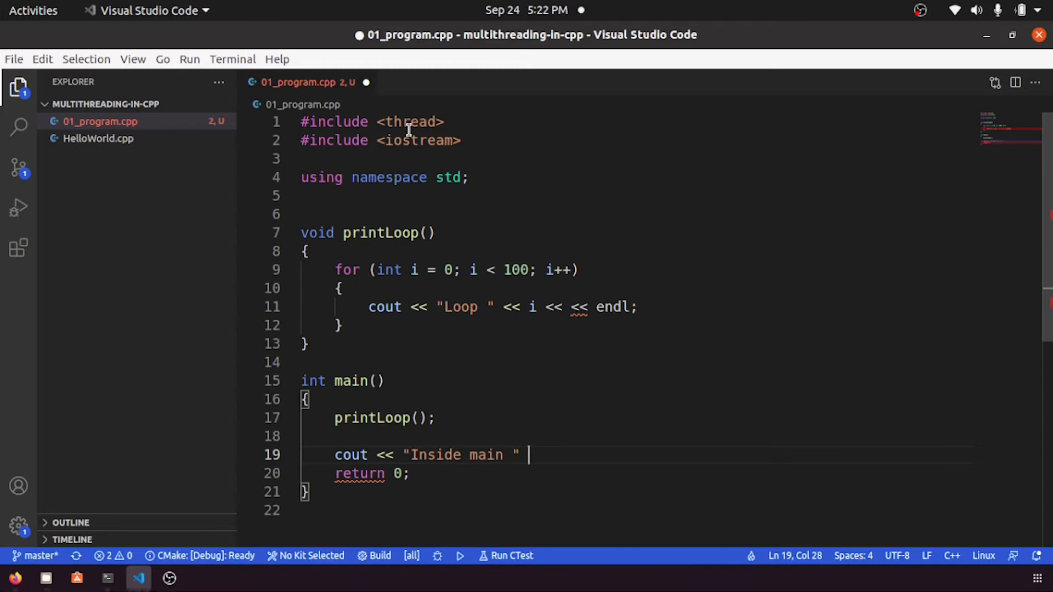
pyautogui.write('<< endl;')
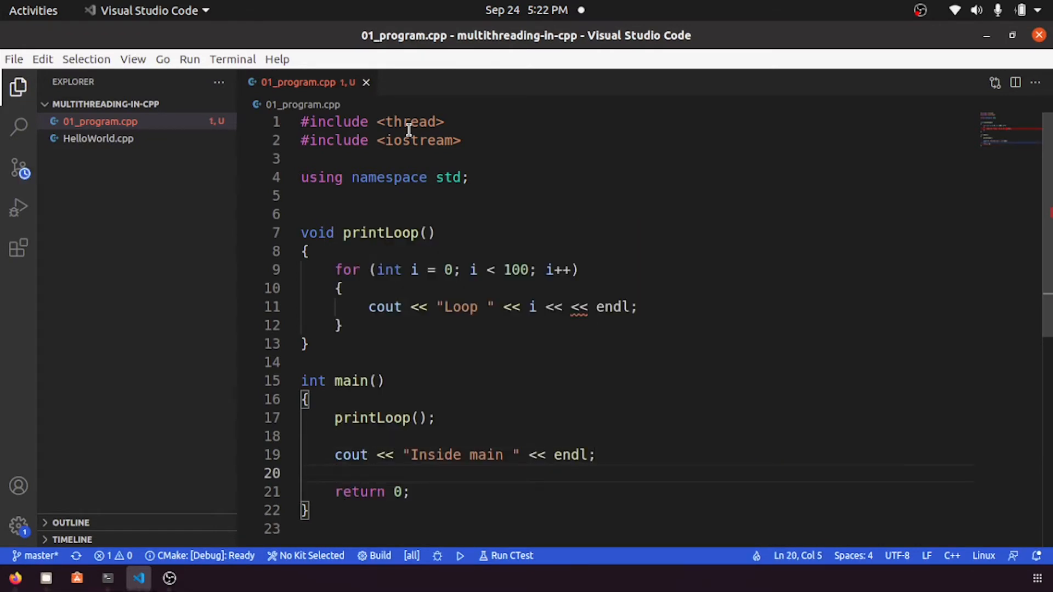
pyautogui.click(15, 577)
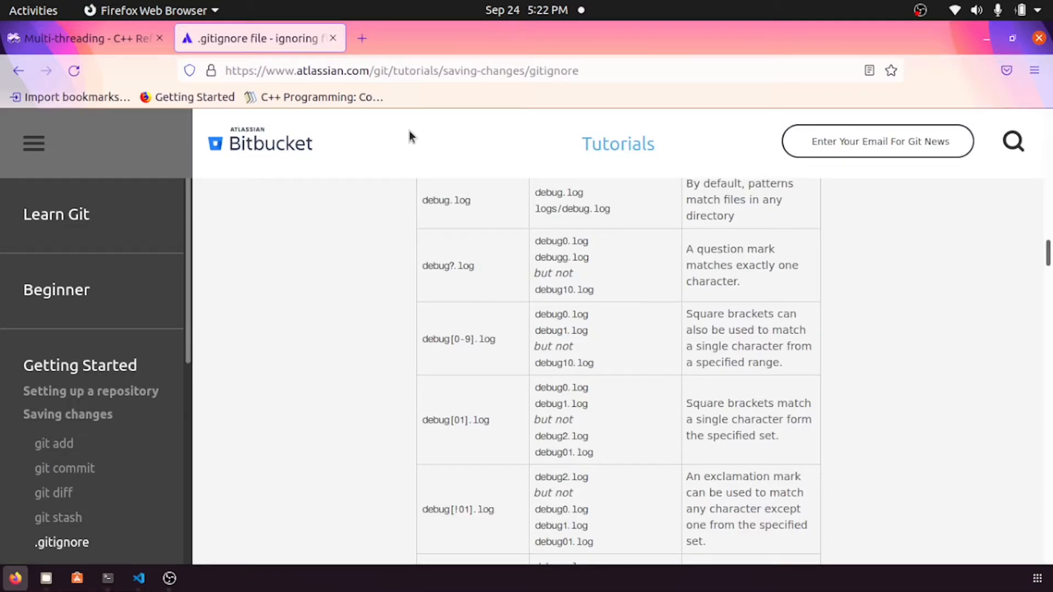
pyautogui.click(107, 578)
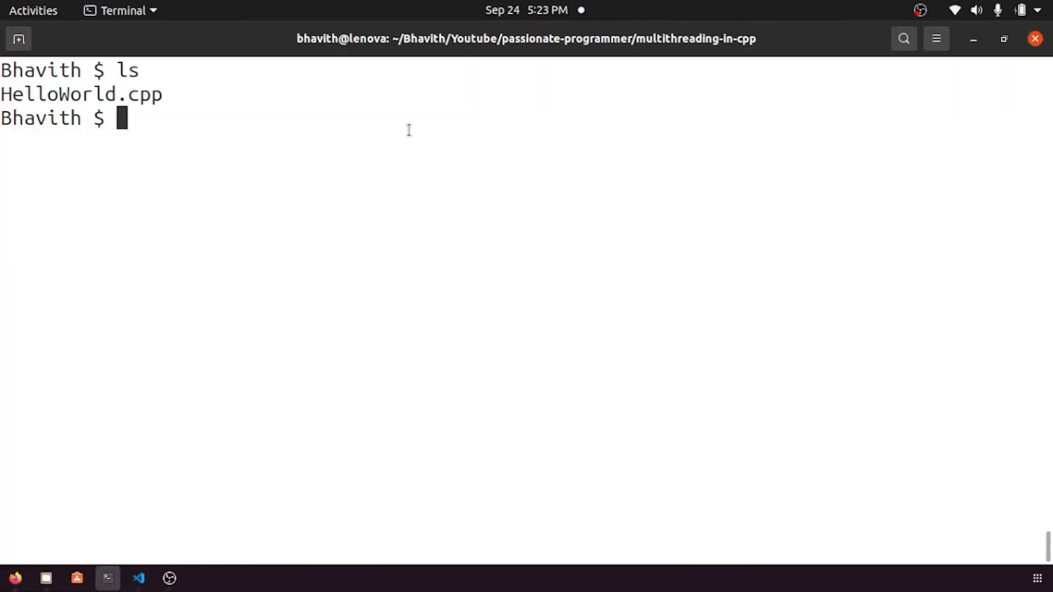
# Run g++ -Wall -std=c++17 01_program.cpp -o hello, which reports an error at line 11
pyautogui.write('g++ -Wall')
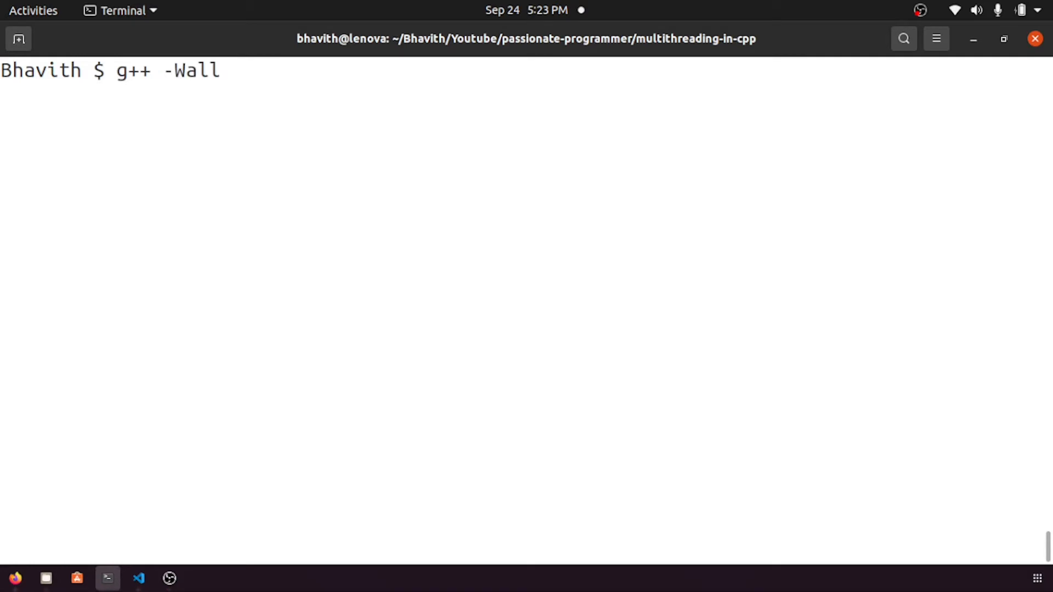
pyautogui.write('-std')
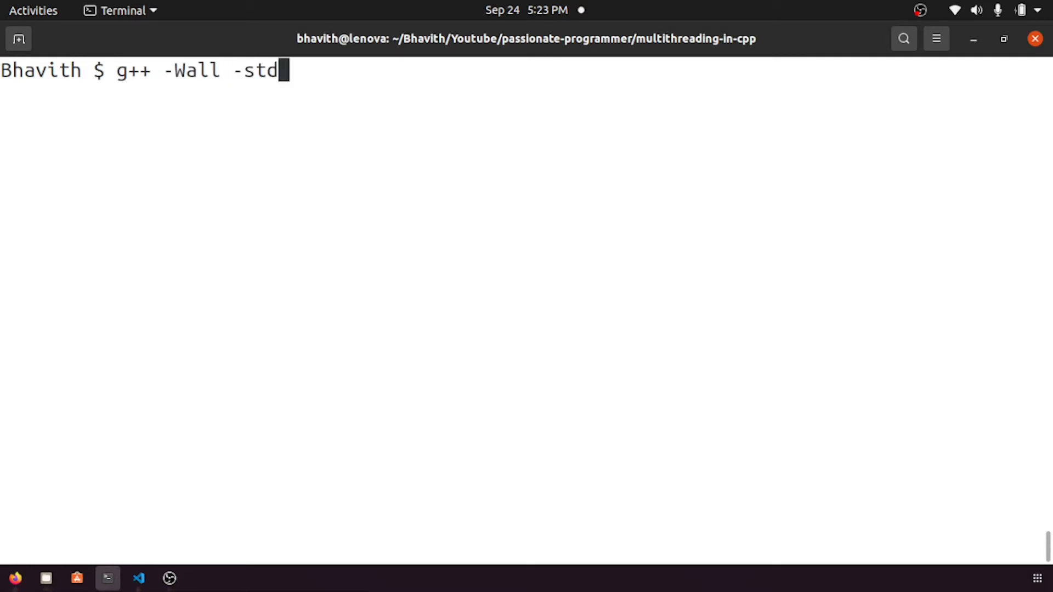
pyautogui.write('=c++17')
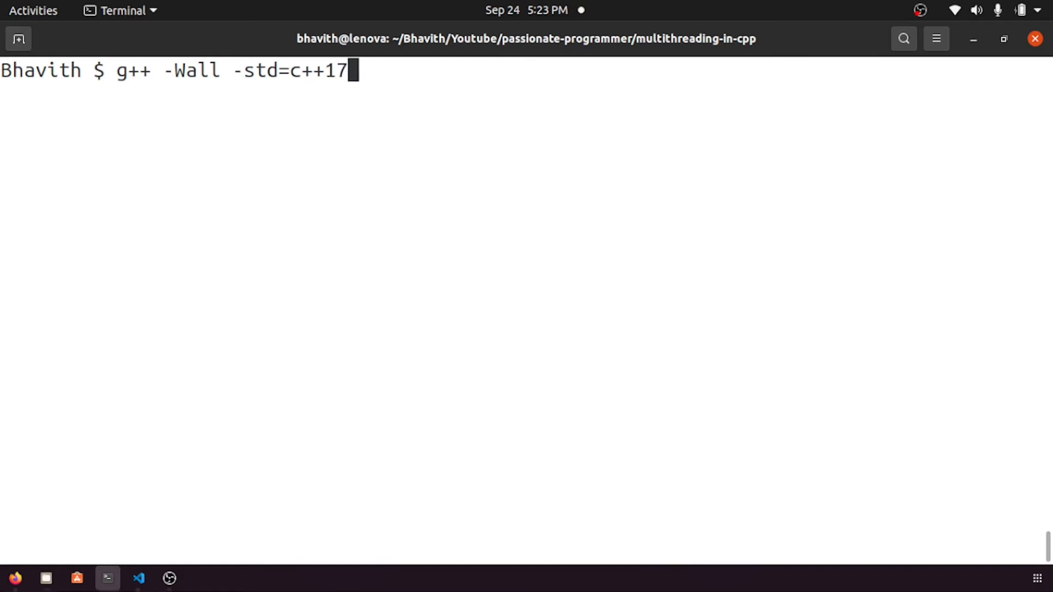
pyautogui.write('01_program.cpp')
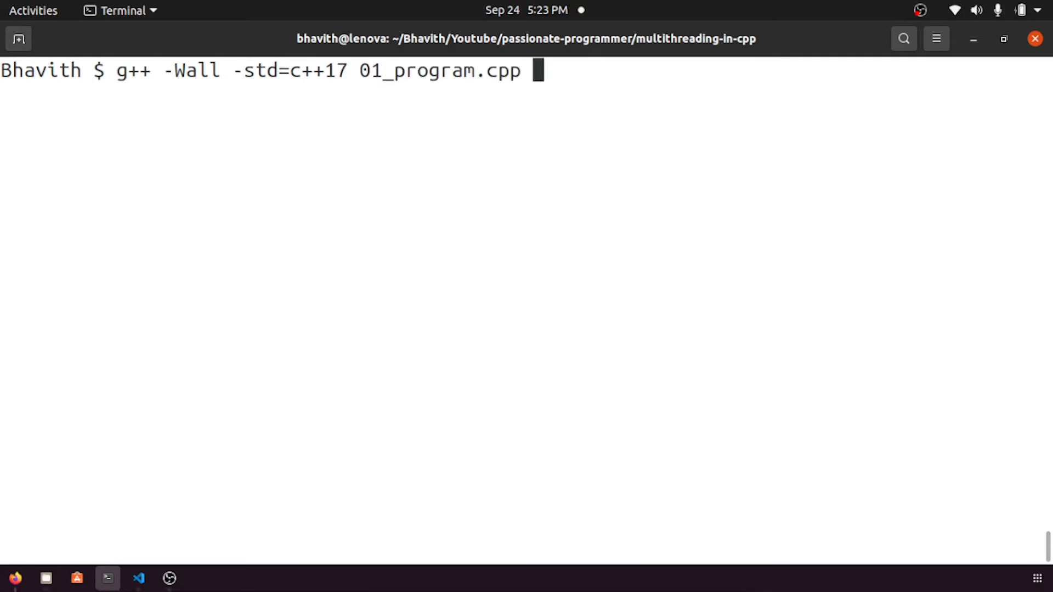
pyautogui.write('-o hello')
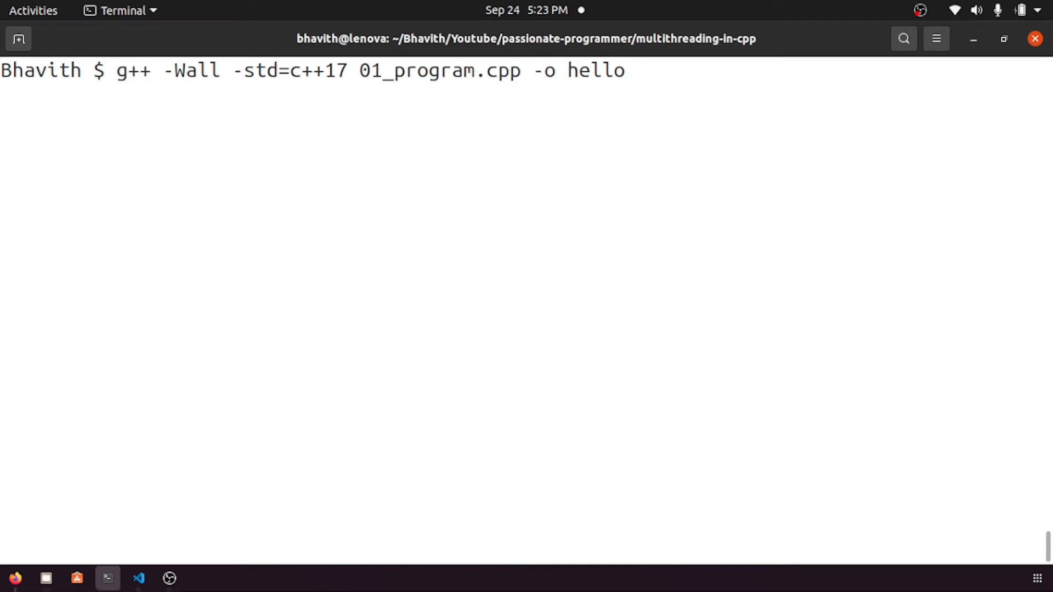
pyautogui.press('Return')
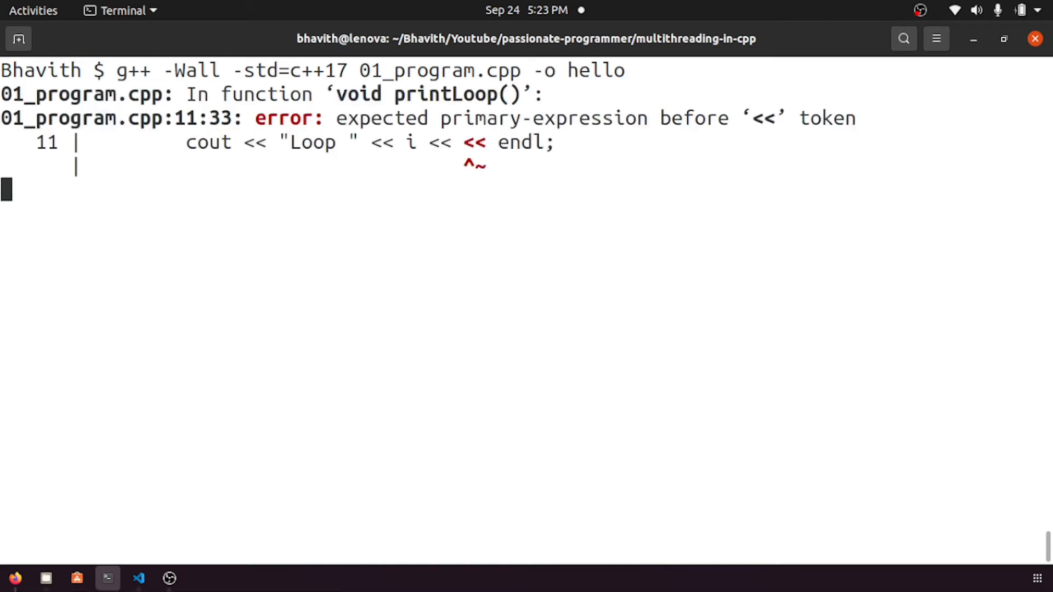
pyautogui.press('Return')
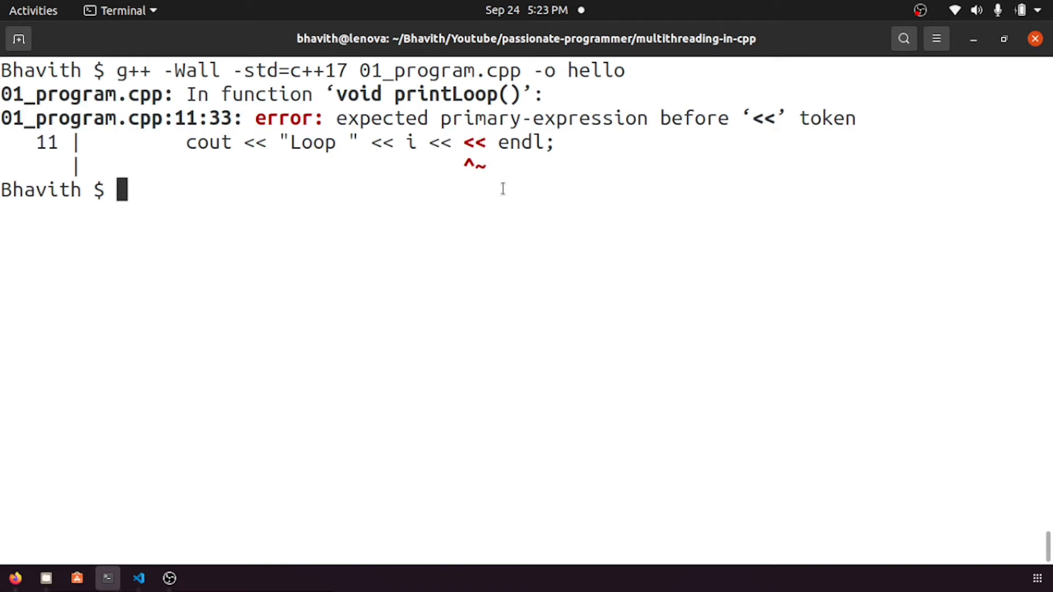
pyautogui.moveTo(626, 214)
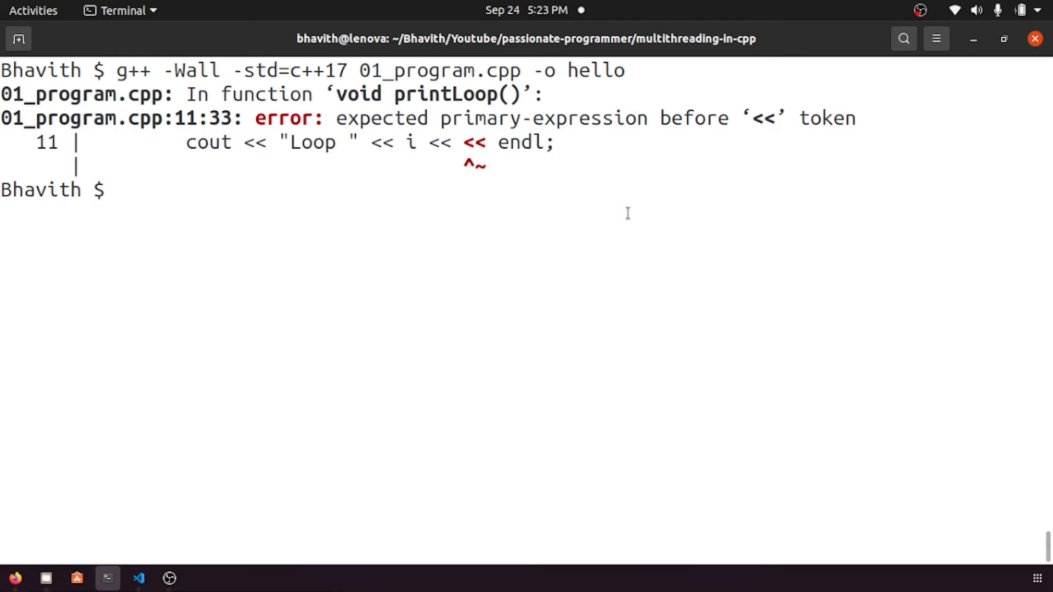
pyautogui.click(138, 577)
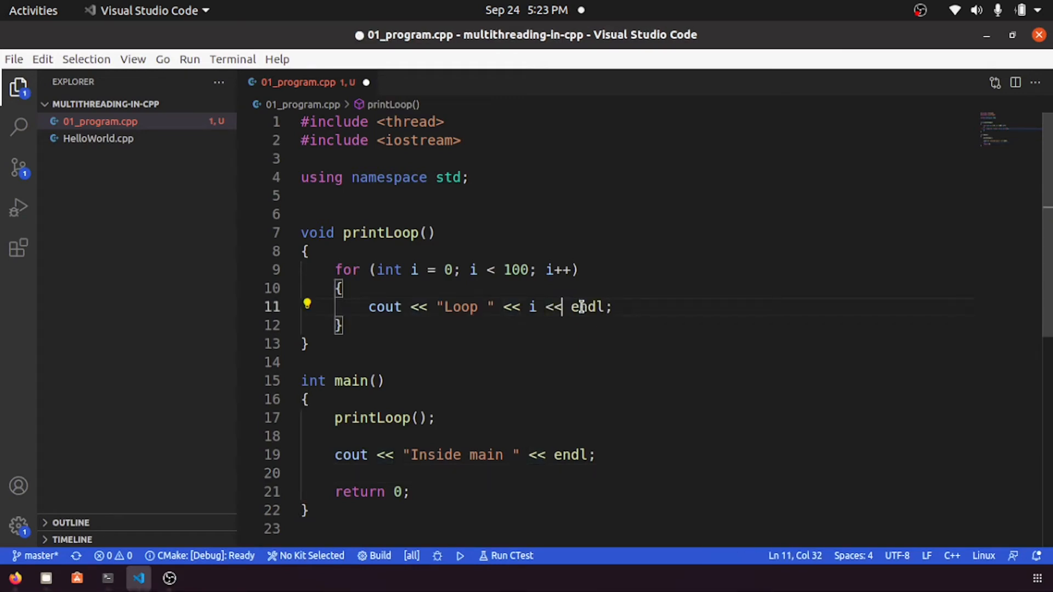
# Recompile the fixed code and run ./hello, scrolling through Loop 0–99 and Inside main
pyautogui.click(107, 577)
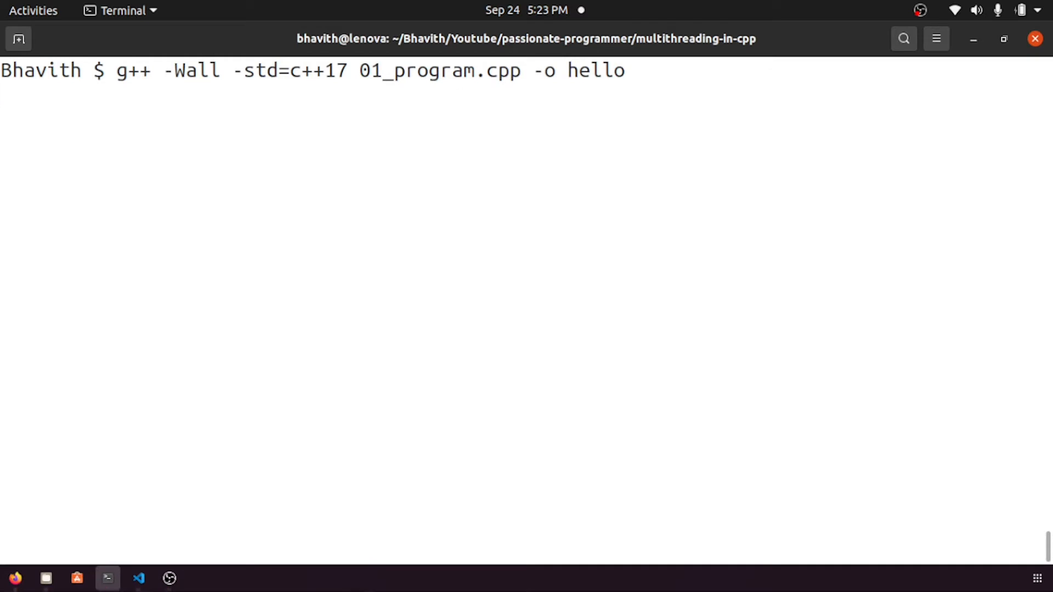
pyautogui.press('Return')
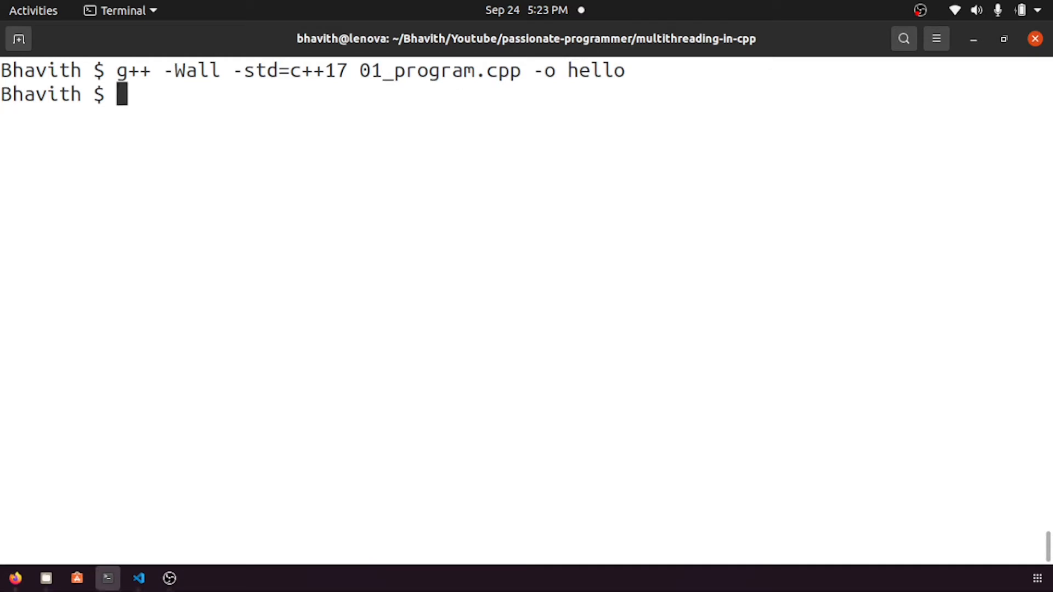
pyautogui.write('./h')
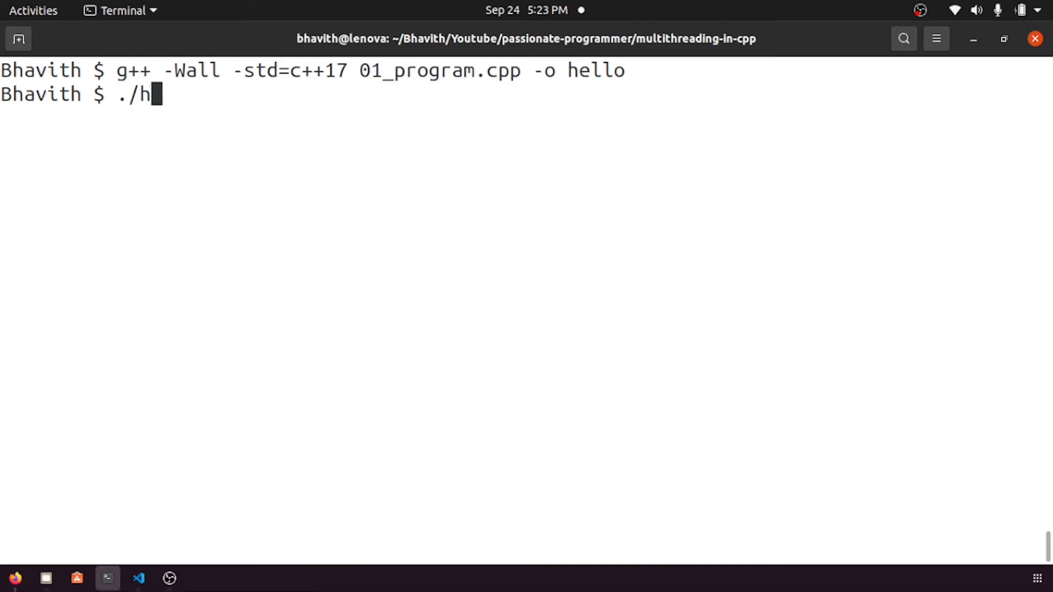
pyautogui.press('Return')
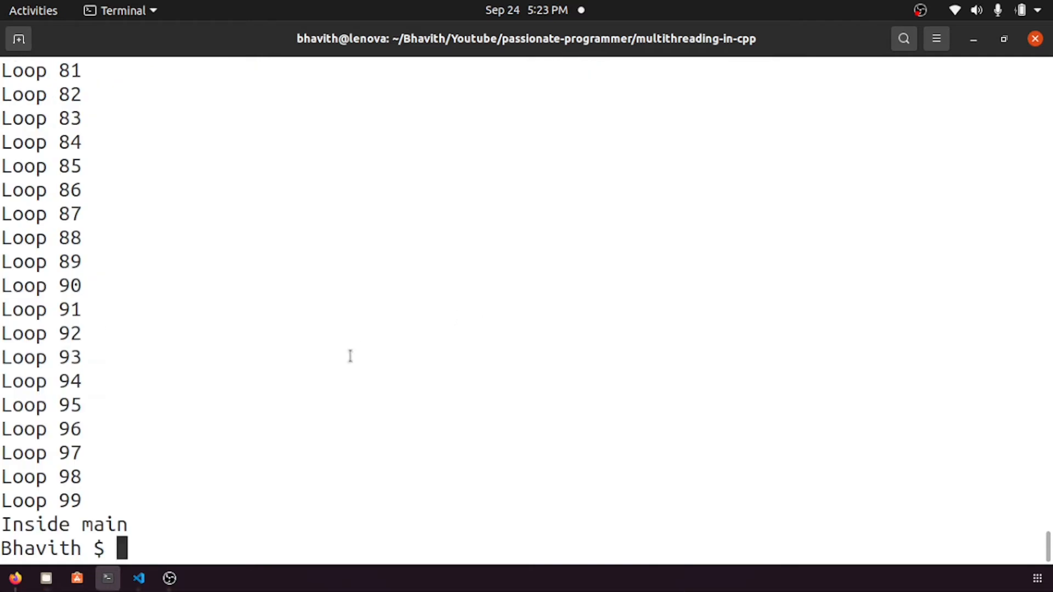
pyautogui.scroll(3)
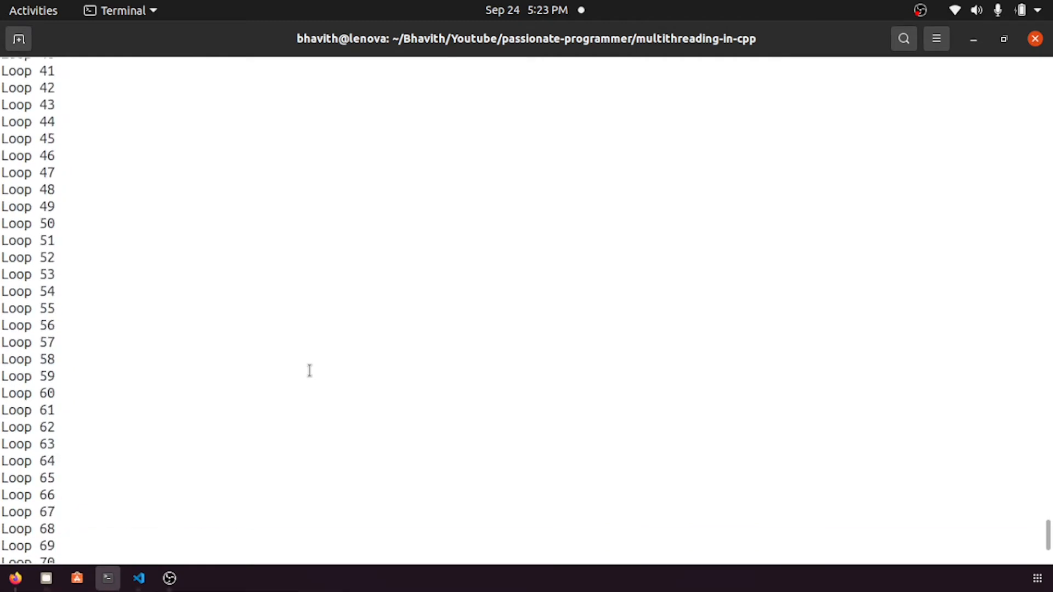
pyautogui.scroll(-3)
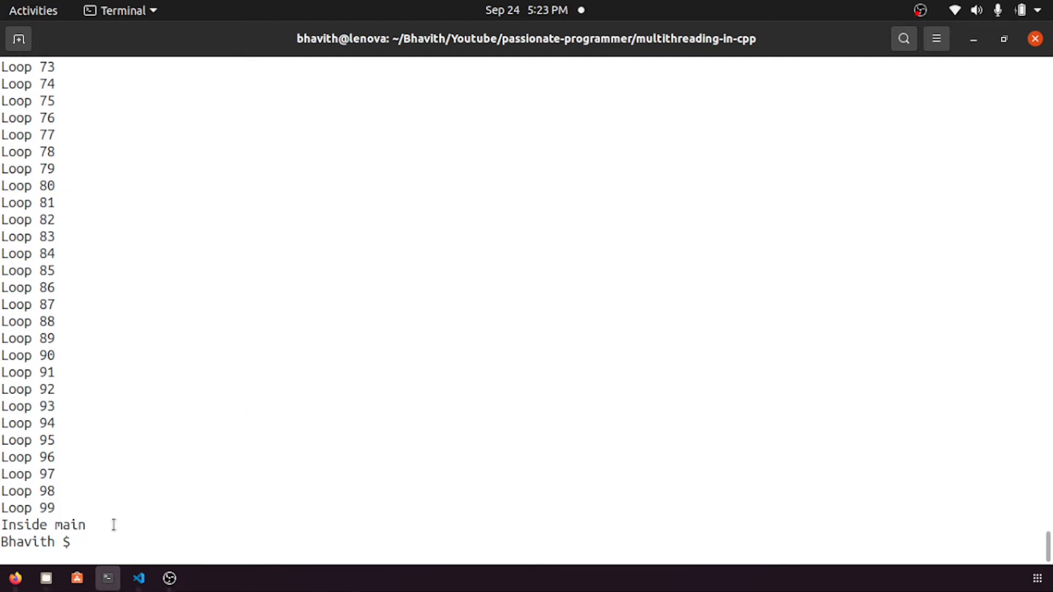
pyautogui.click(139, 577)
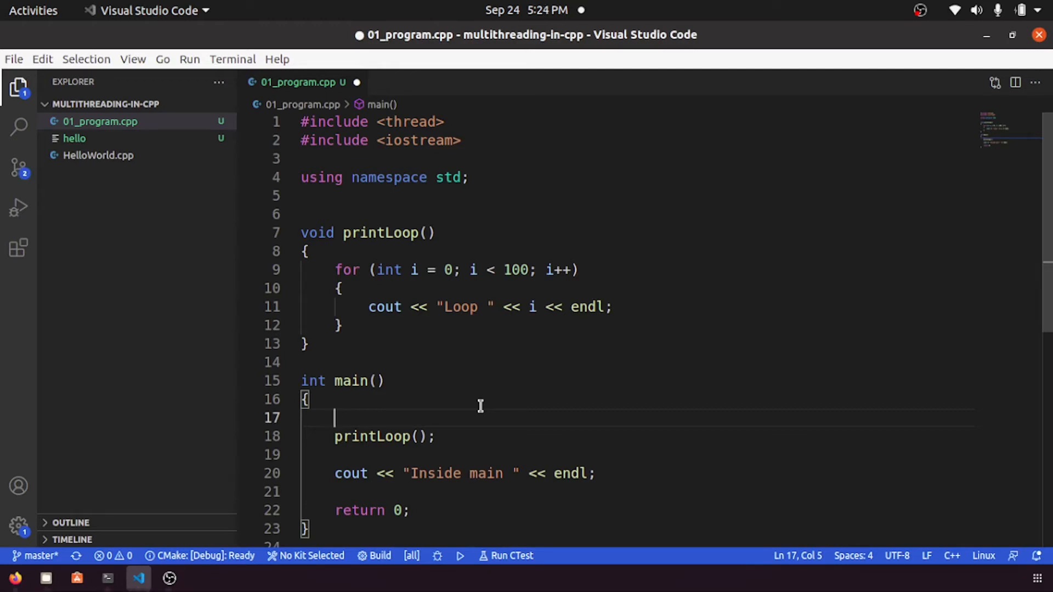
# Delete the using namespace std; line and prefix the loop's cout with std::
pyautogui.write('thread')
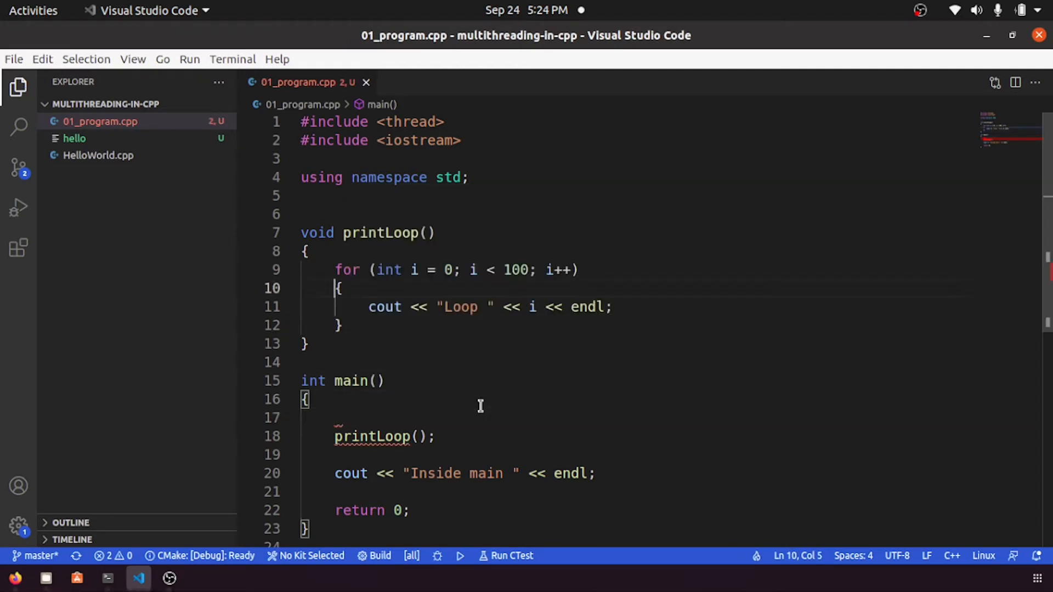
pyautogui.press('Backspace')
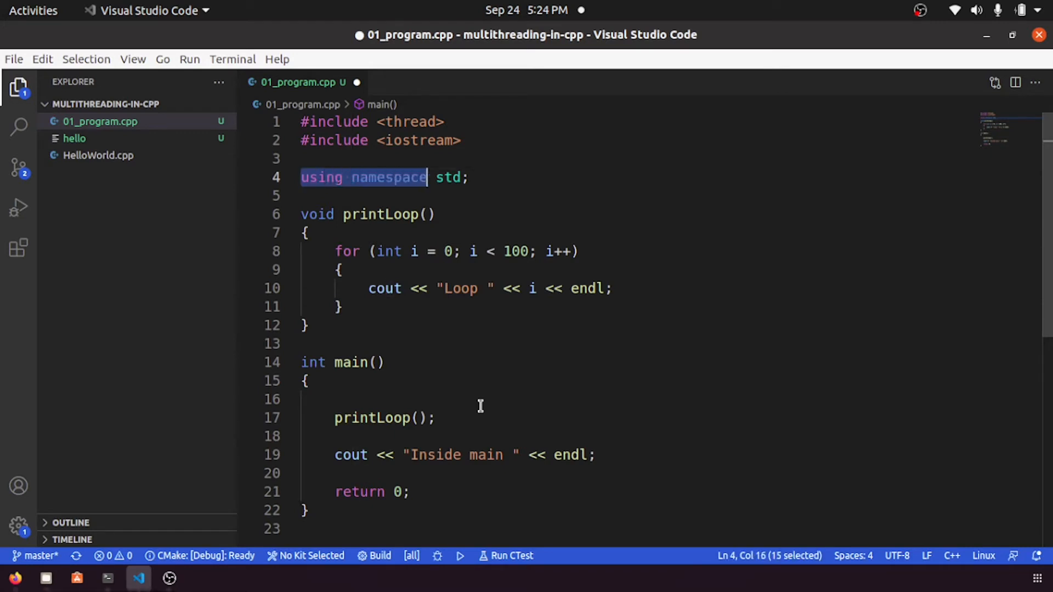
pyautogui.press('Delete')
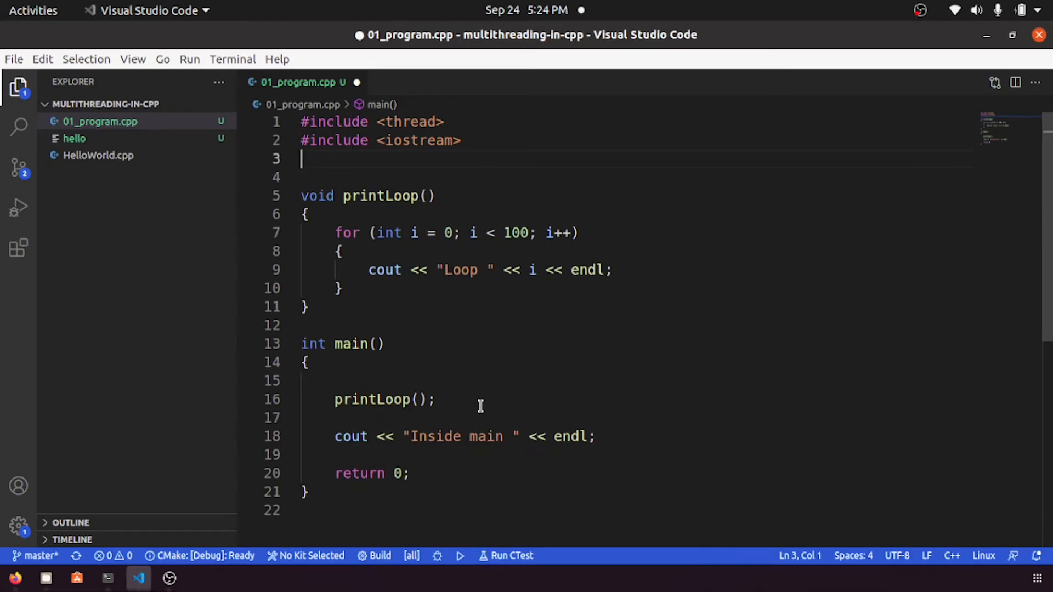
pyautogui.click(366, 270)
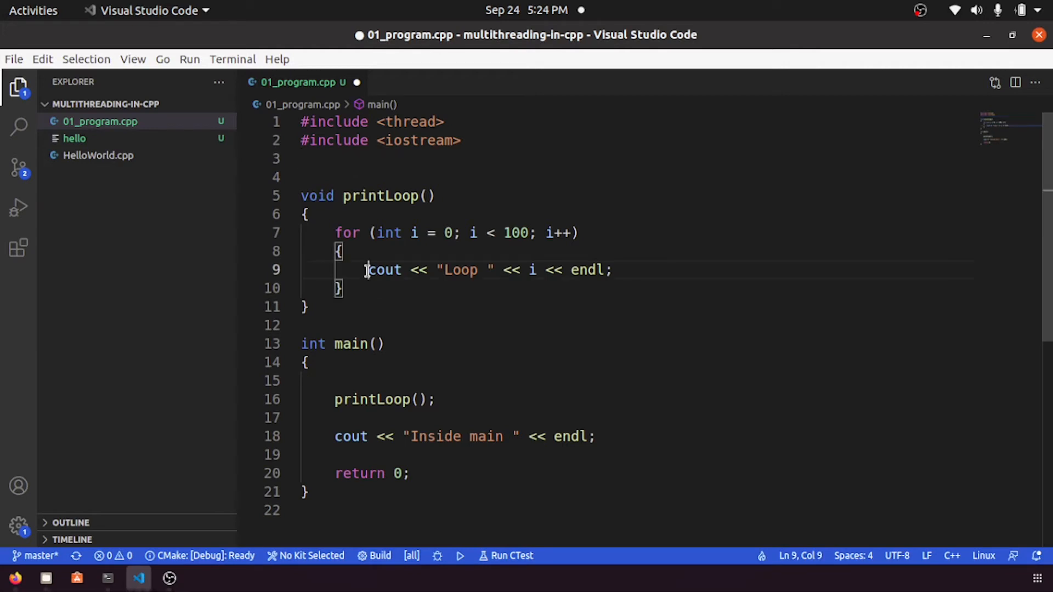
pyautogui.write('std::')
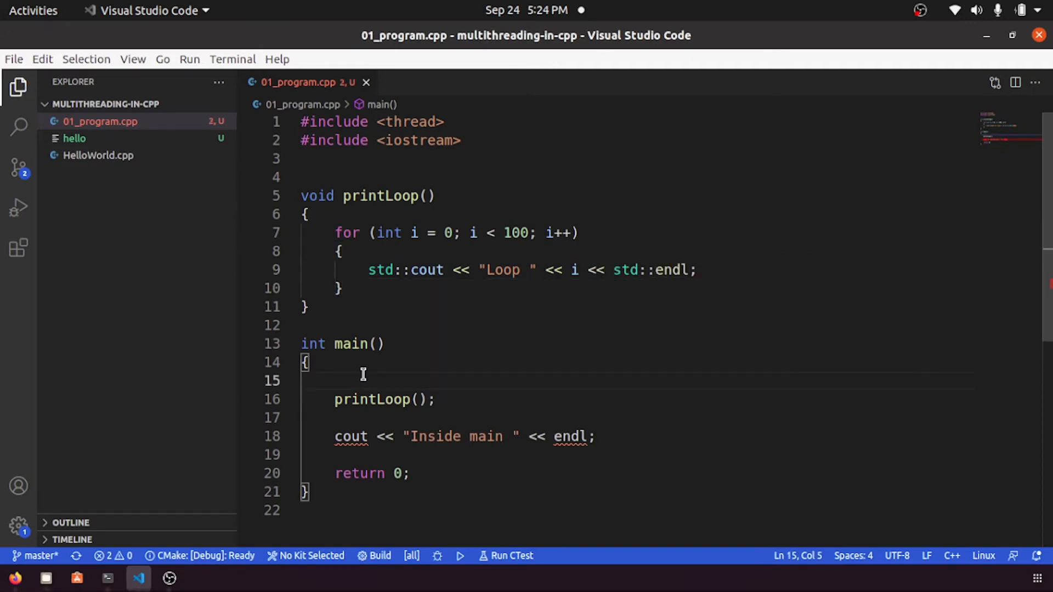
# Replace the direct printLoop() call in main with std::thread t1(printLoop)
pyautogui.write('std::thread')
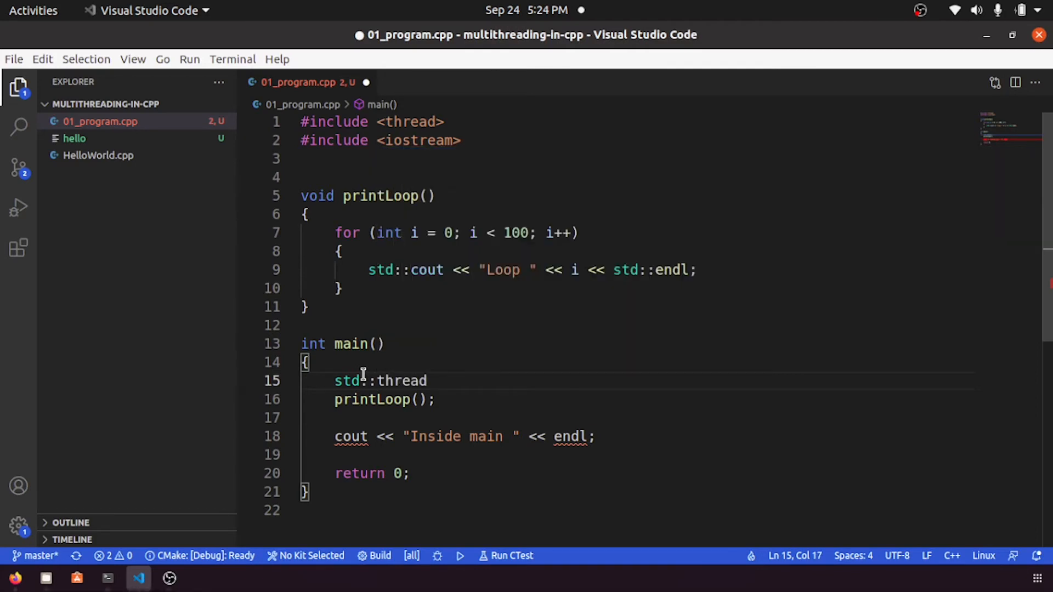
pyautogui.write('t')
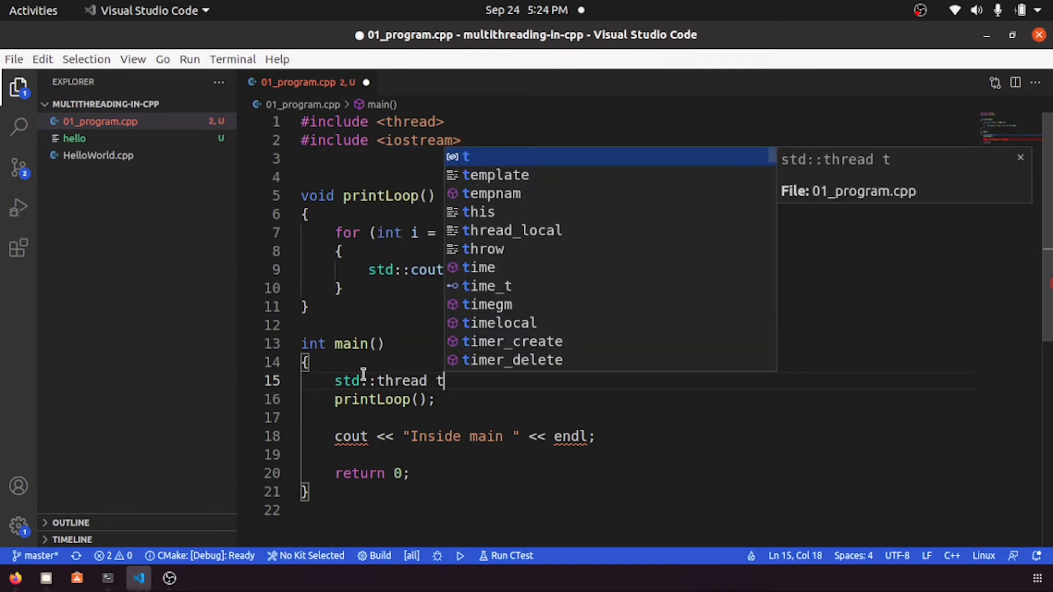
pyautogui.write('1();')
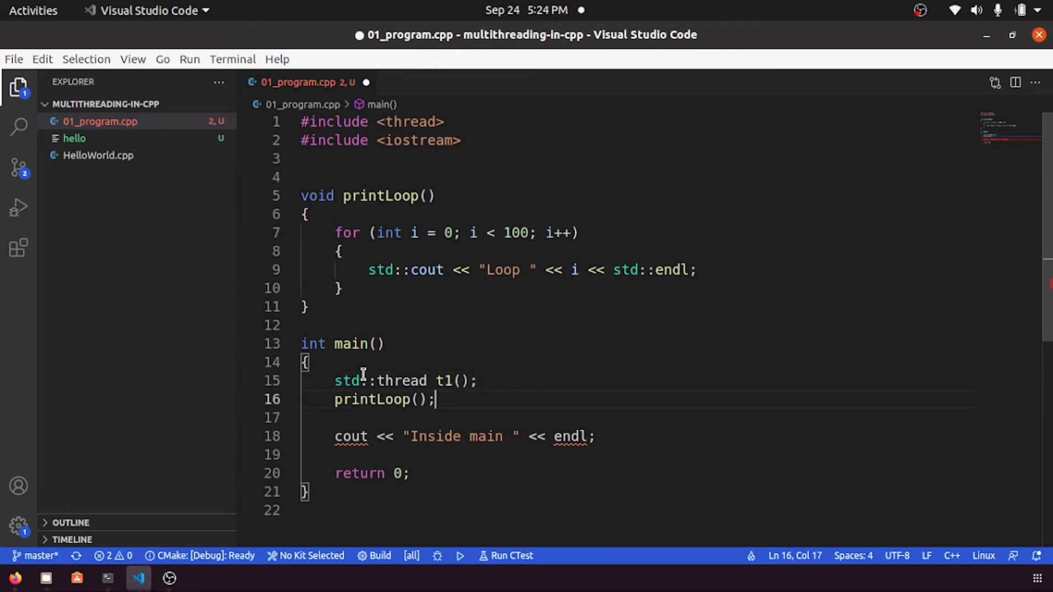
pyautogui.doubleClick(370, 399)
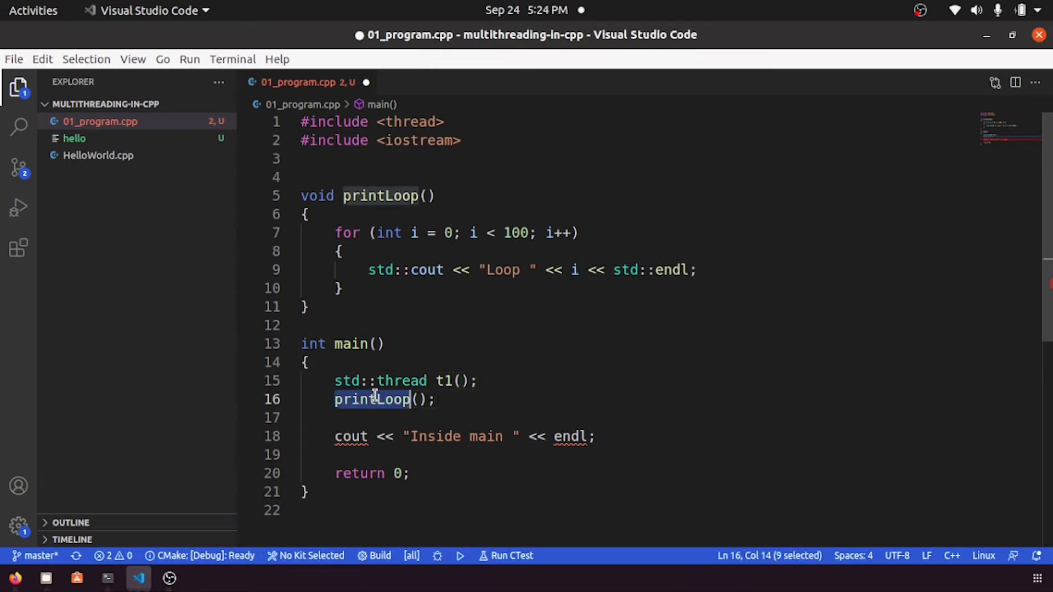
pyautogui.press('Backspace')
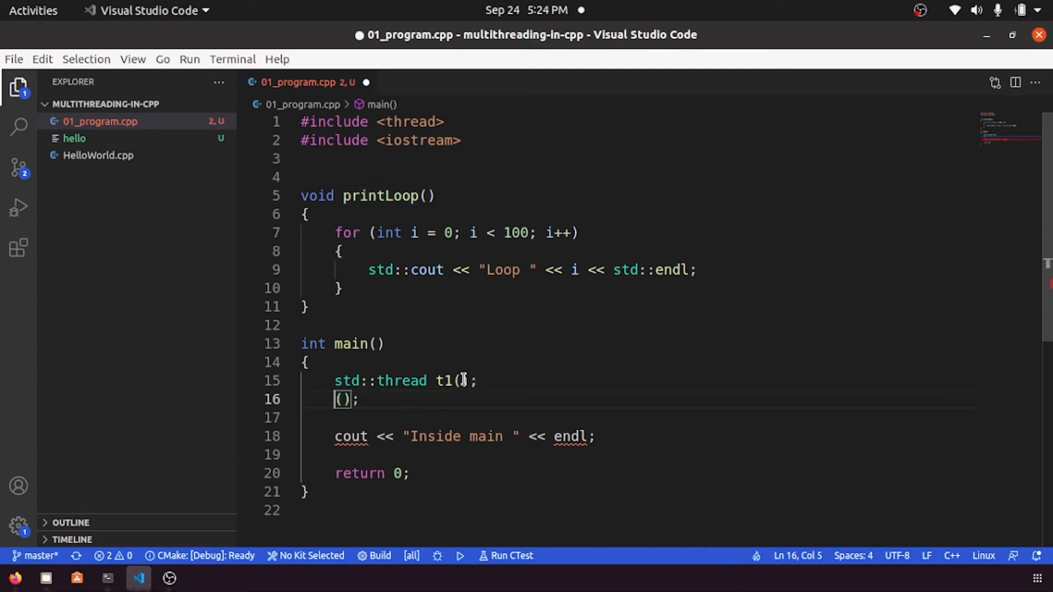
pyautogui.write('printLoop')
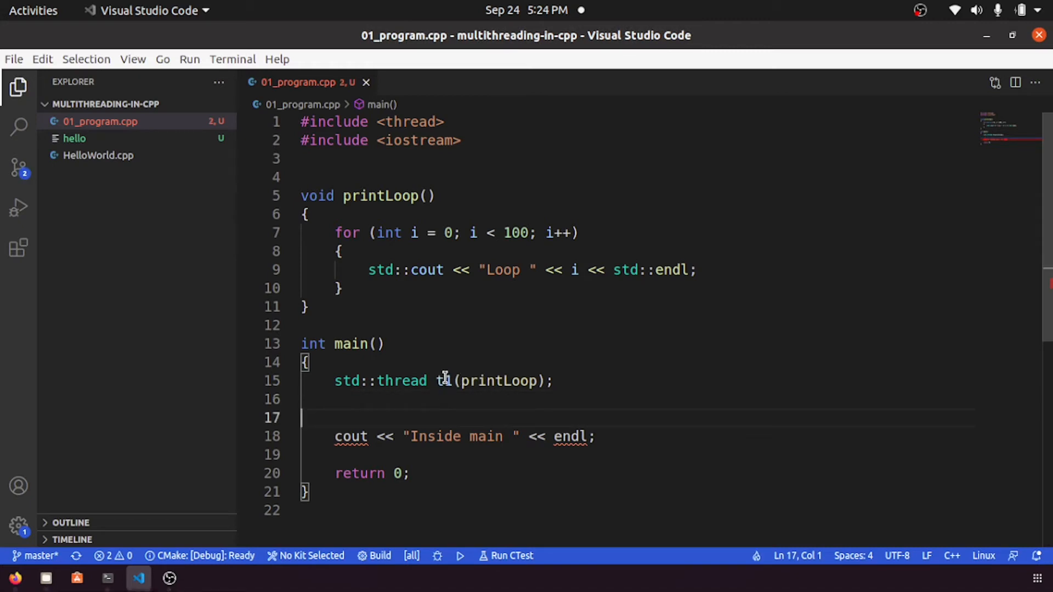
pyautogui.click(429, 398)
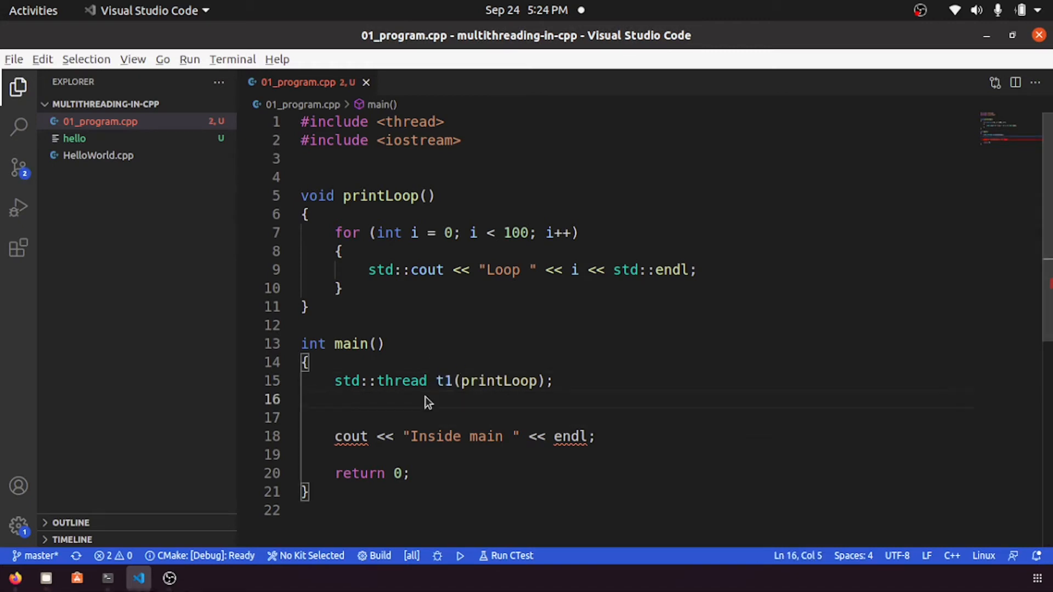
pyautogui.click(107, 577)
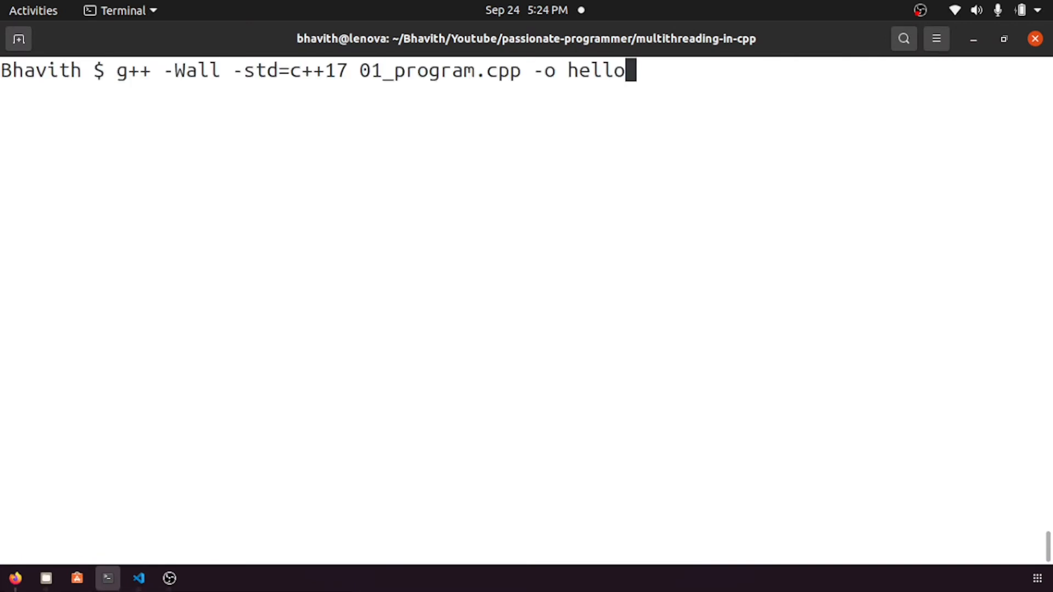
# Recompile in Terminal, getting cout and endl undeclared errors on line 18
pyautogui.press('Return')
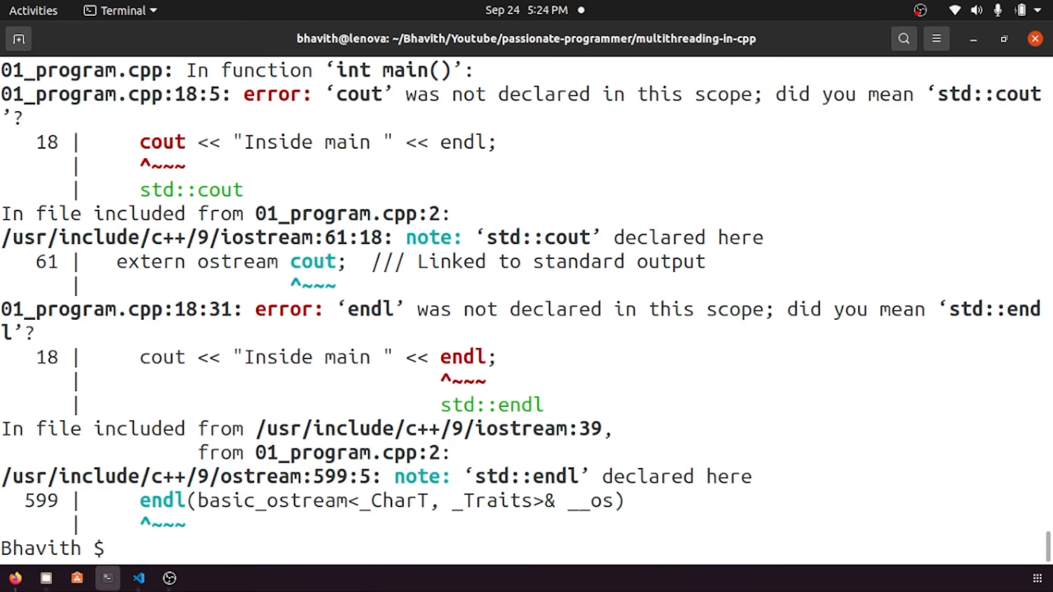
pyautogui.click(139, 578)
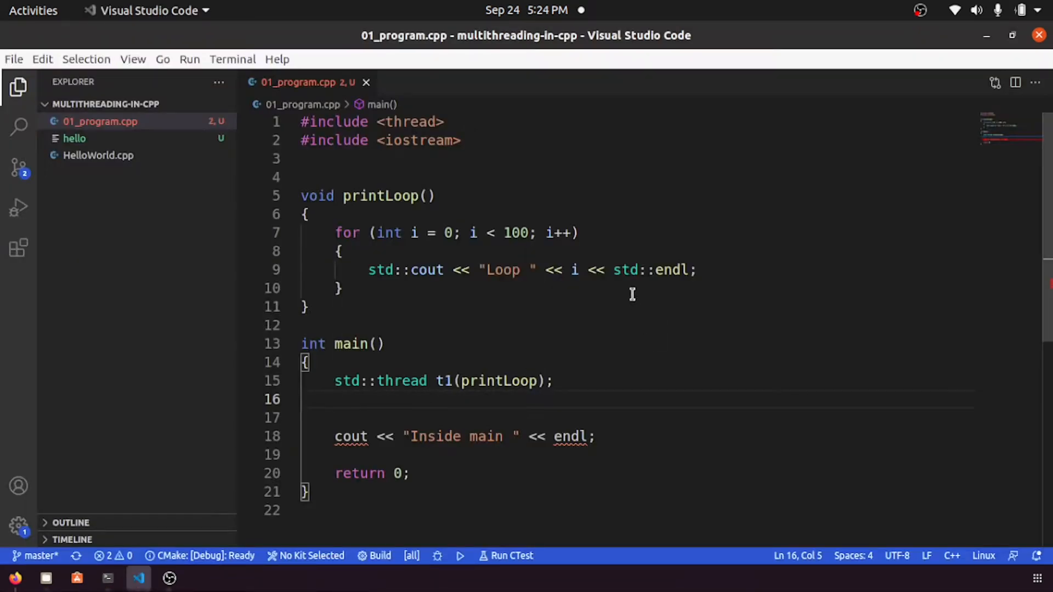
pyautogui.click(309, 306)
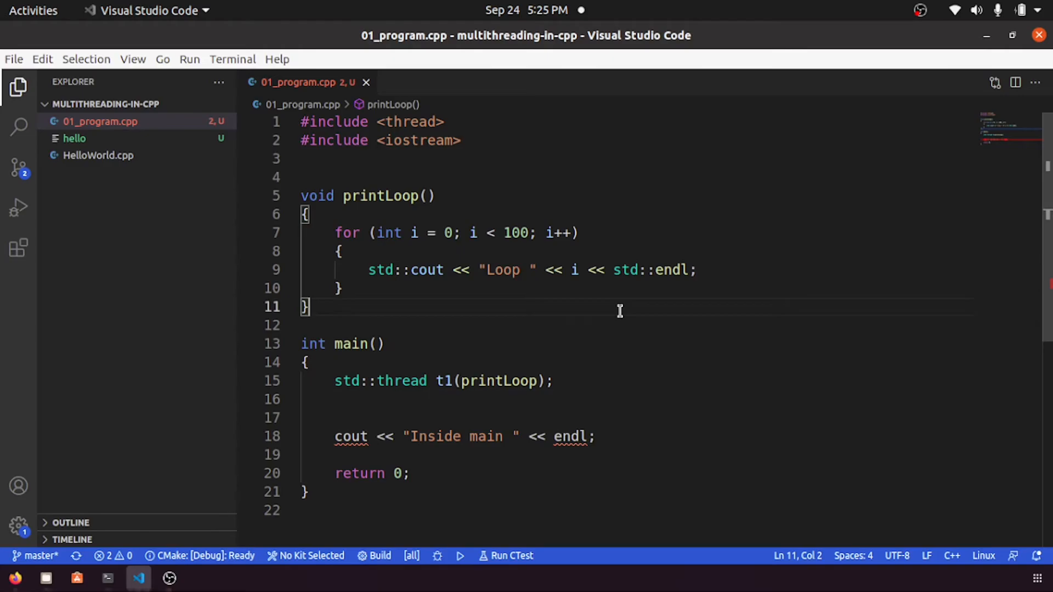
pyautogui.click(107, 577)
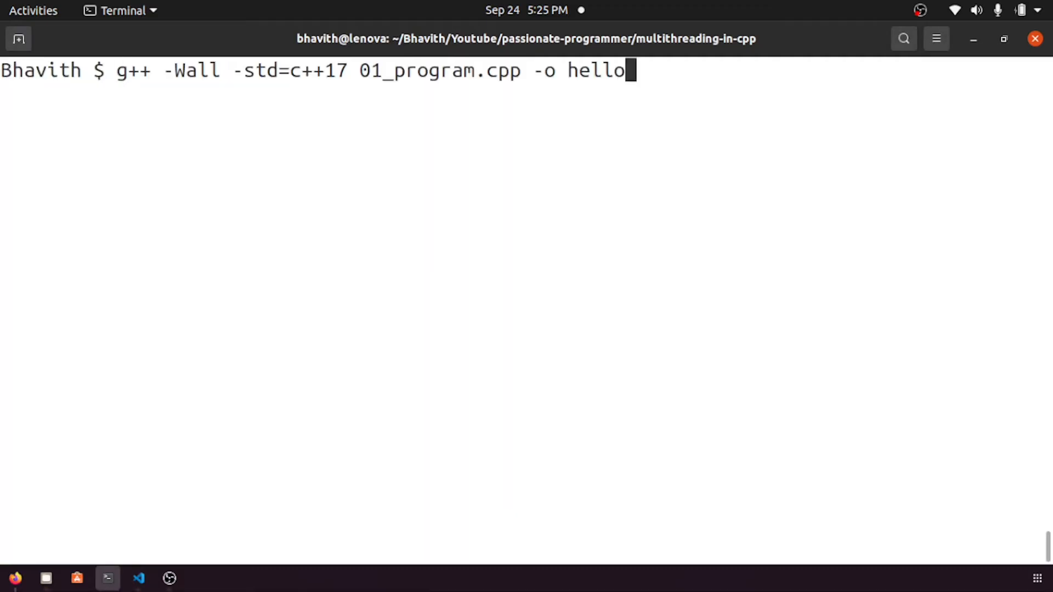
pyautogui.press('Return')
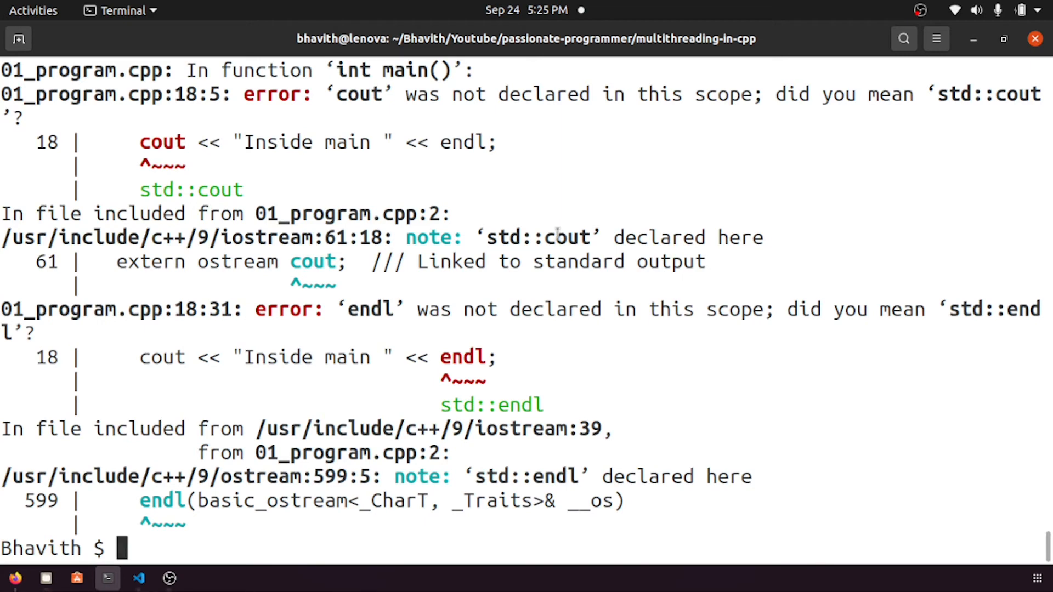
# Prefix cout and endl on line 18 with std::
pyautogui.click(137, 578)
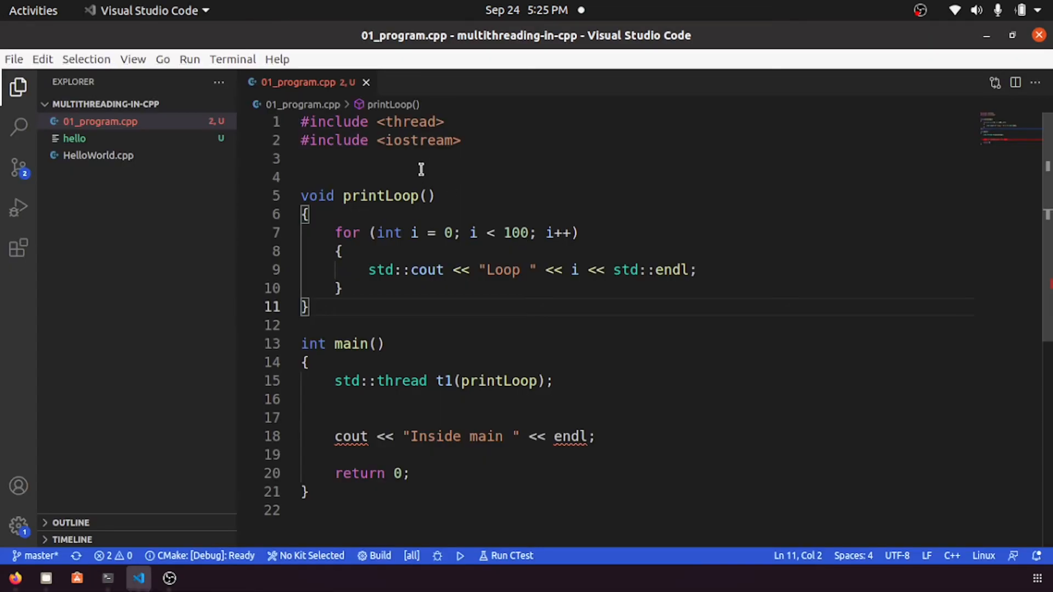
pyautogui.moveTo(445, 211)
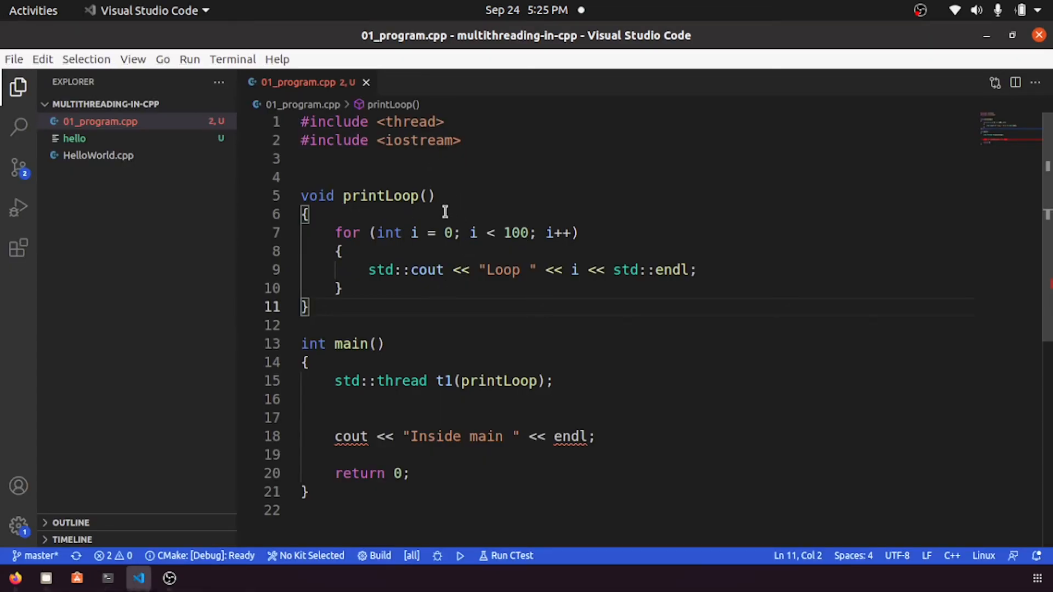
pyautogui.click(338, 436)
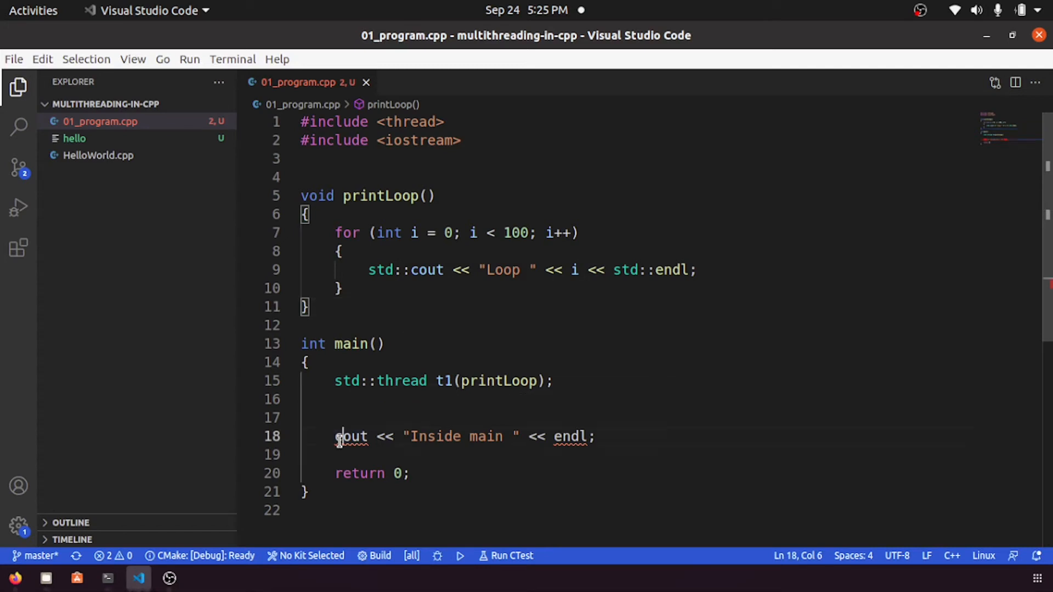
pyautogui.write('std::')
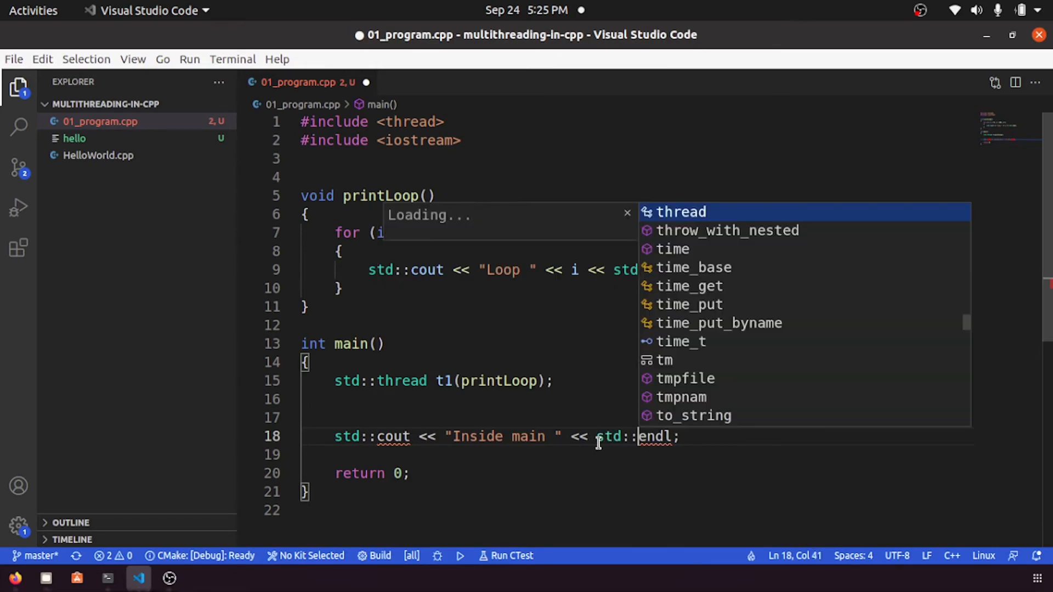
# Rebuild in Terminal and select pthread_create in the undefined-reference linker error
pyautogui.click(107, 578)
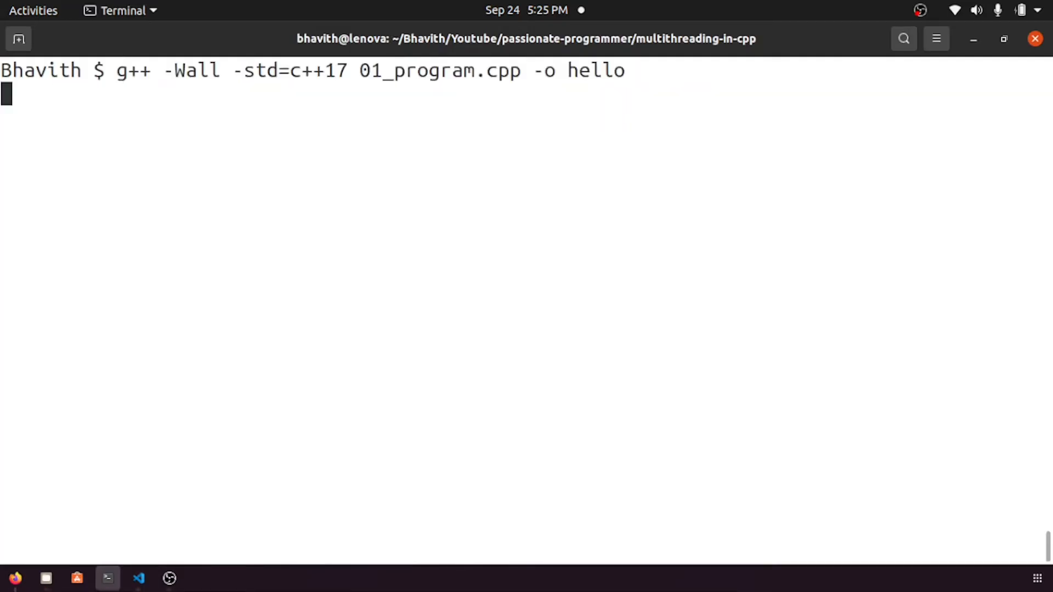
pyautogui.press('Return')
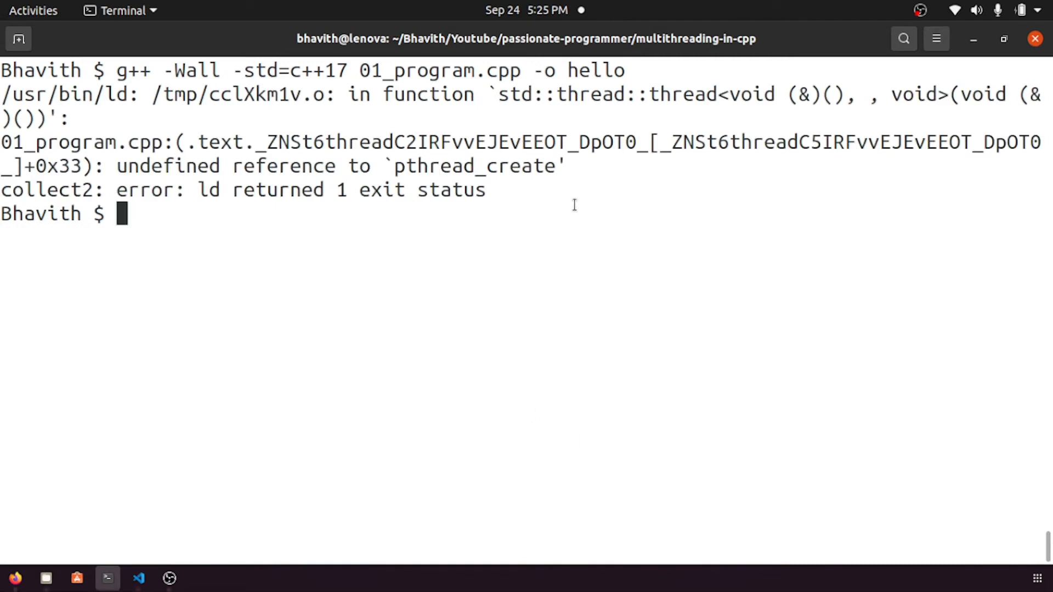
pyautogui.moveTo(544, 233)
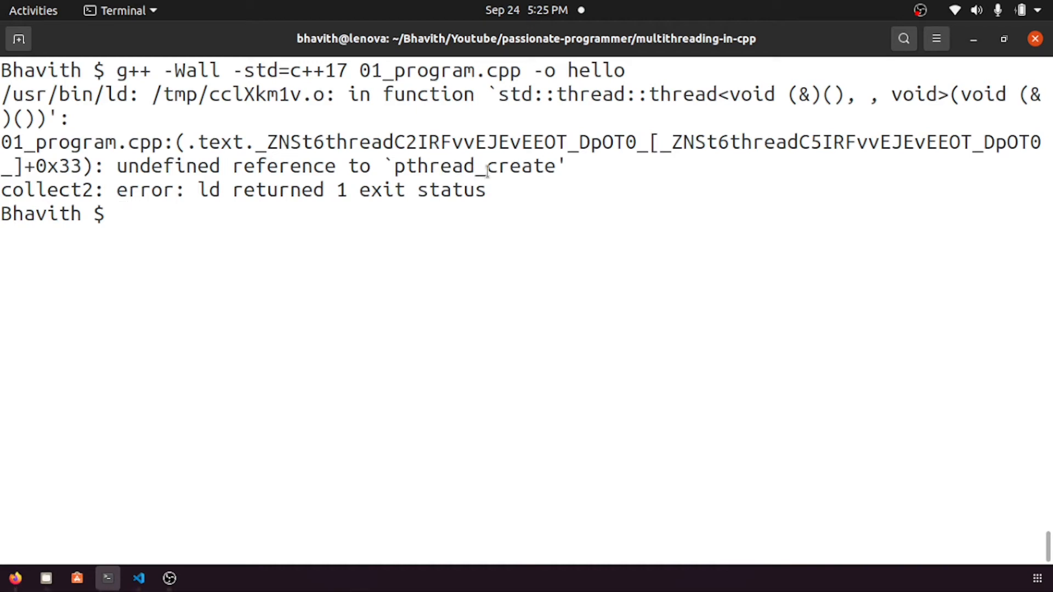
pyautogui.doubleClick(474, 165)
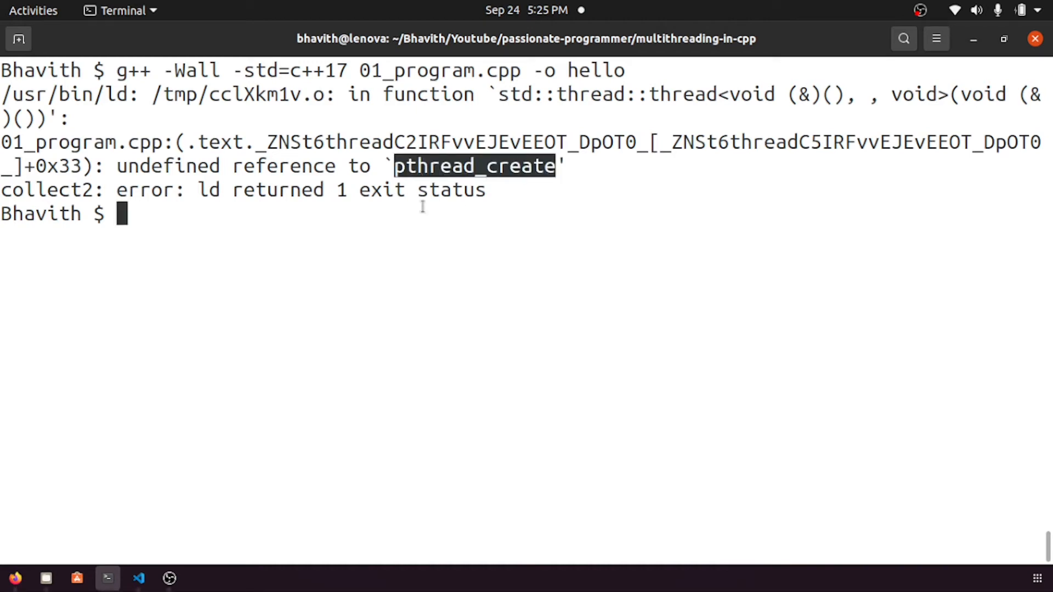
pyautogui.moveTo(330, 223)
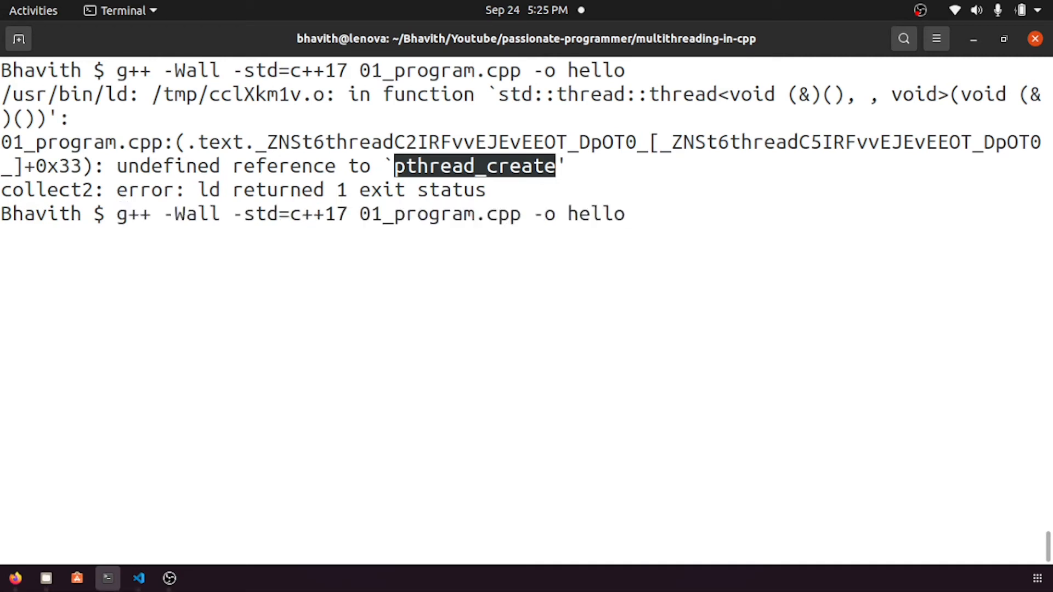
# Rebuild 01_program.cpp with -lpthread appended to the g++ command, then highlight the flag
pyautogui.write('-')
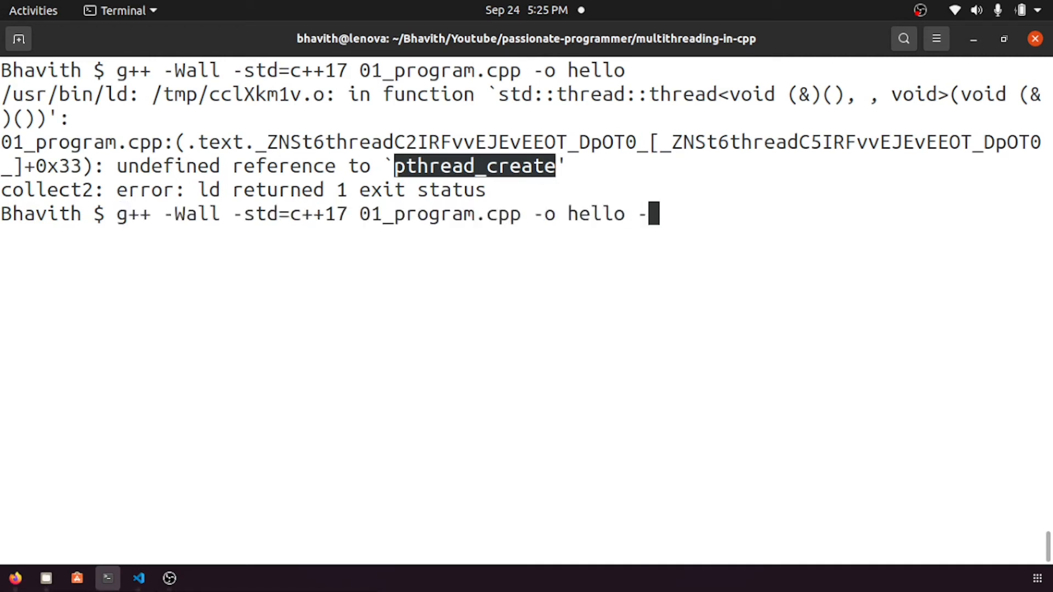
pyautogui.write('lpthread')
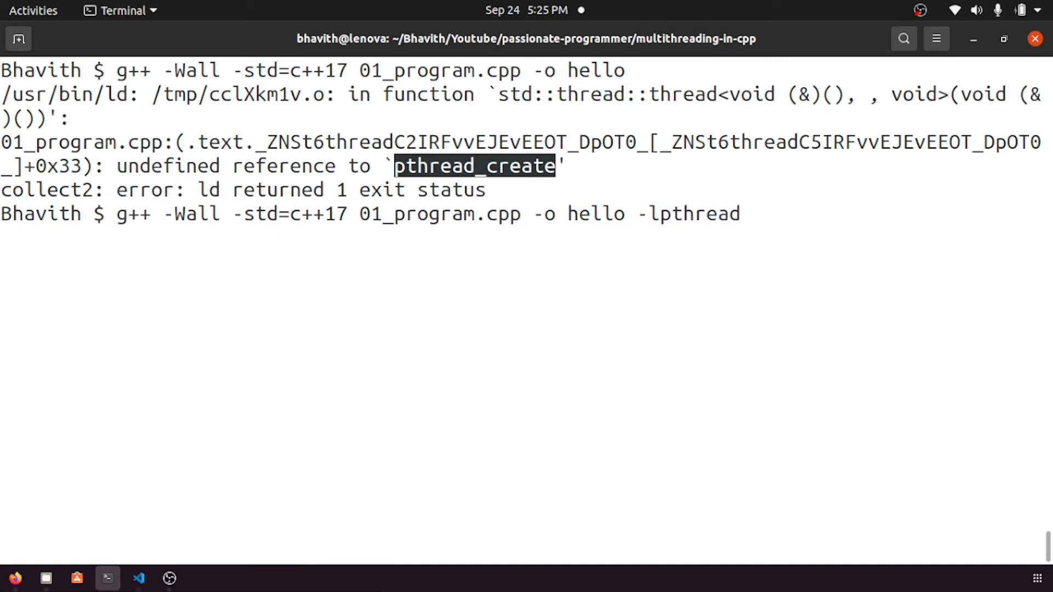
pyautogui.press('Return')
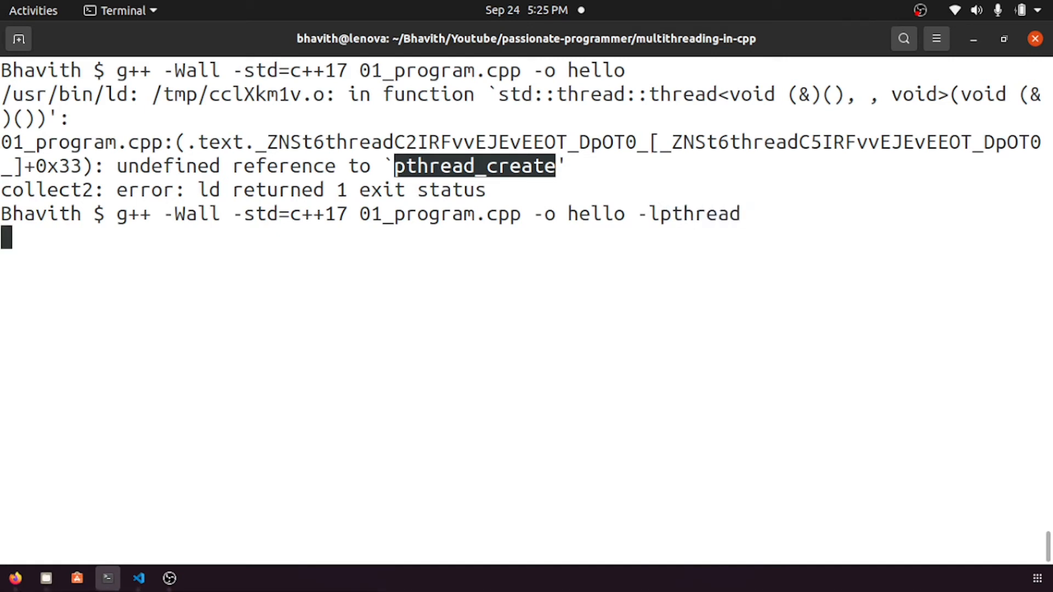
pyautogui.press('Return')
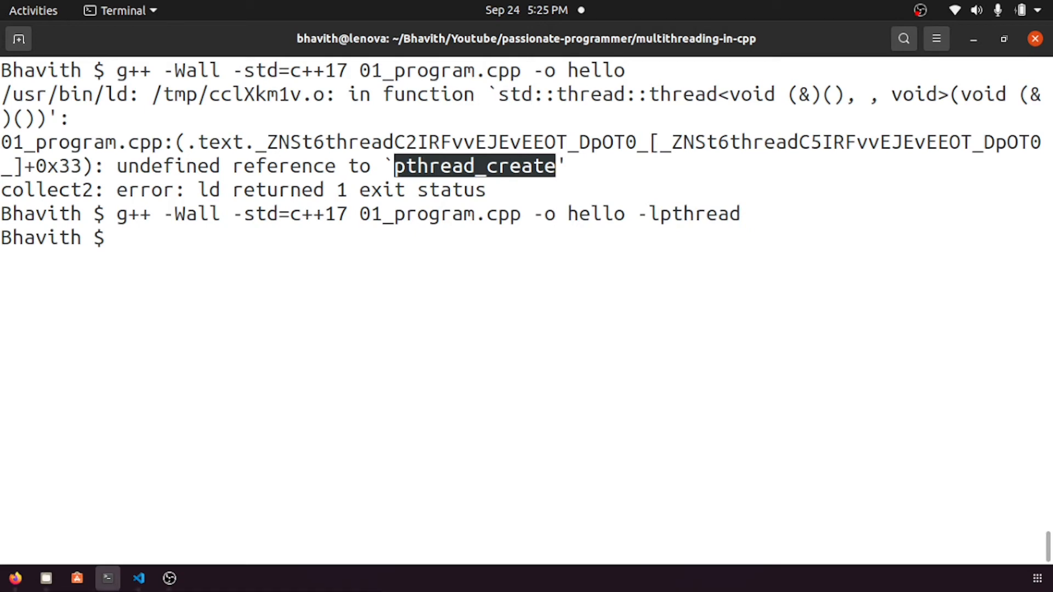
pyautogui.moveTo(629, 241)
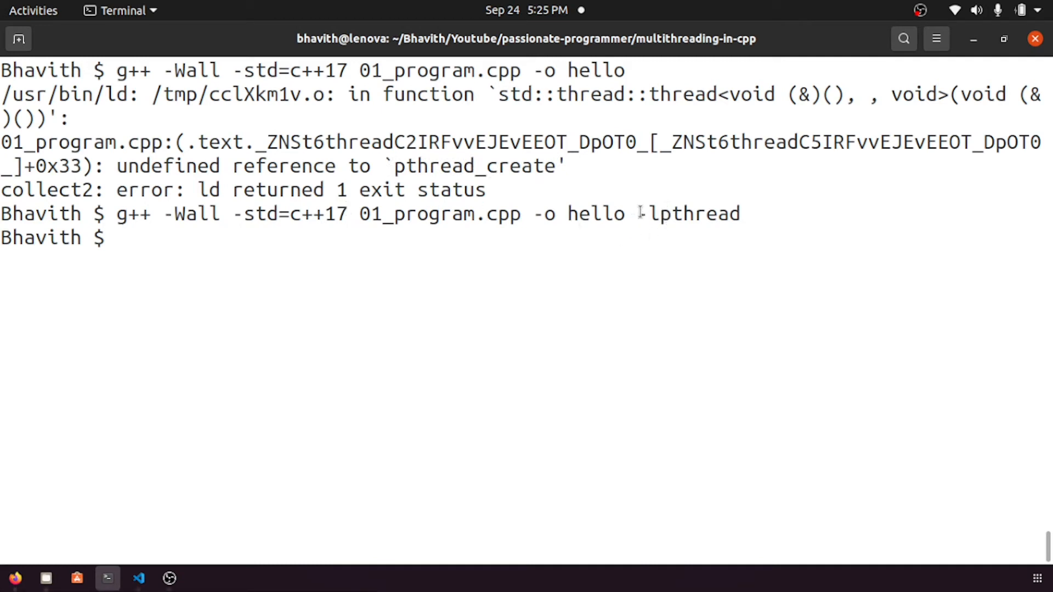
pyautogui.doubleClick(685, 213)
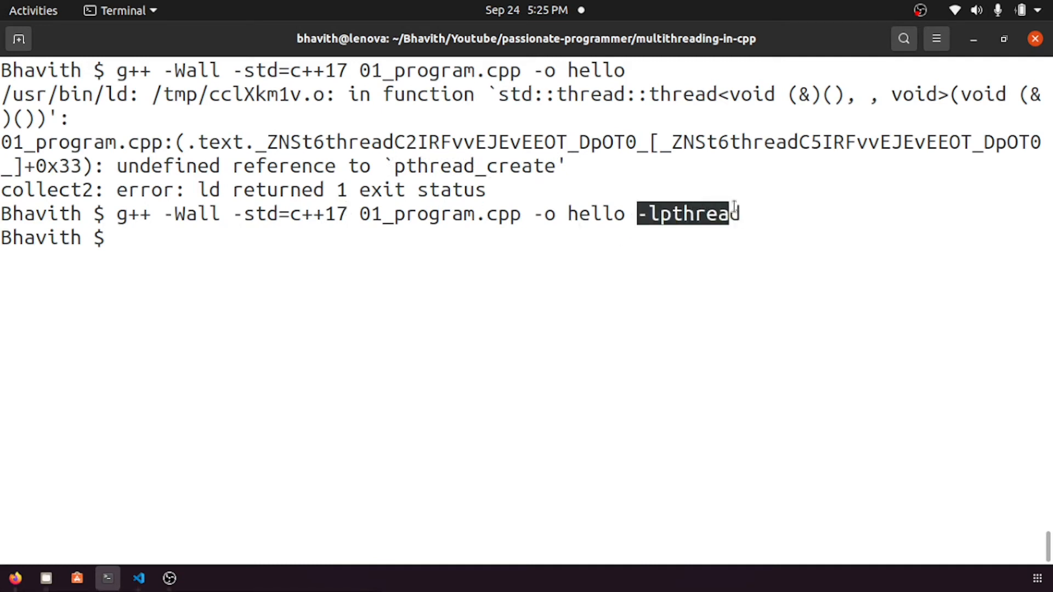
pyautogui.click(138, 578)
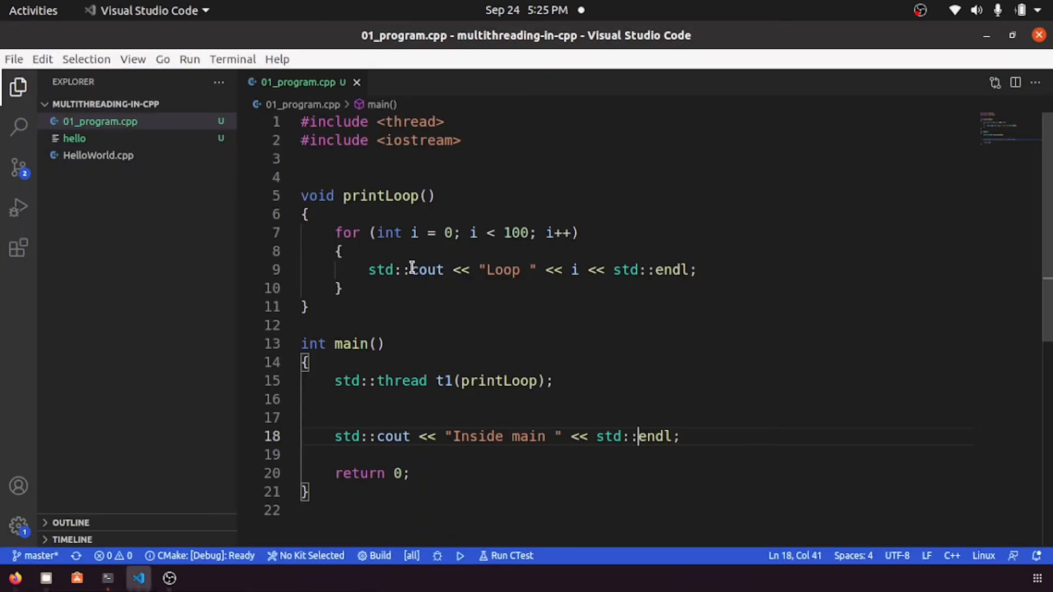
# Look over the printLoop function and the line above it, then return to Terminal
pyautogui.click(434, 195)
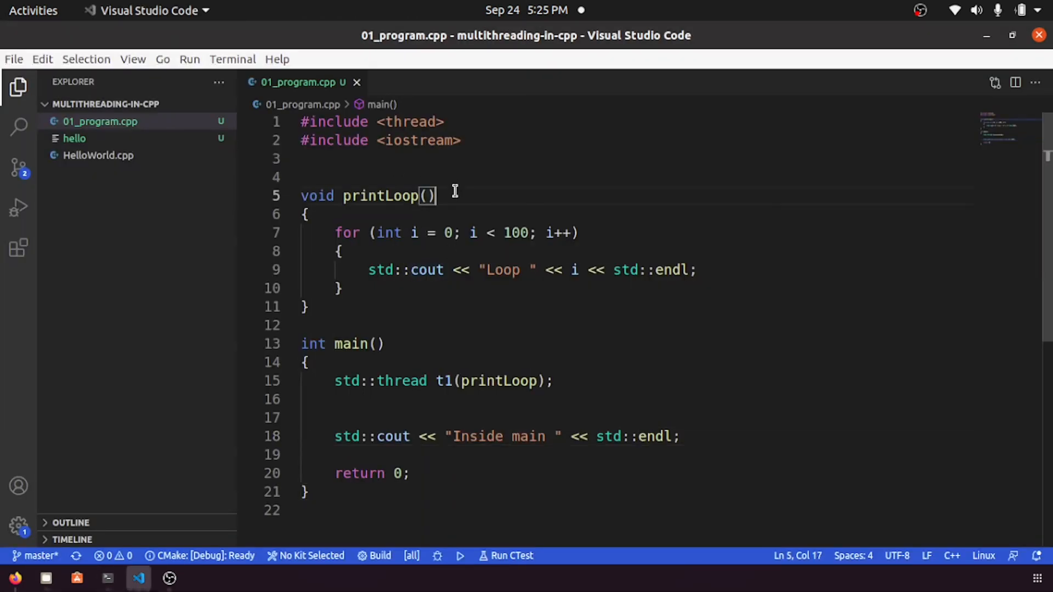
pyautogui.click(302, 177)
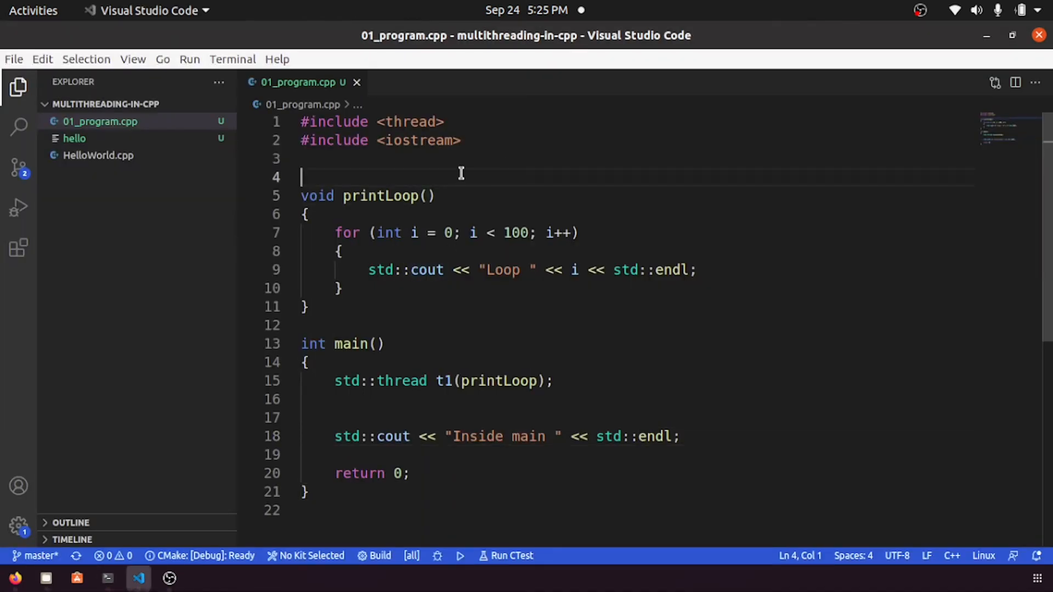
pyautogui.click(107, 577)
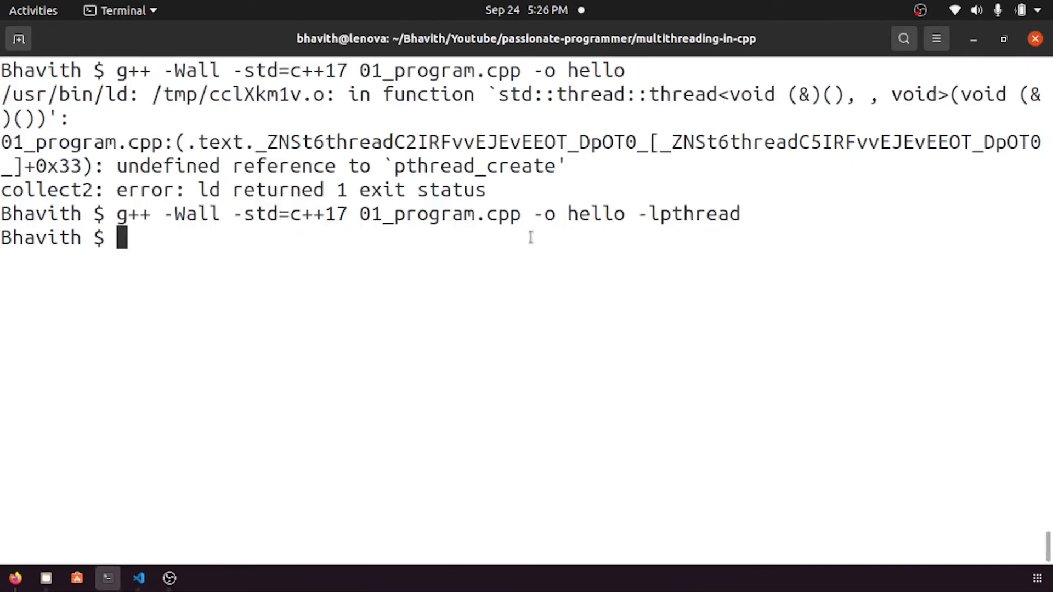
pyautogui.doubleClick(684, 213)
pyautogui.write('./hello')
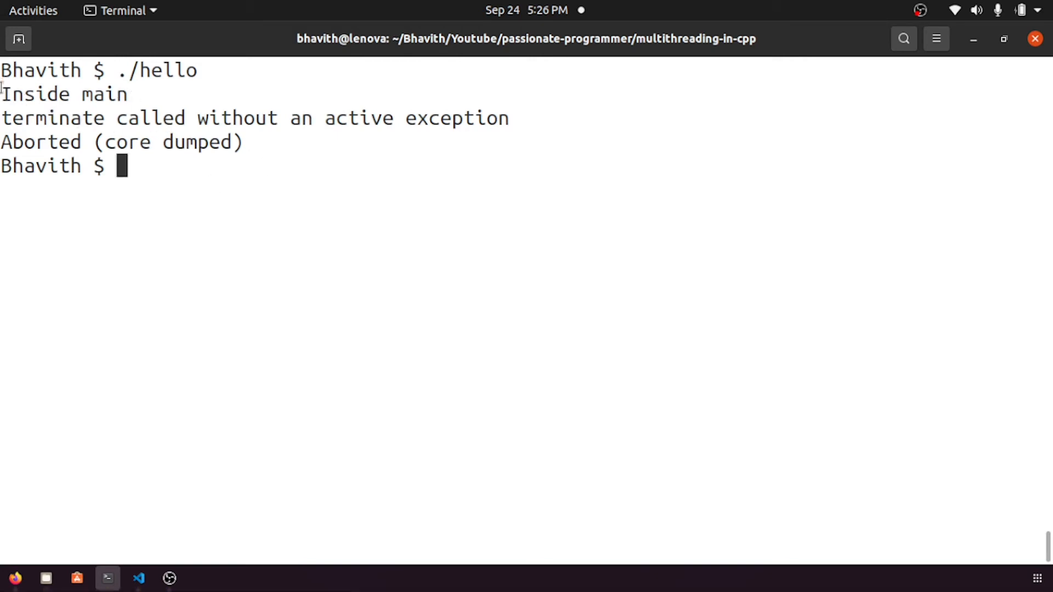
# Highlight the 'terminate called without an active exception' output and compare it with the thread code
pyautogui.moveTo(0, 94); pyautogui.dragTo(265, 141)
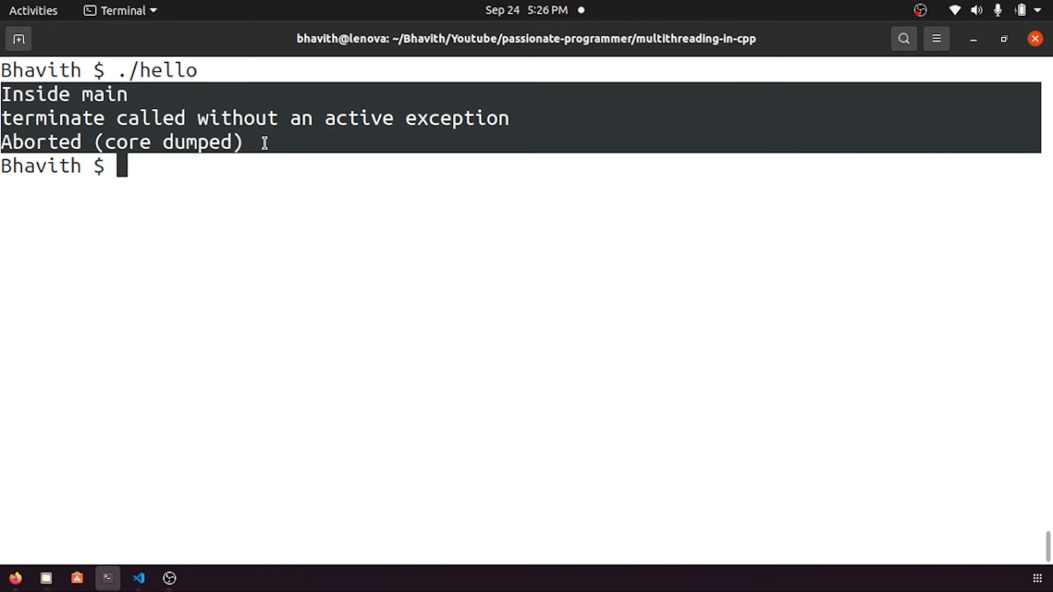
pyautogui.click(138, 577)
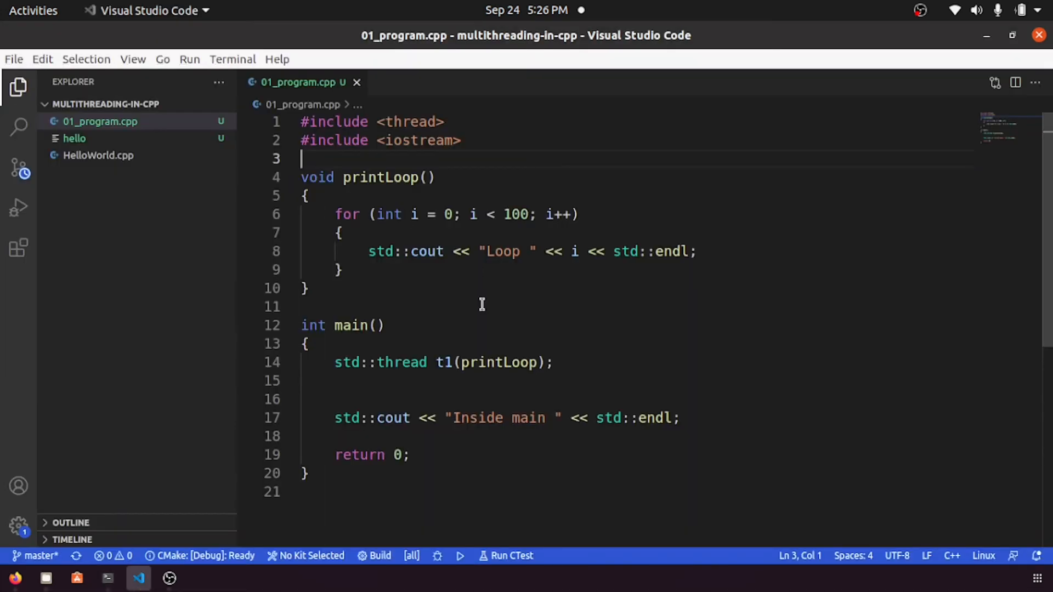
pyautogui.click(478, 400)
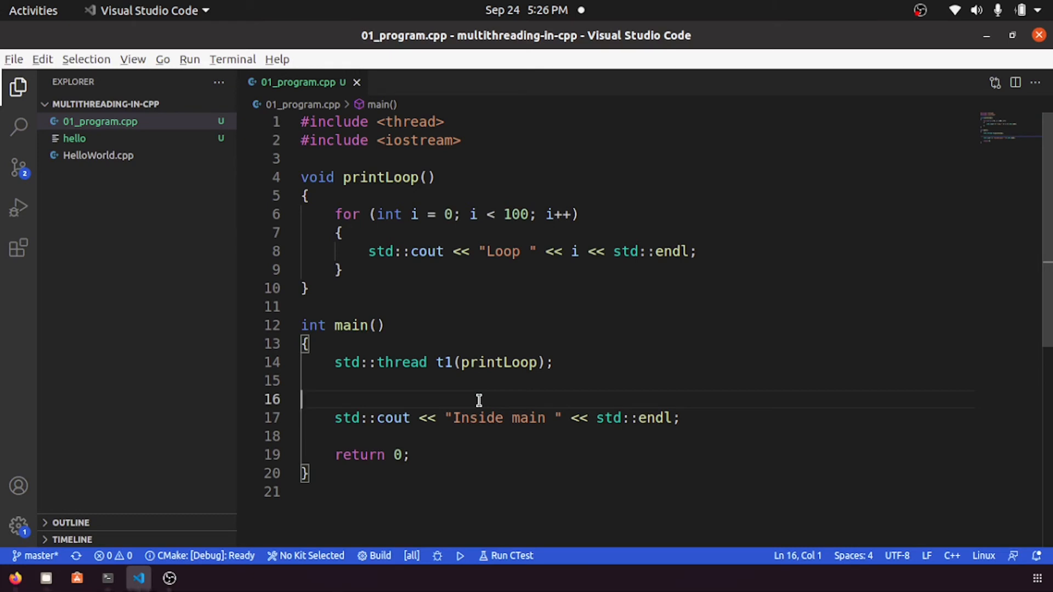
pyautogui.click(107, 577)
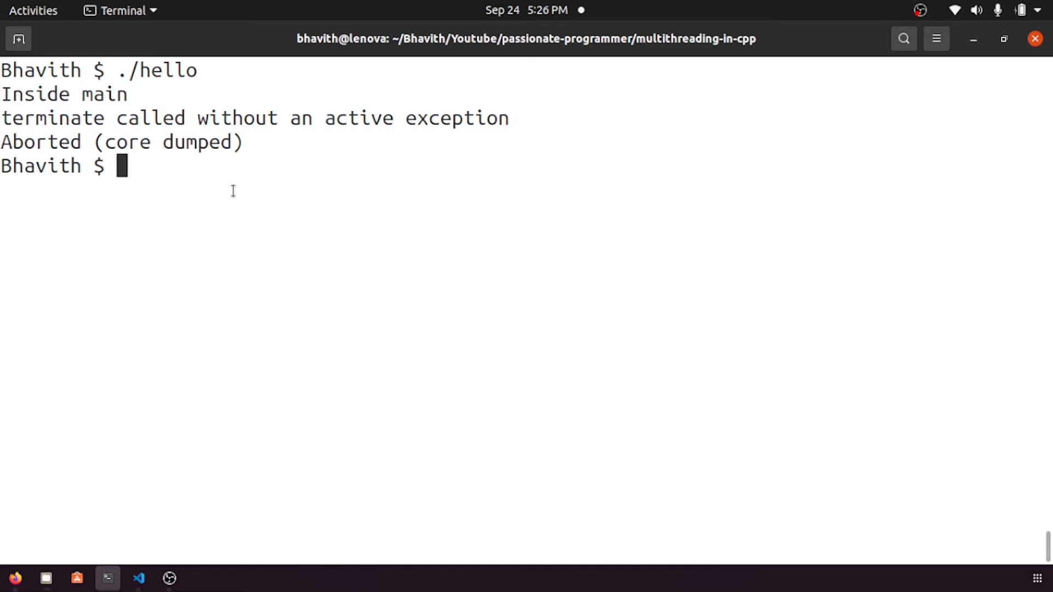
pyautogui.click(138, 577)
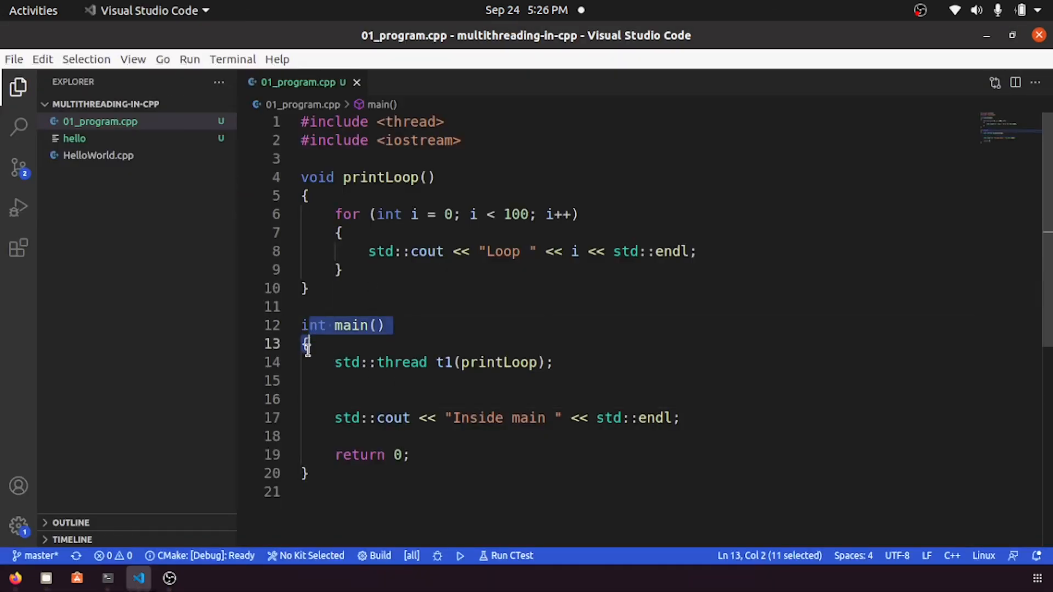
# Highlight t1, printLoop, and the whole std::thread creation statement
pyautogui.click(308, 491)
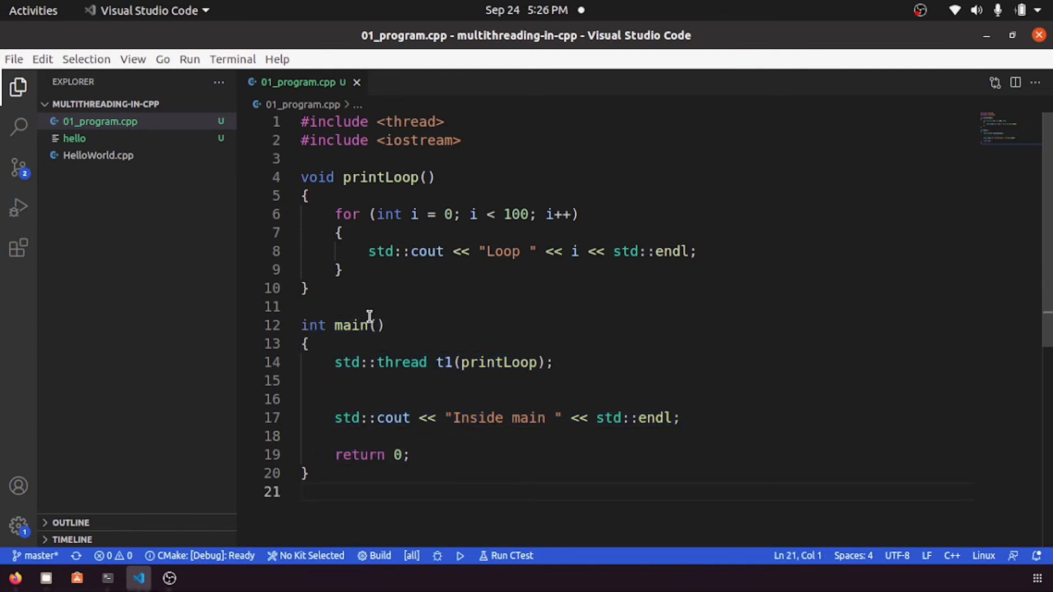
pyautogui.moveTo(416, 386)
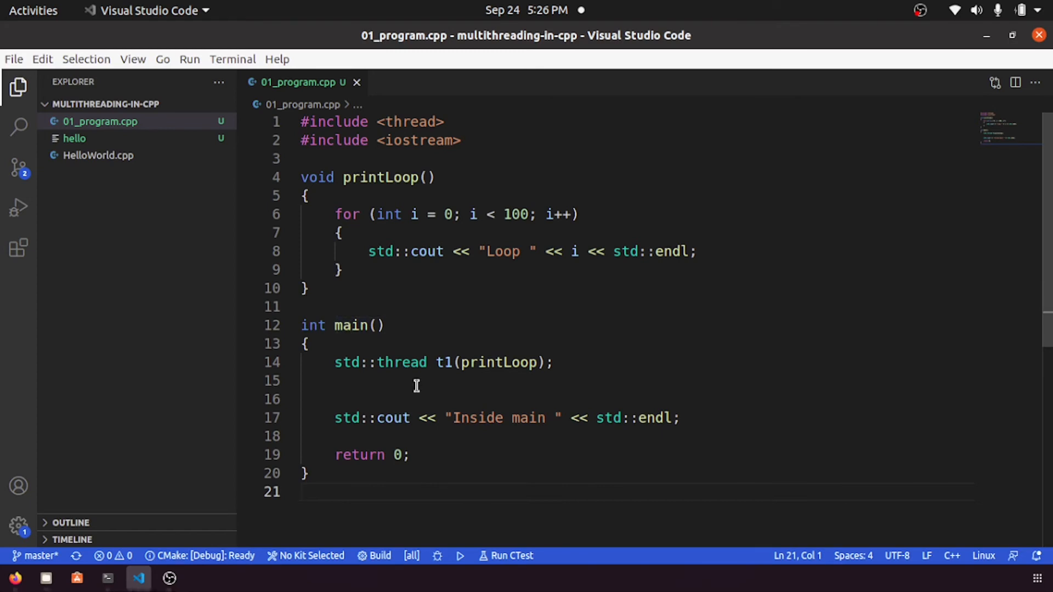
pyautogui.moveTo(445, 353)
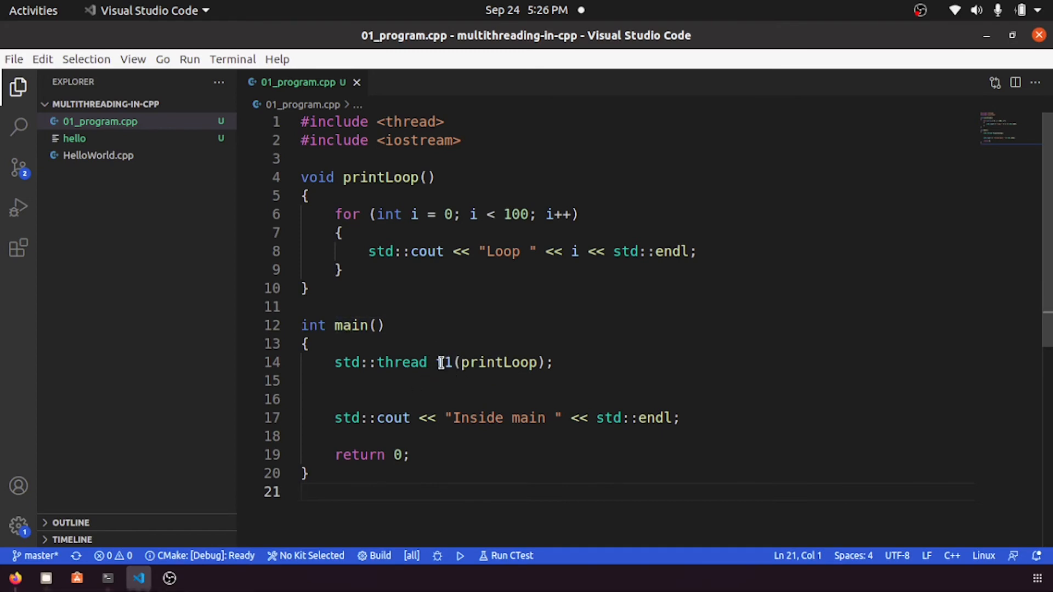
pyautogui.doubleClick(444, 363)
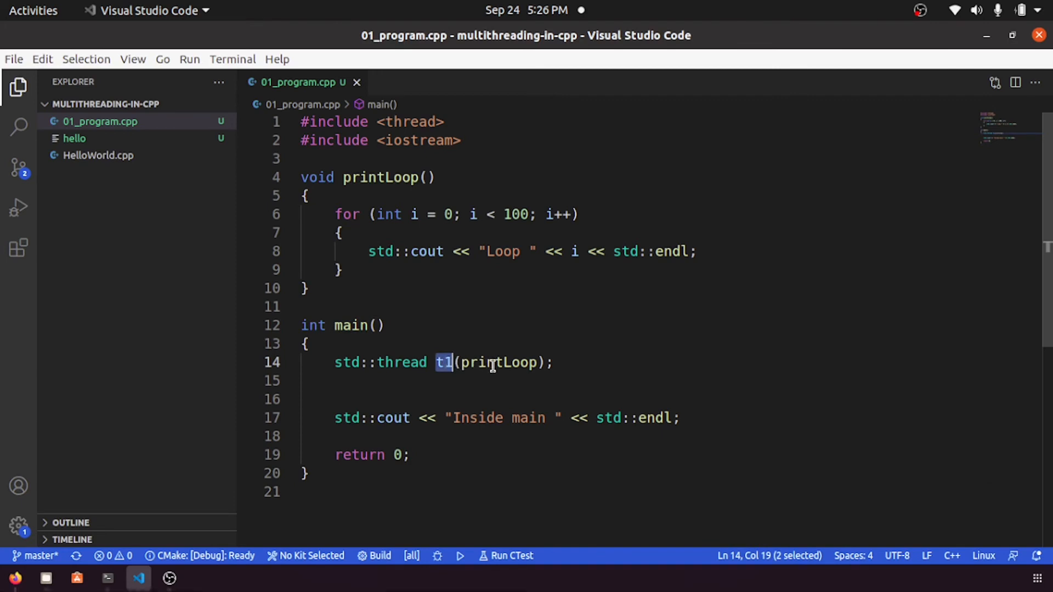
pyautogui.doubleClick(499, 363)
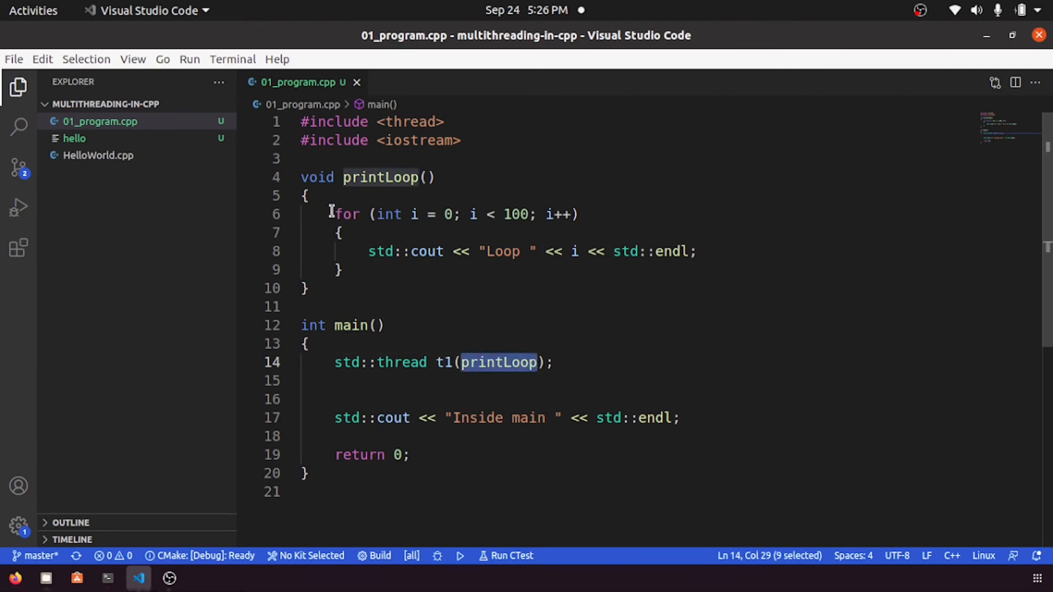
pyautogui.moveTo(334, 215); pyautogui.dragTo(341, 270)
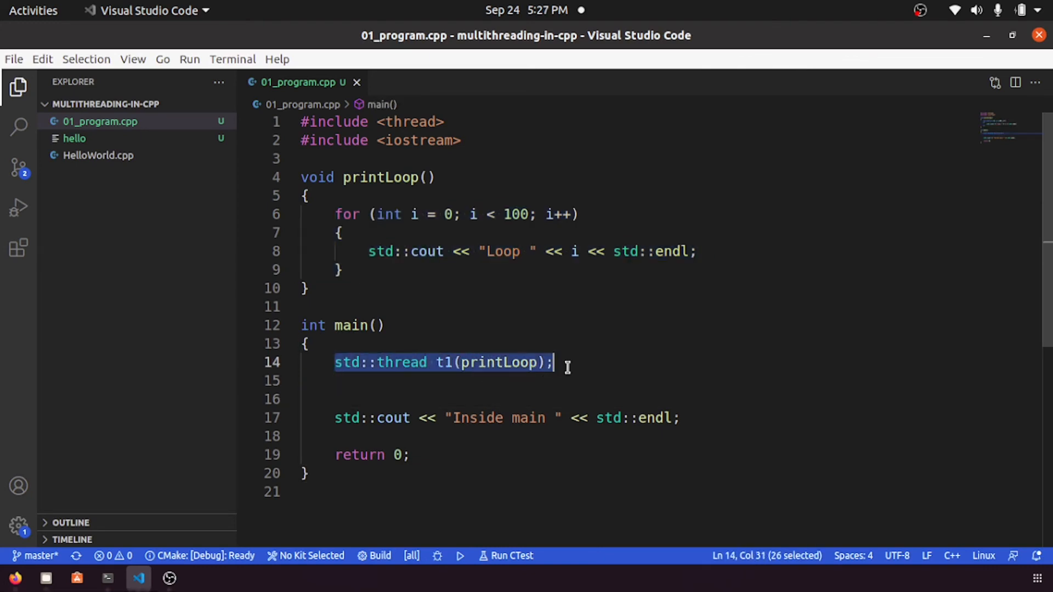
pyautogui.moveTo(572, 380)
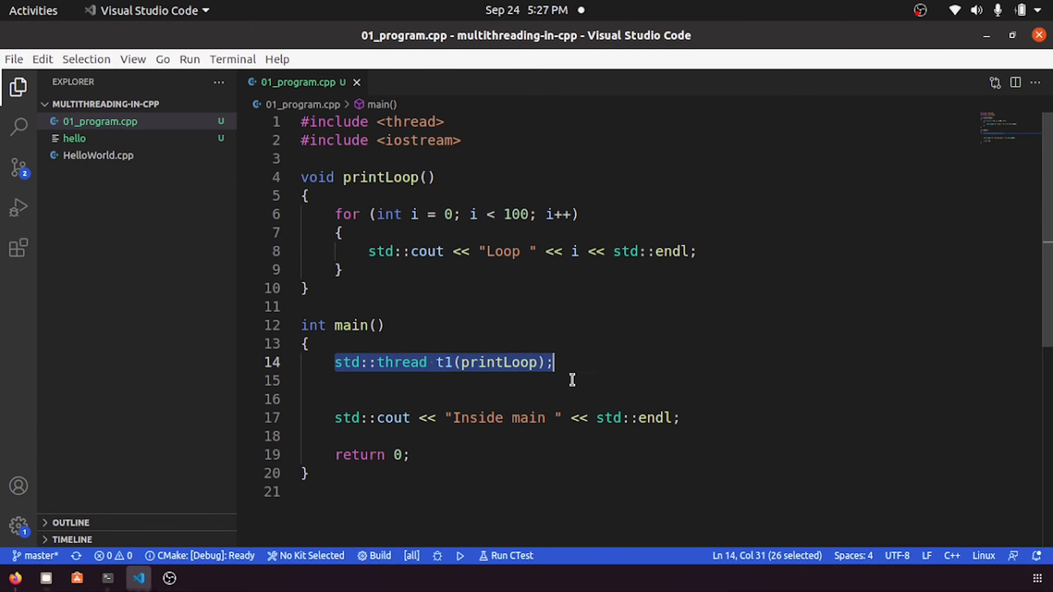
# Add blank lines around the Inside main print, before return 0
pyautogui.click(339, 380)
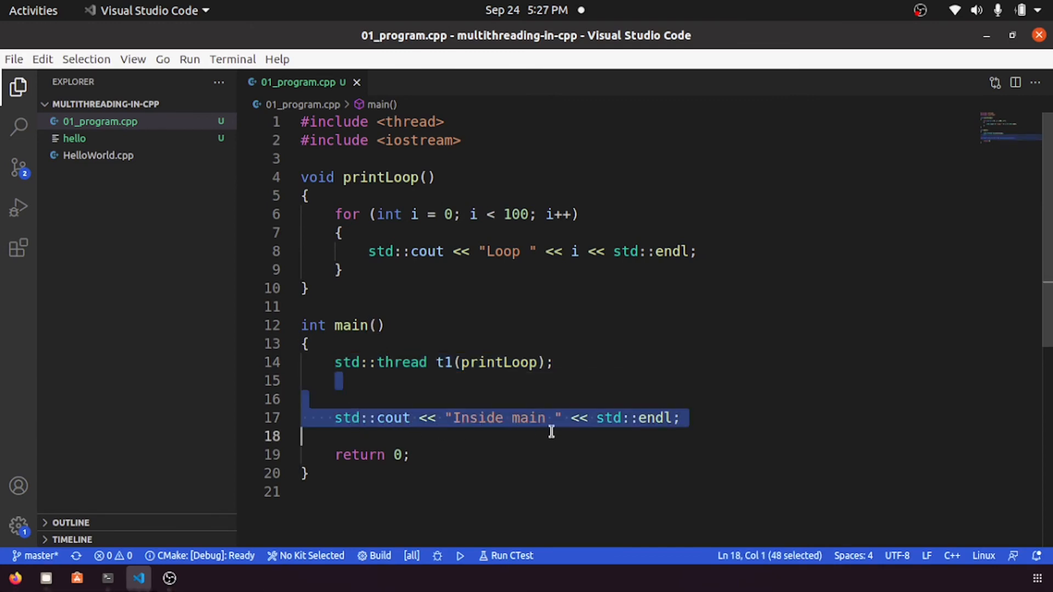
pyautogui.click(485, 454)
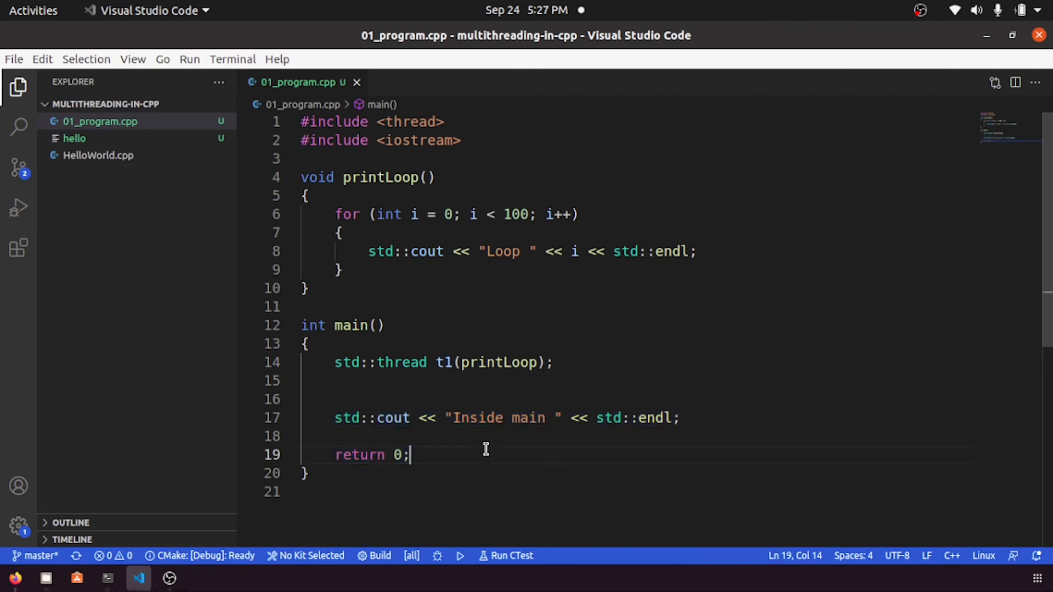
pyautogui.click(684, 418)
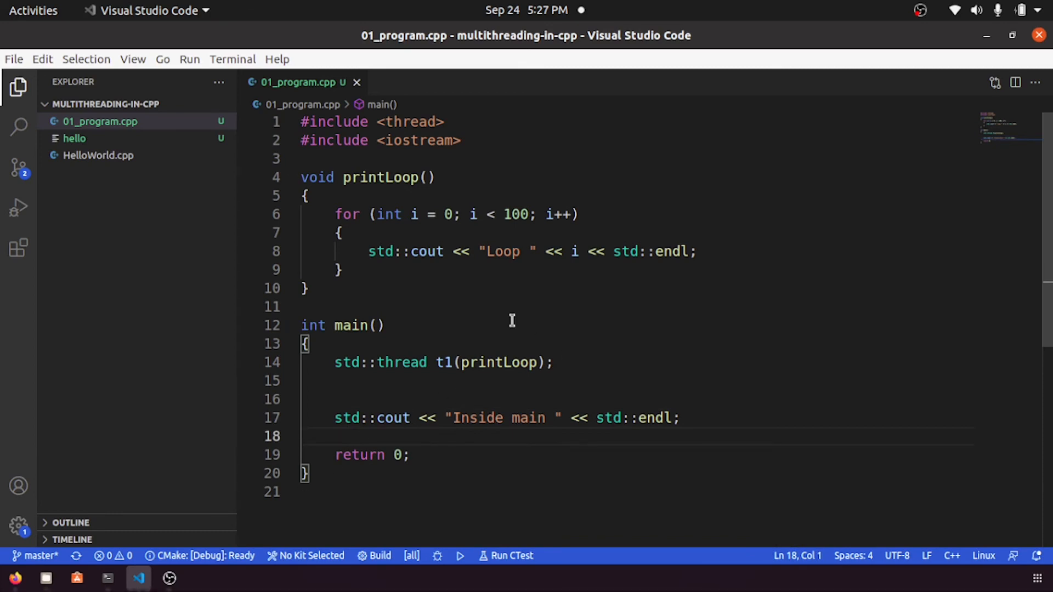
pyautogui.moveTo(563, 388)
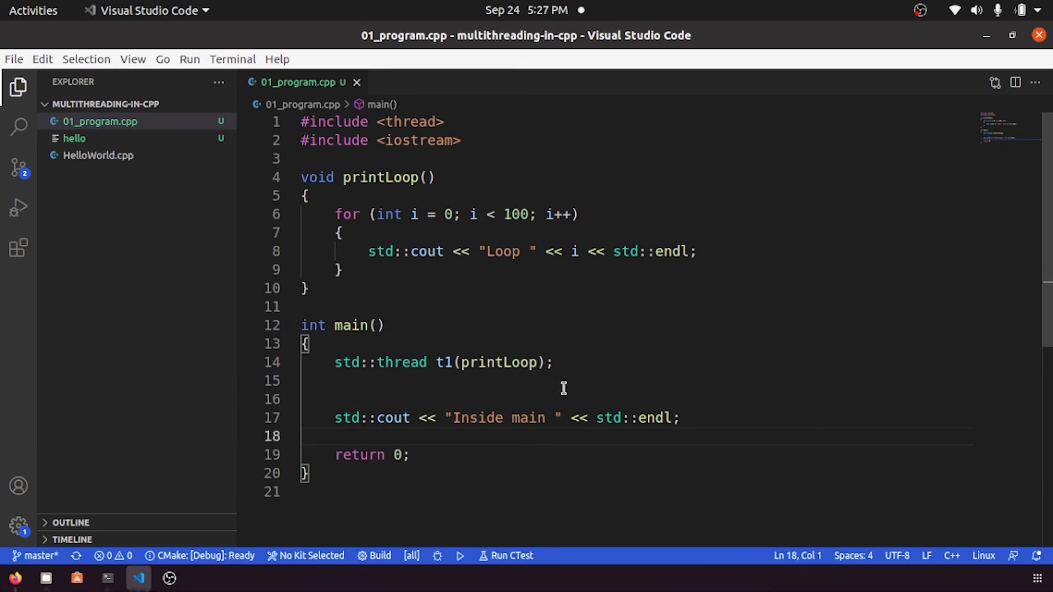
pyautogui.moveTo(523, 373)
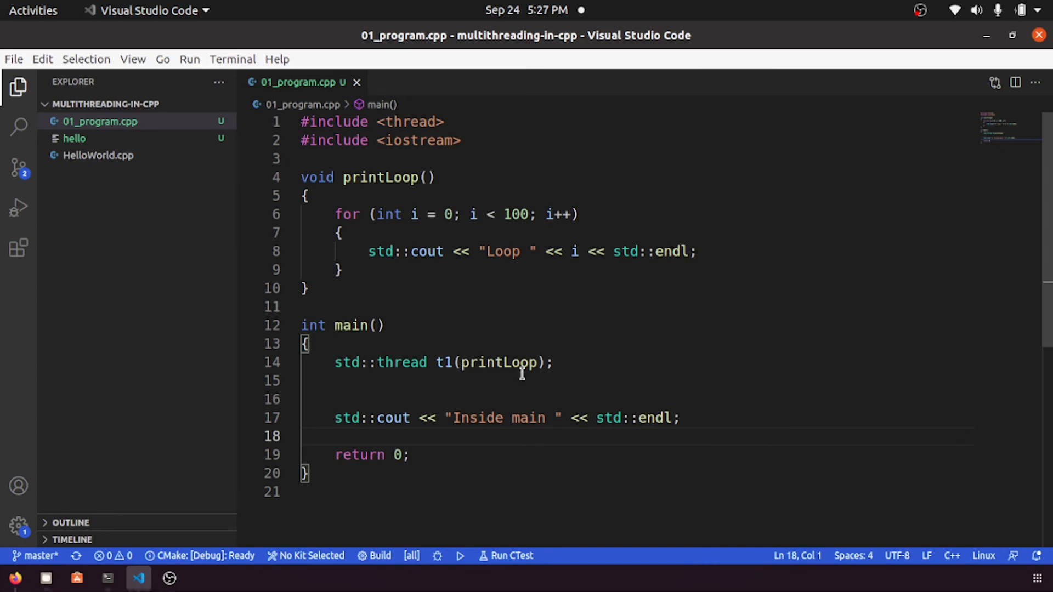
pyautogui.click(524, 380)
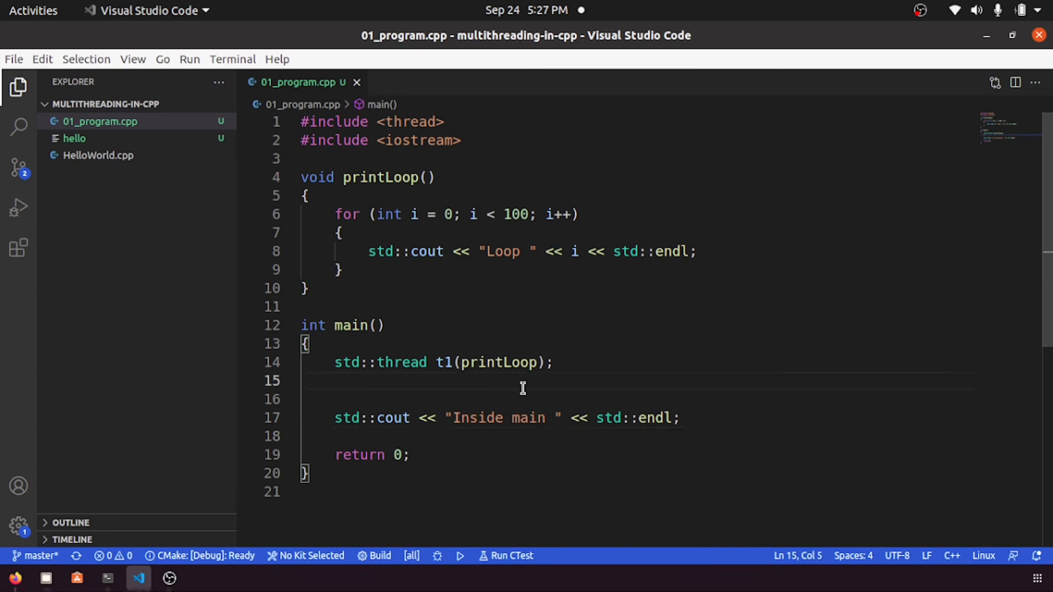
pyautogui.click(335, 436)
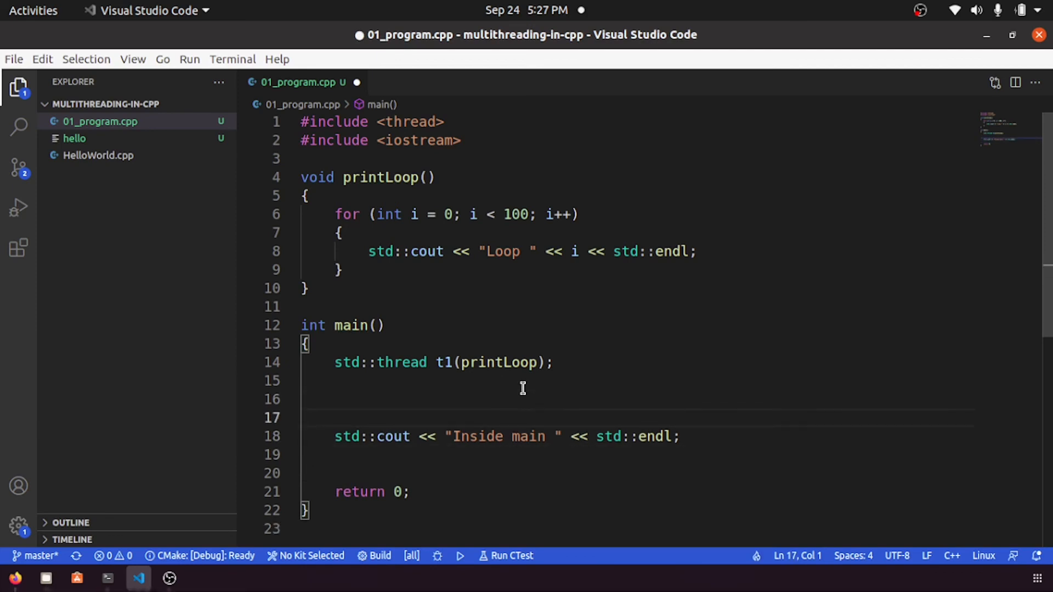
# Add t1.join(); on the line just above return 0
pyautogui.click(336, 473)
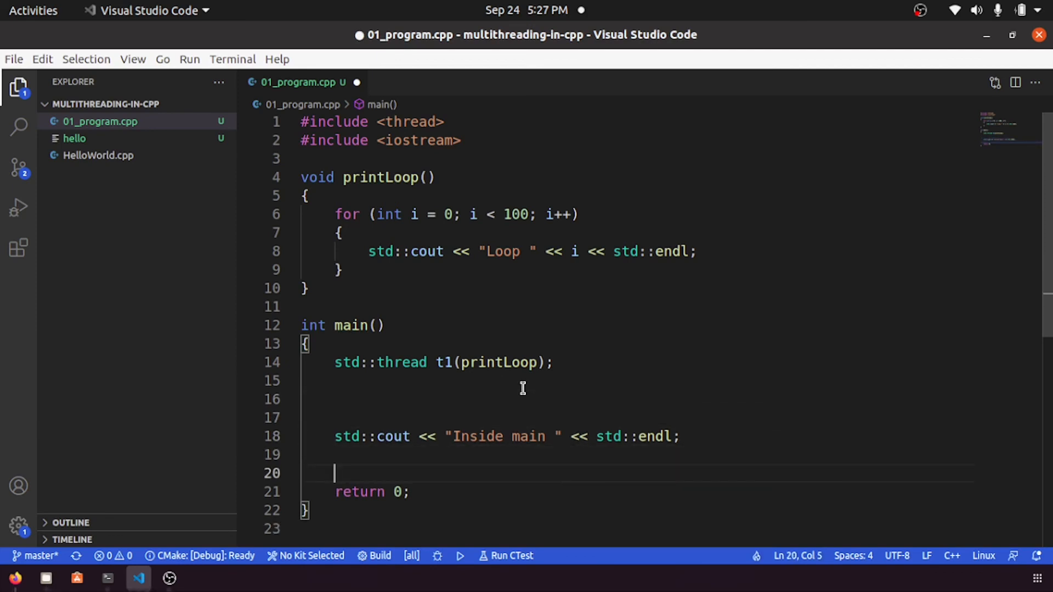
pyautogui.write('t1.join(')
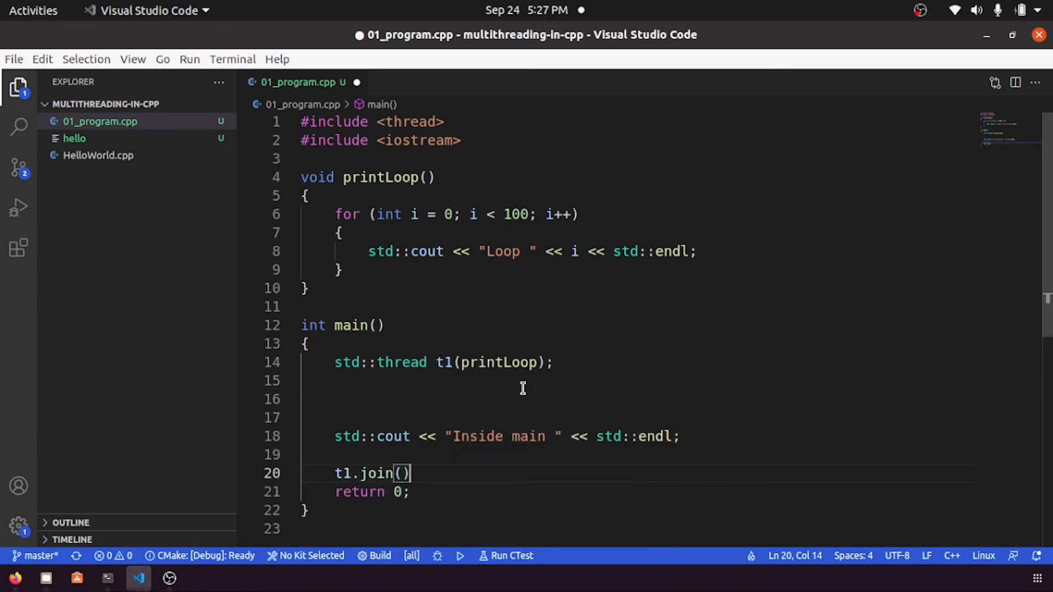
pyautogui.write(';')
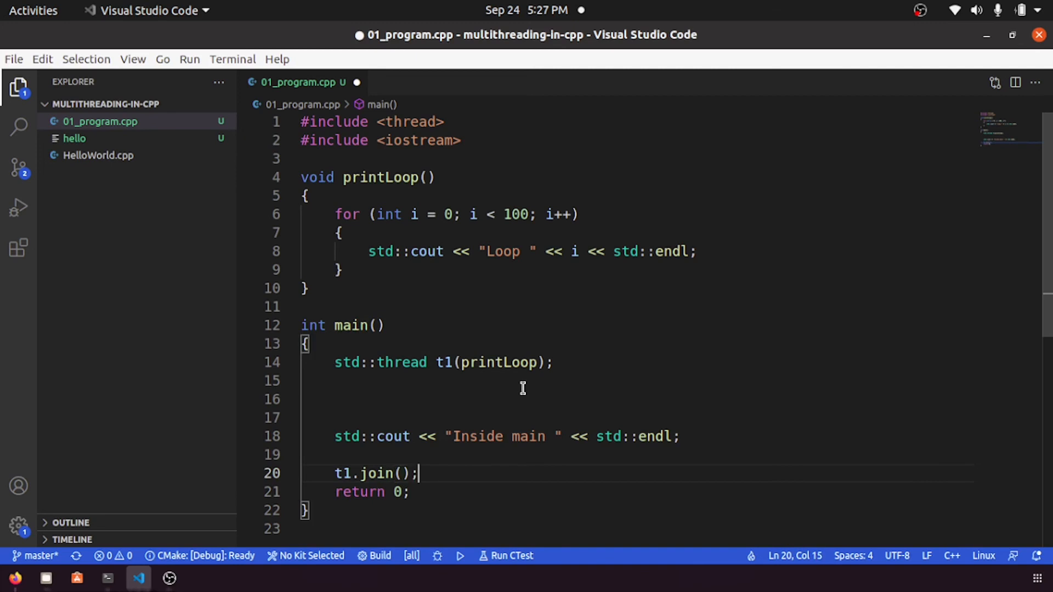
pyautogui.click(107, 578)
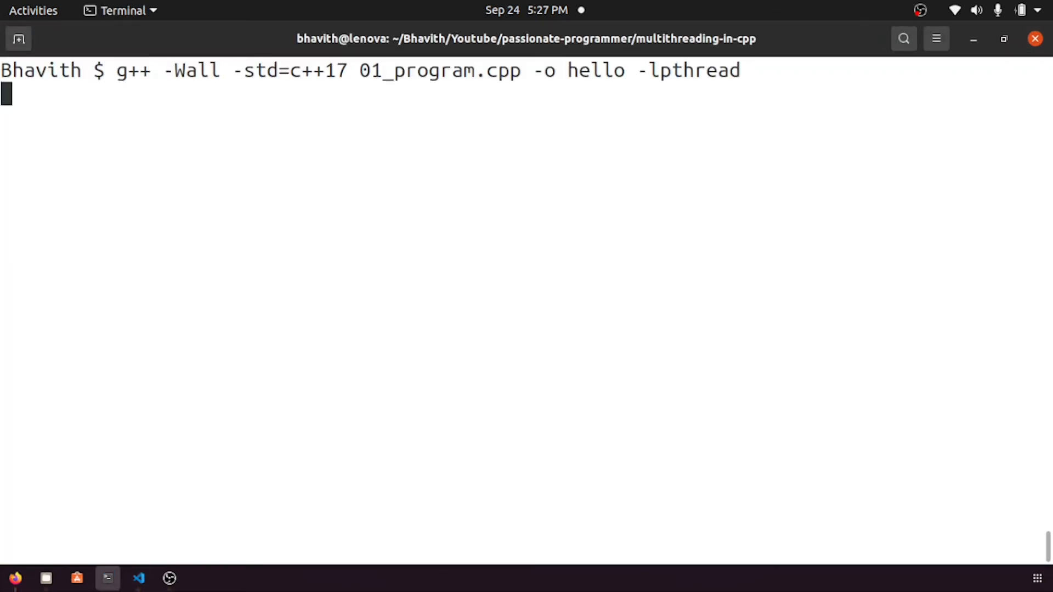
# Rerun the previous g++ -lpthread build and check the Loop output ending at 99
pyautogui.press('Up')
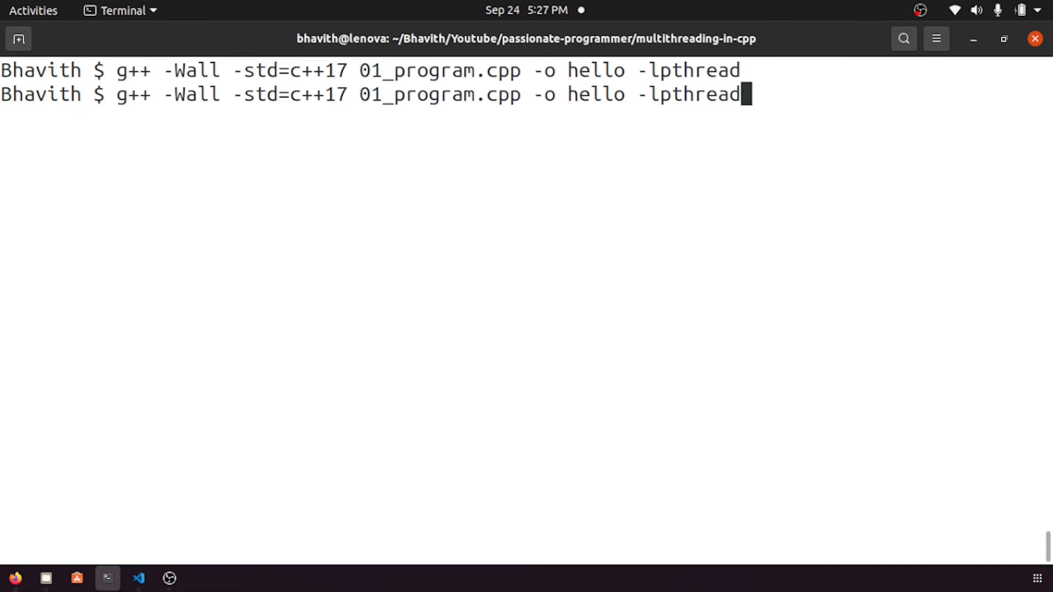
pyautogui.press('Return')
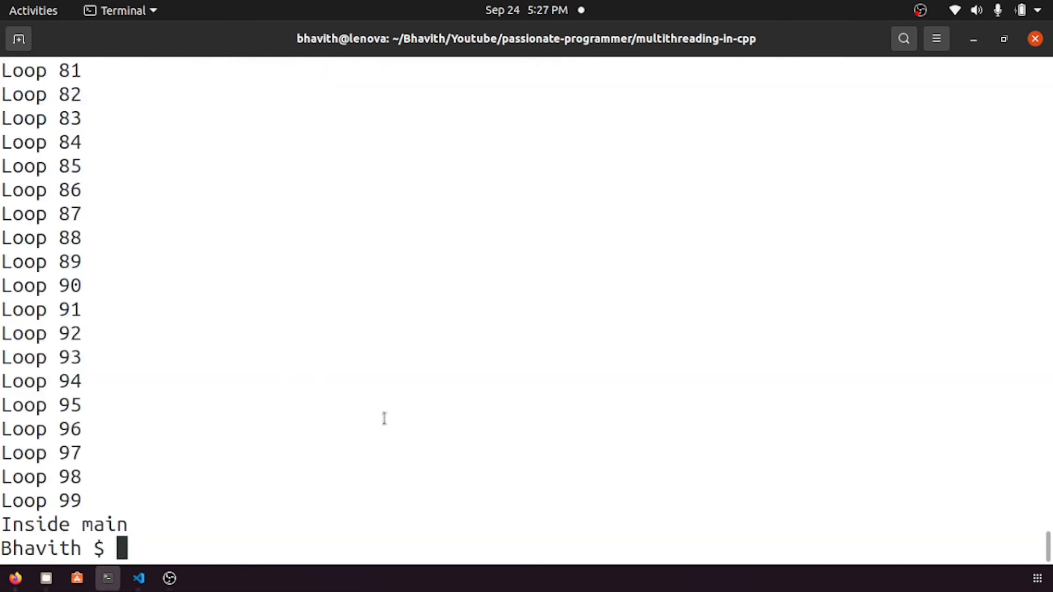
pyautogui.moveTo(430, 303)
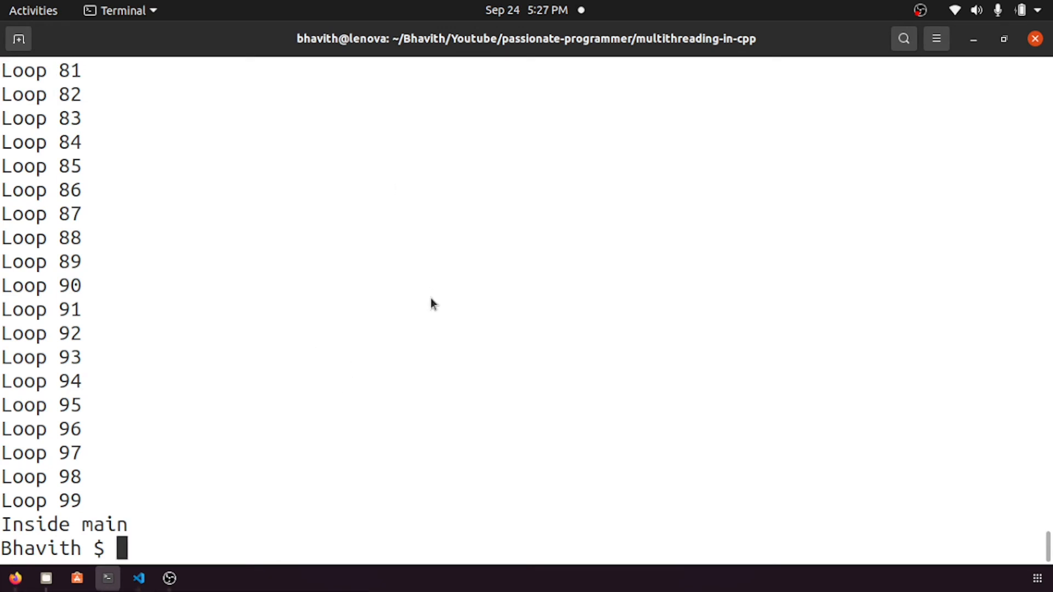
pyautogui.moveTo(515, 356)
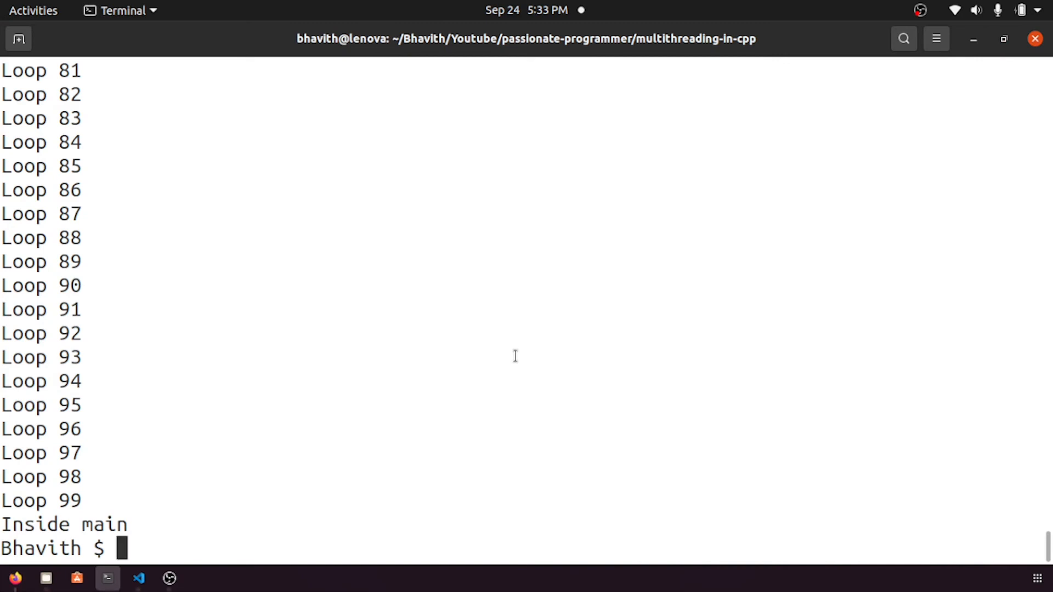
pyautogui.click(138, 577)
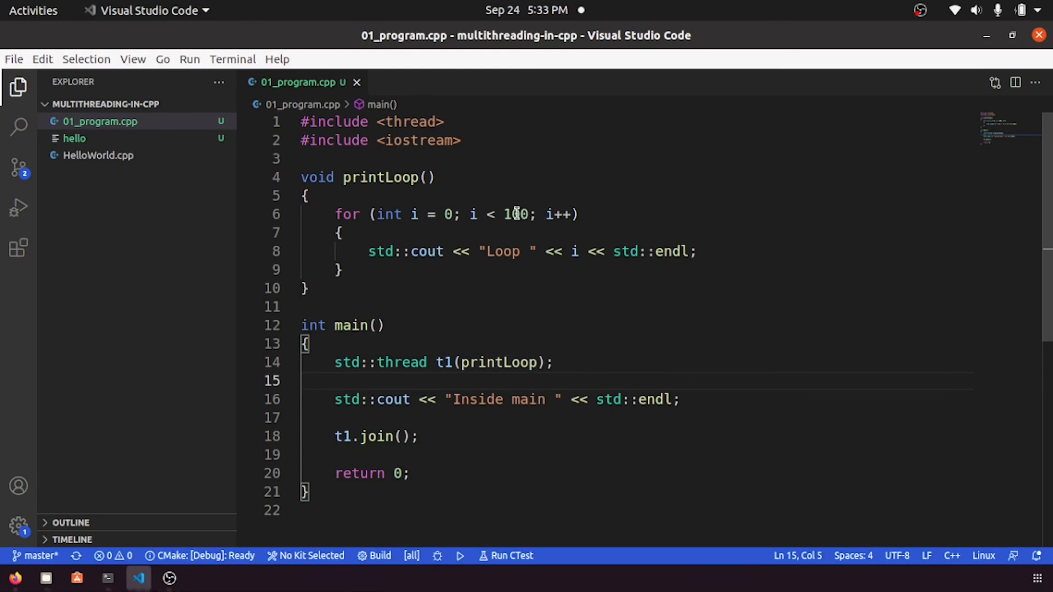
# Change the printLoop loop limit from 100 to 50
pyautogui.doubleClick(515, 214)
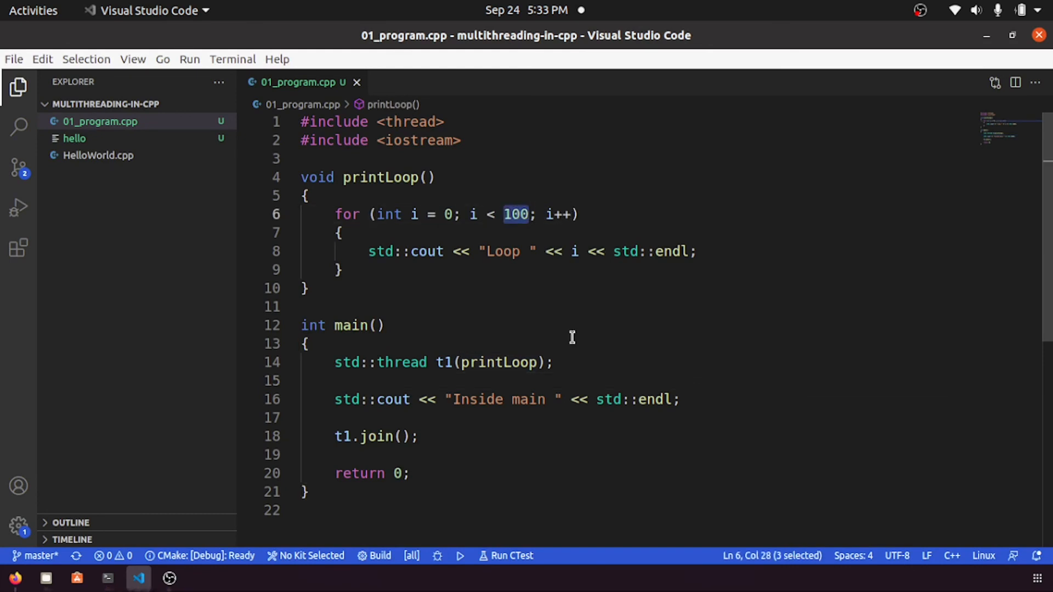
pyautogui.write('50')
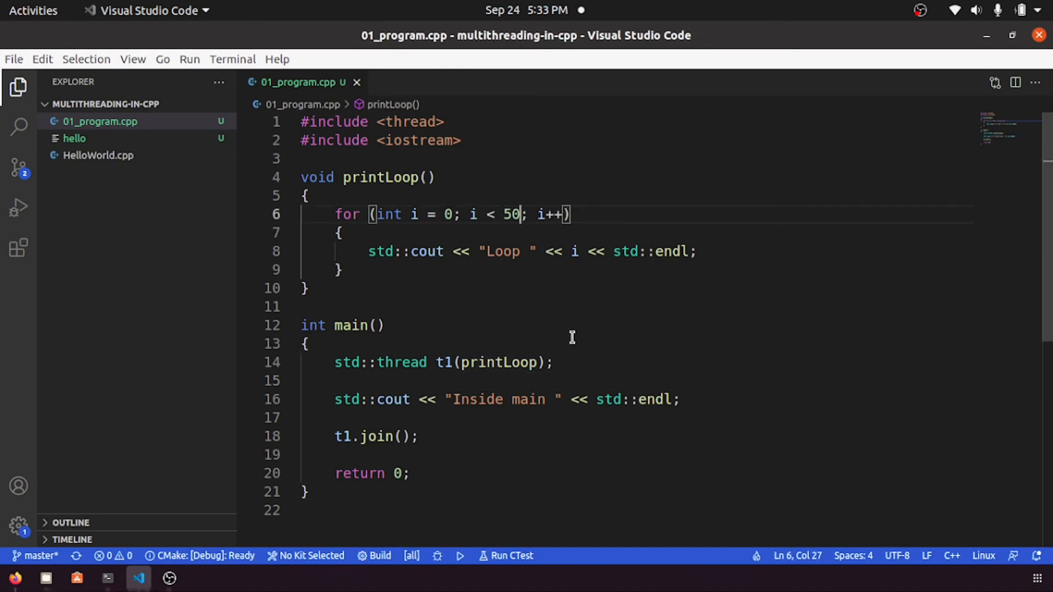
pyautogui.click(107, 578)
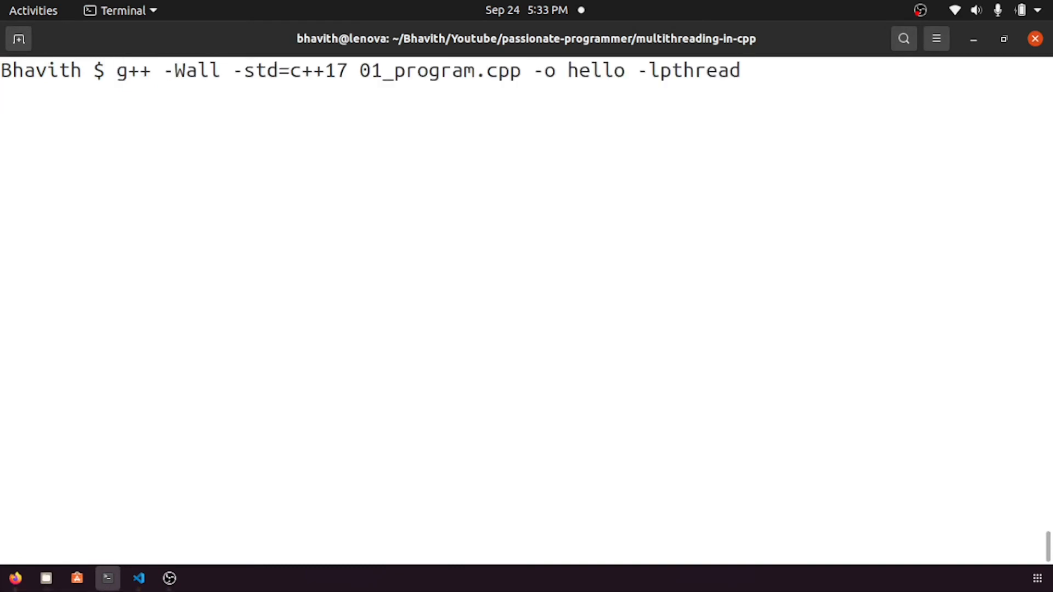
# Rebuild hello, then highlight Inside main and scroll through Loop 0–49
pyautogui.press('Return')
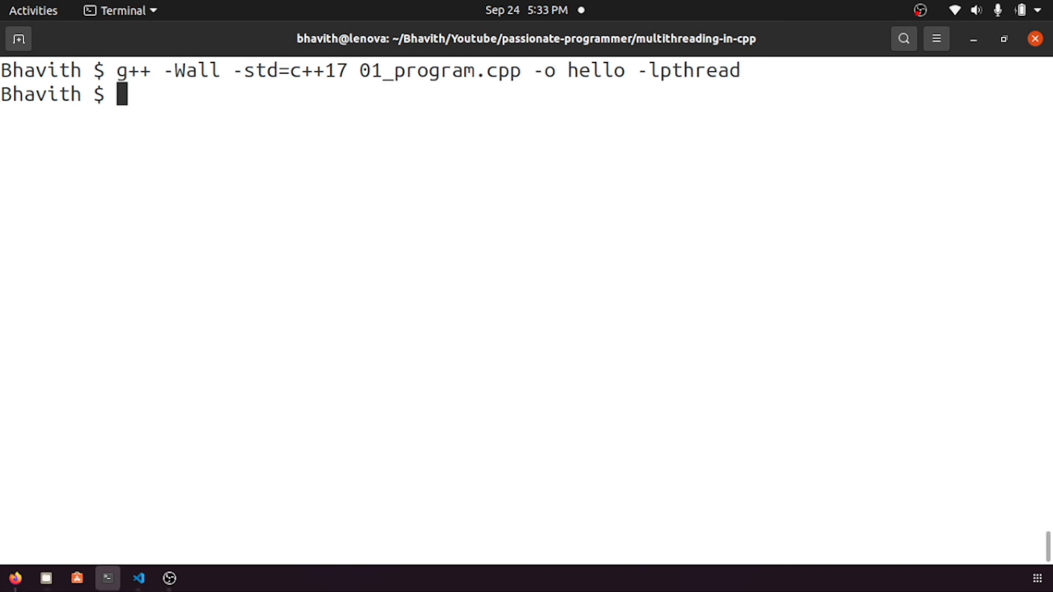
pyautogui.press('Return')
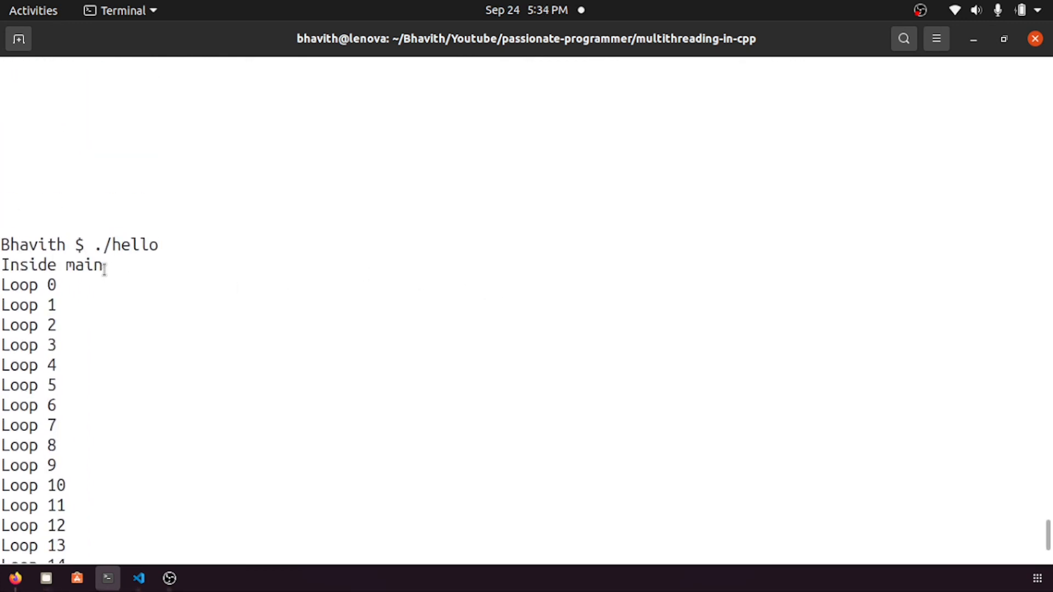
pyautogui.doubleClick(52, 265)
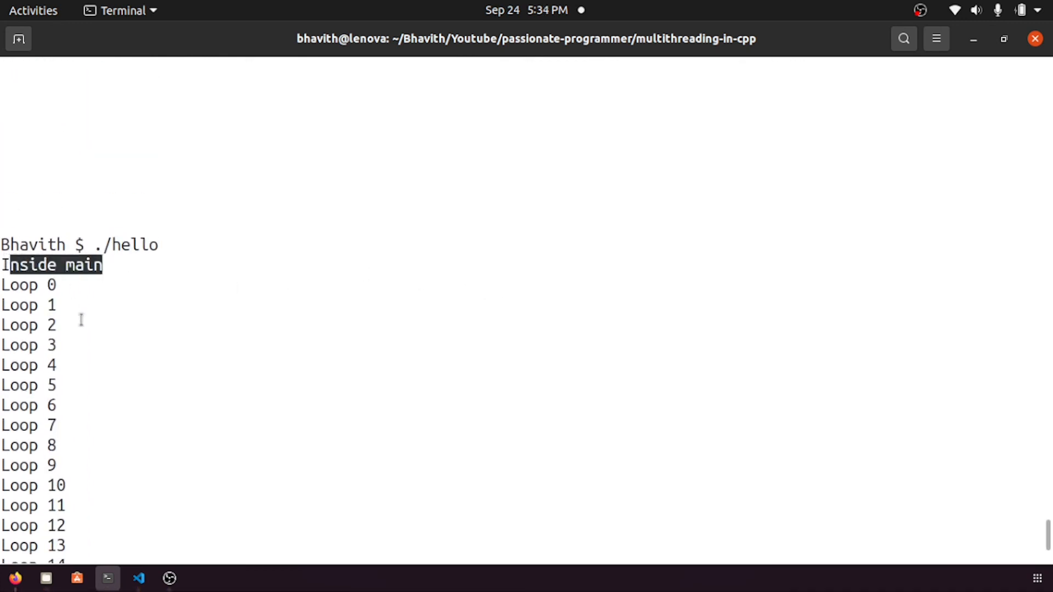
pyautogui.scroll(-3)
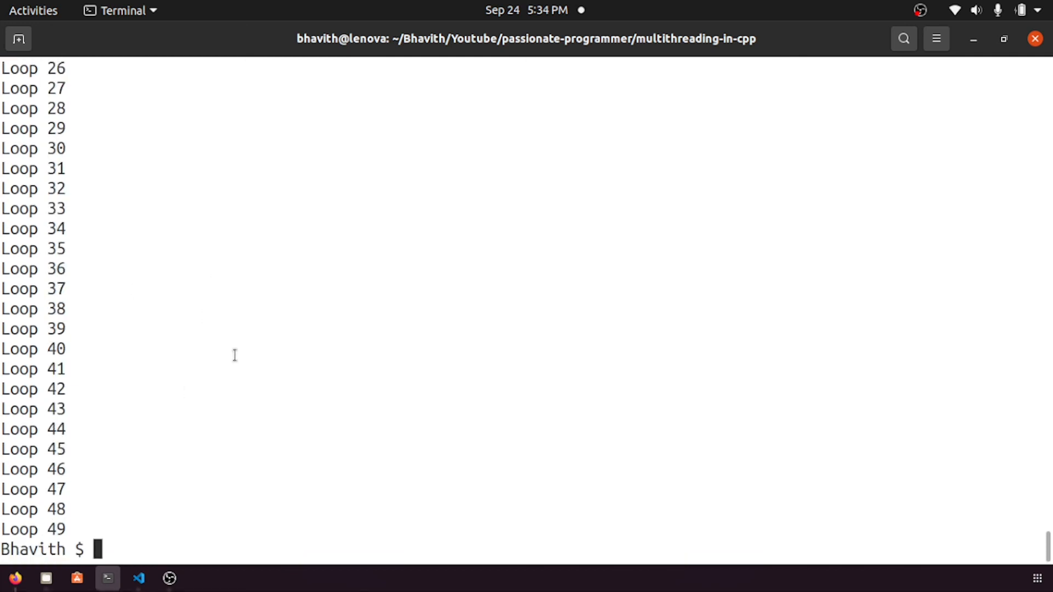
pyautogui.click(138, 578)
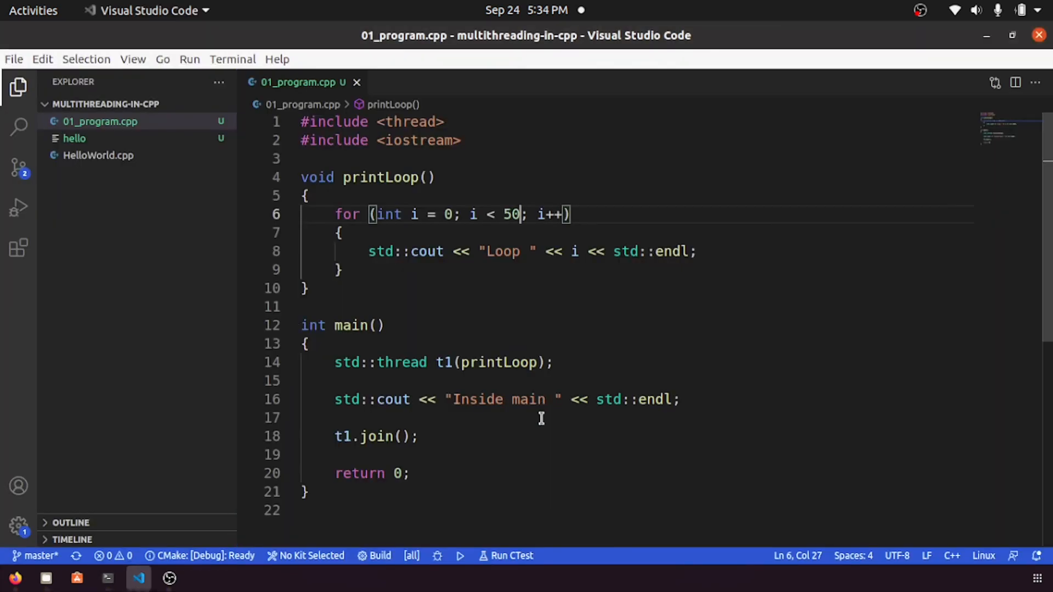
pyautogui.click(501, 363)
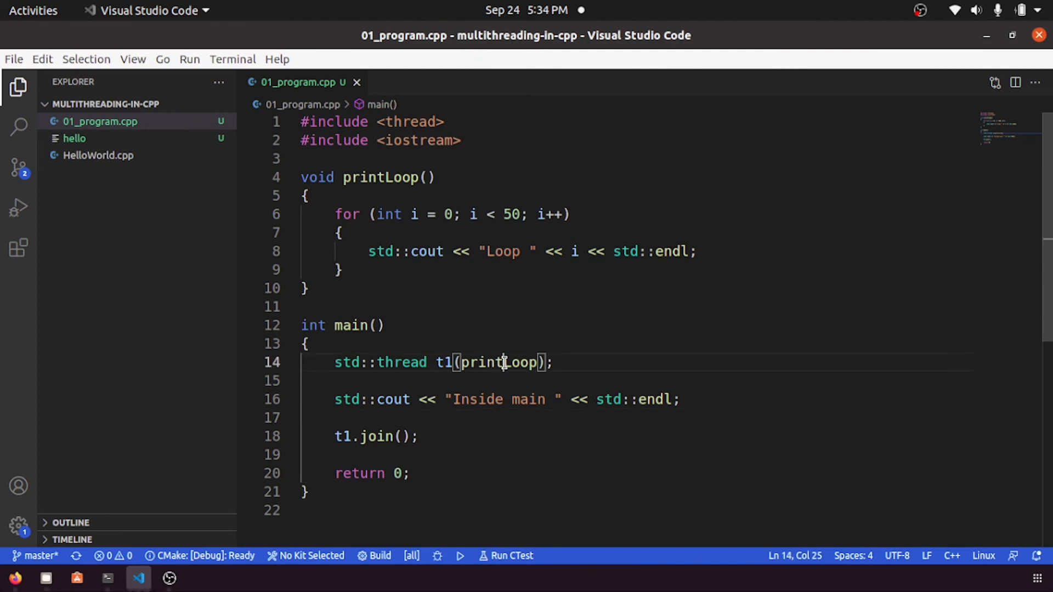
pyautogui.doubleClick(498, 363)
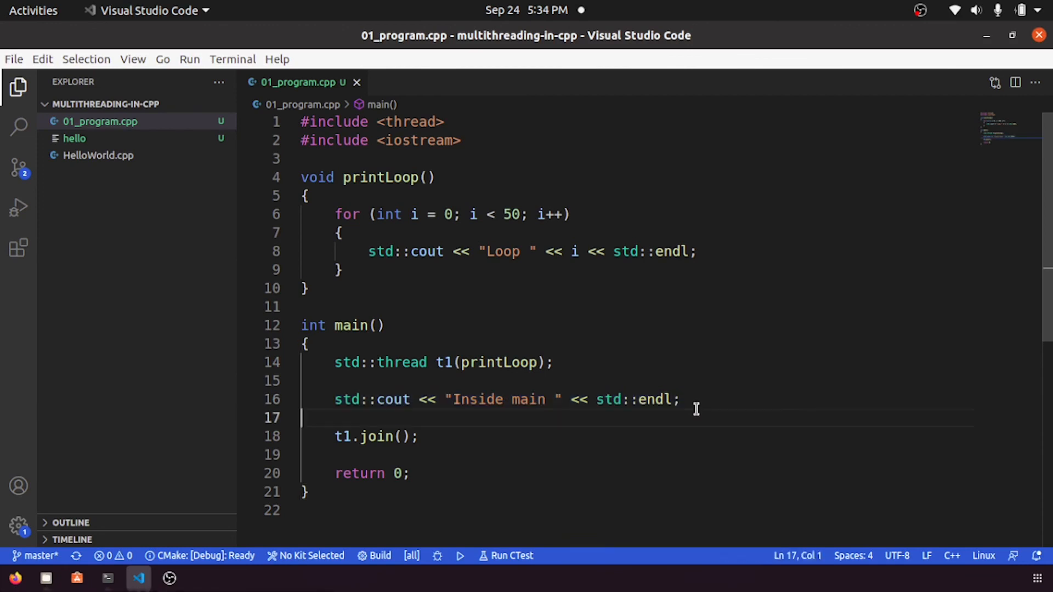
pyautogui.click(682, 398)
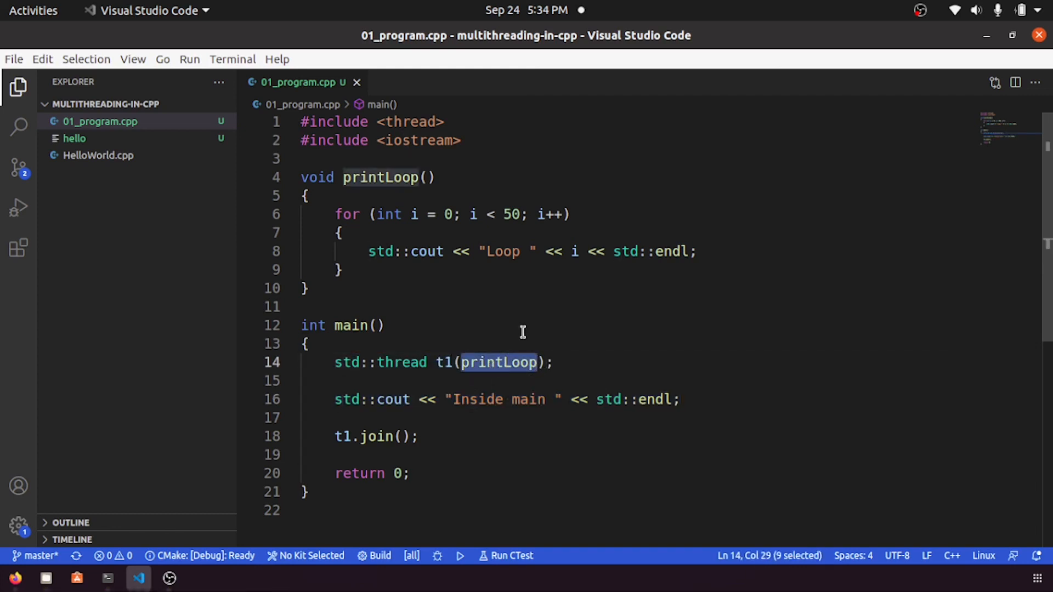
pyautogui.moveTo(570, 368)
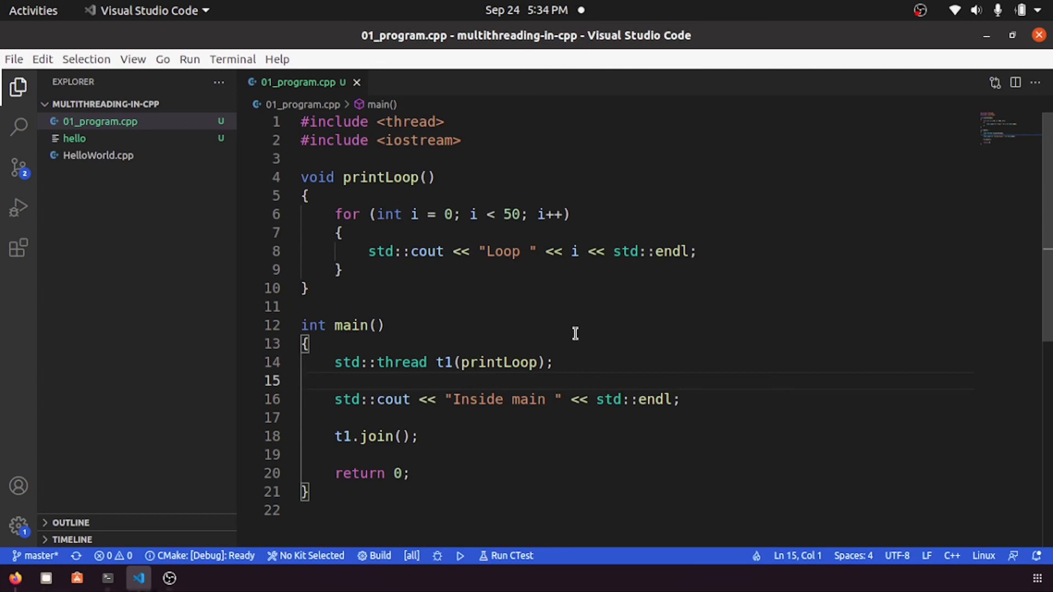
pyautogui.click(553, 455)
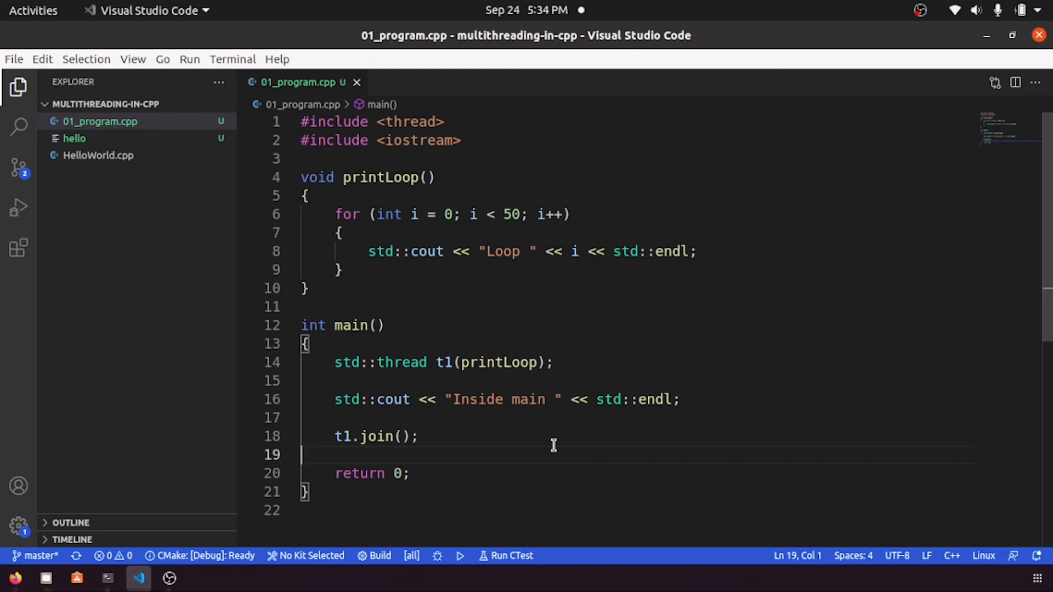
pyautogui.moveTo(623, 322)
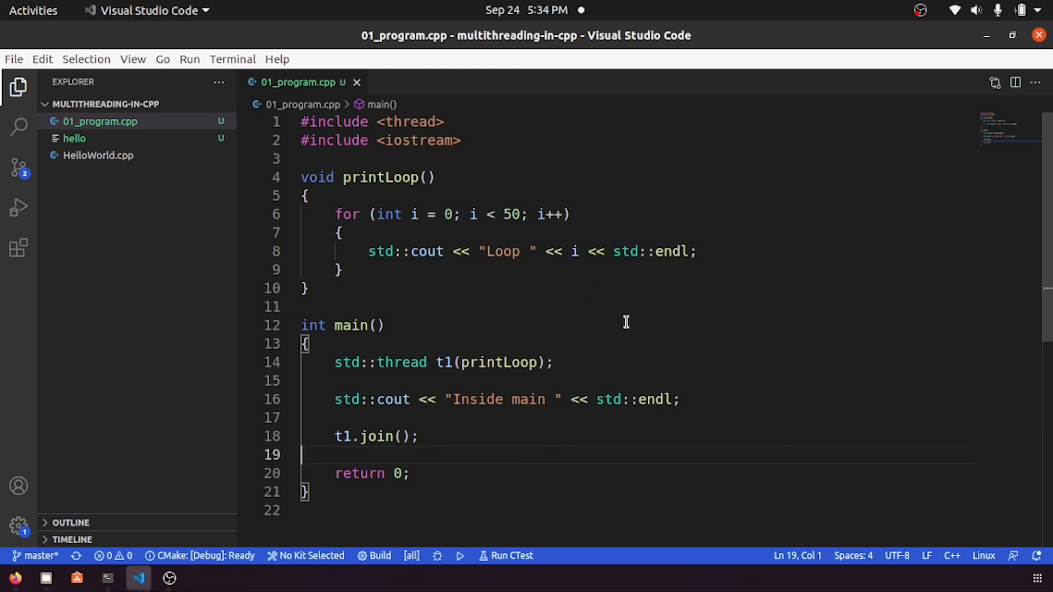